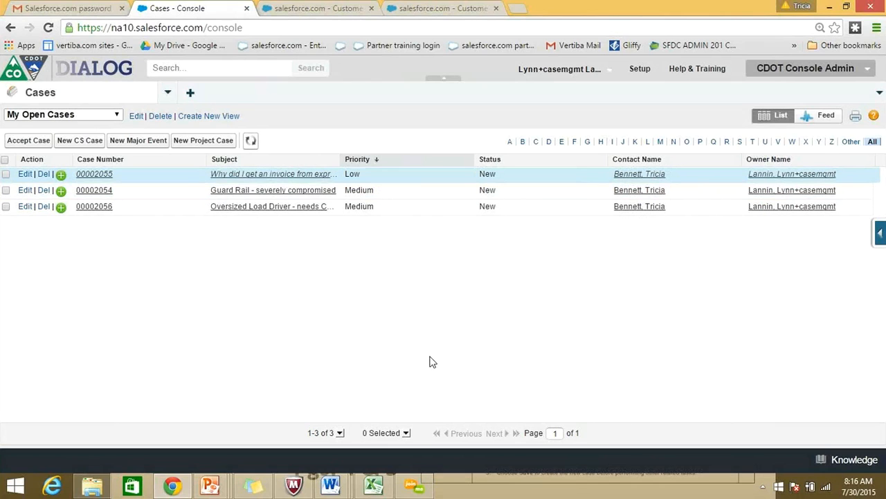
mouse_move(111, 95)
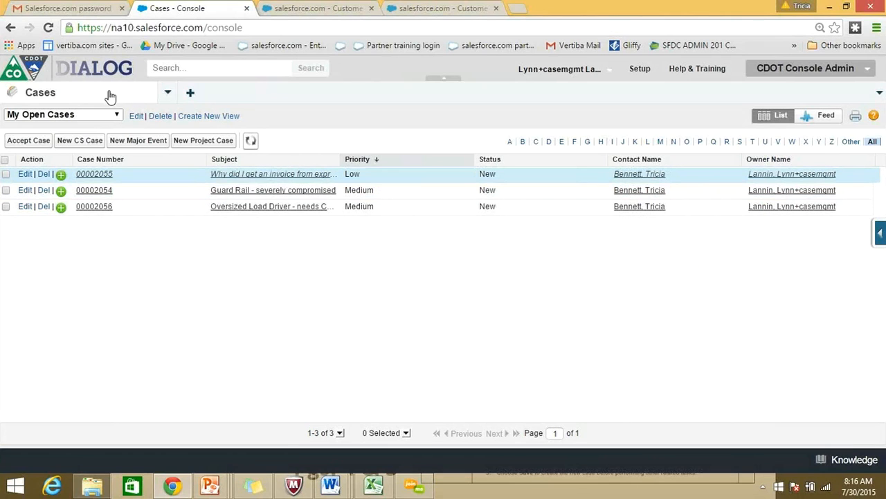
mouse_move(164, 99)
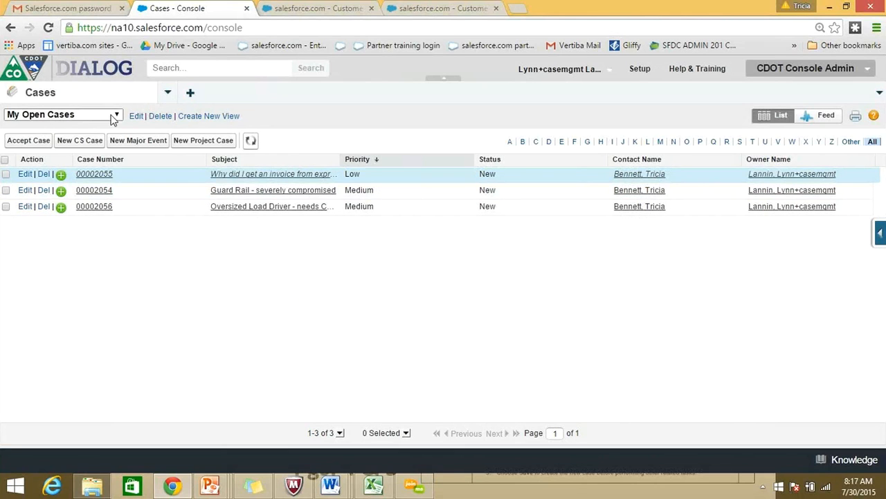
- Browse the Region 1 Queue view, return to My Open Cases, and start a new CS case
left_click(117, 114)
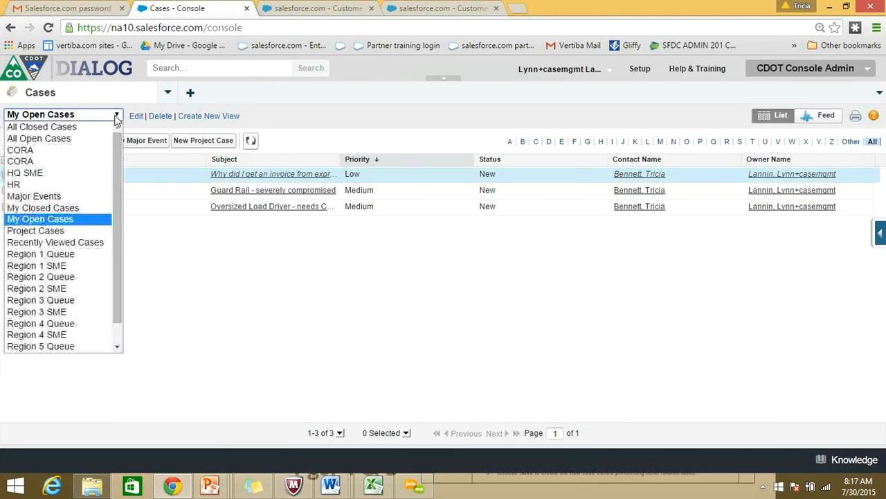
mouse_move(36, 266)
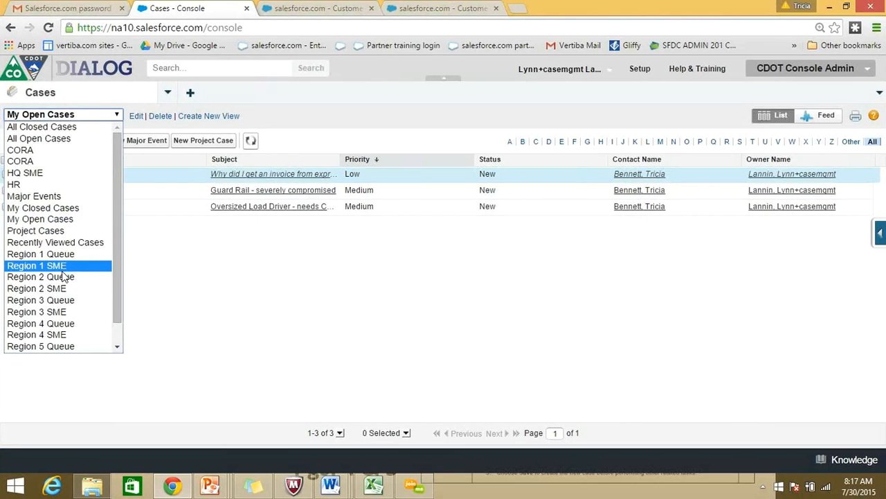
left_click(40, 254)
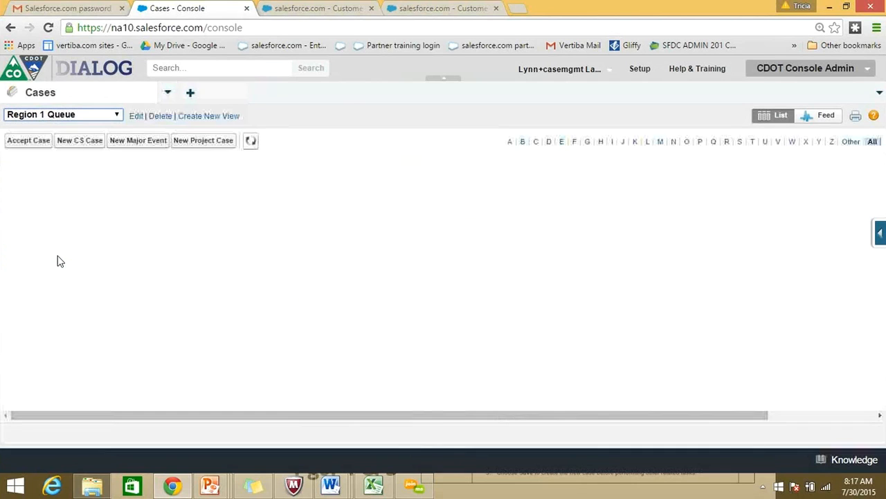
left_click(62, 115)
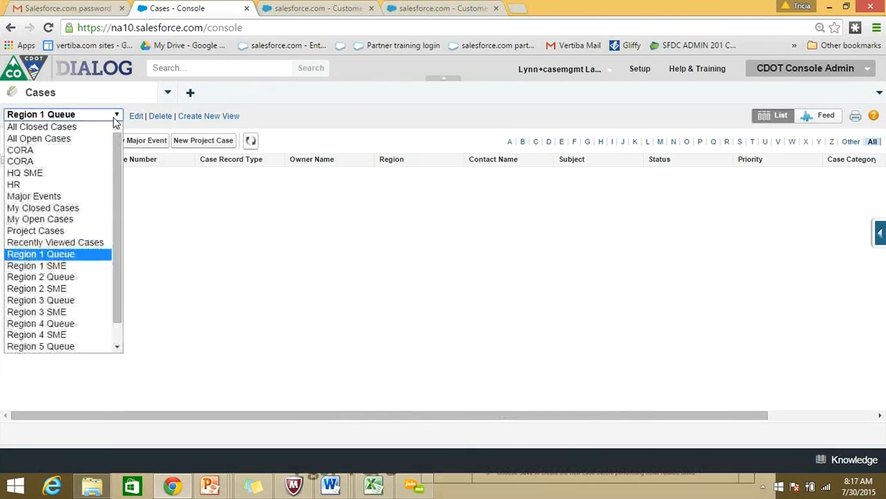
left_click(40, 219)
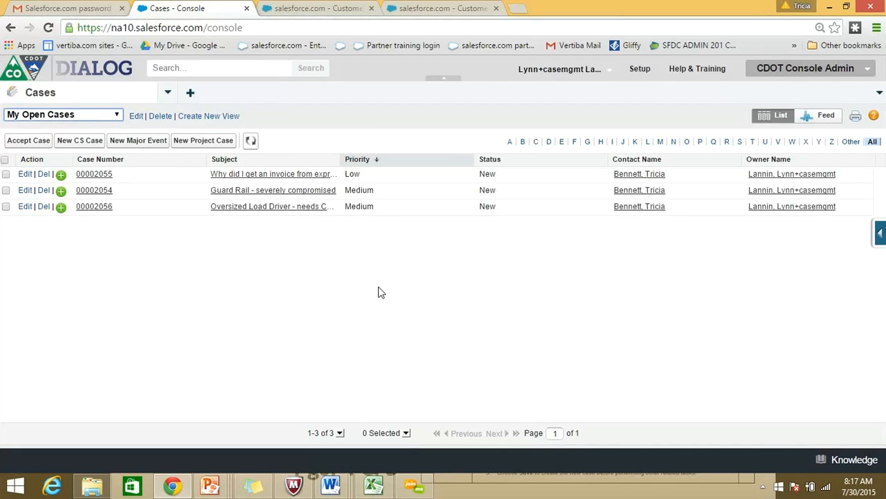
mouse_move(187, 247)
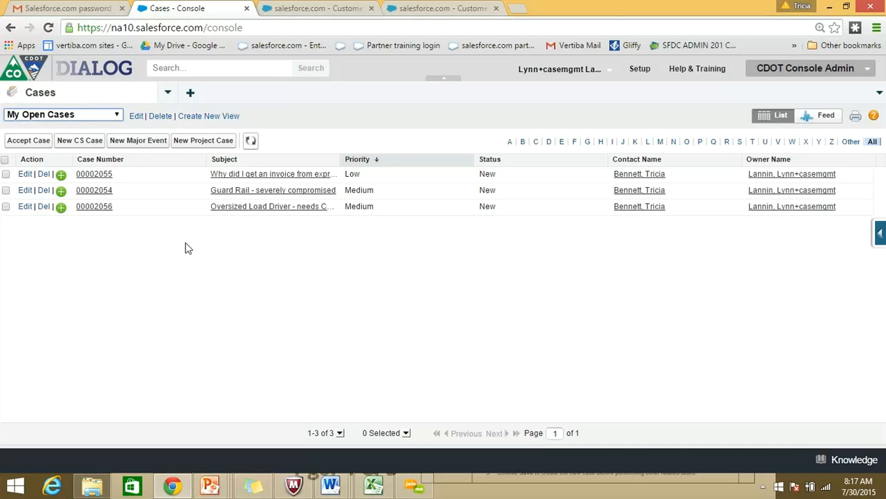
mouse_move(80, 145)
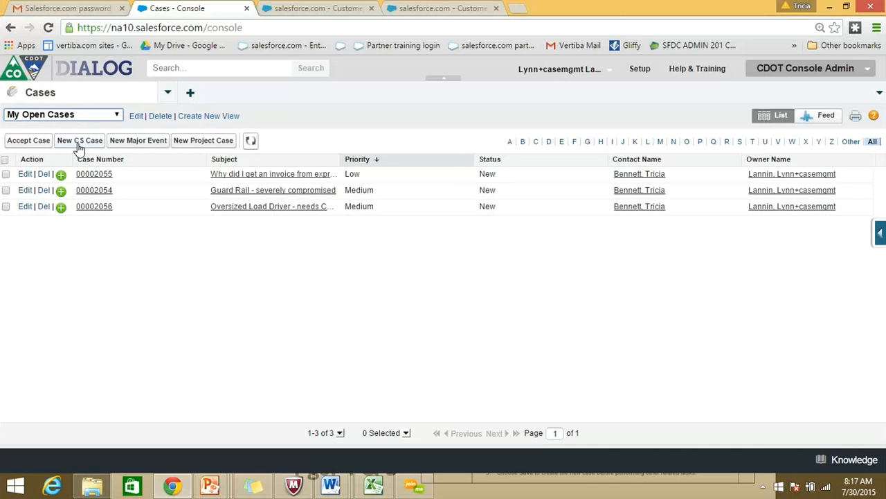
mouse_move(79, 140)
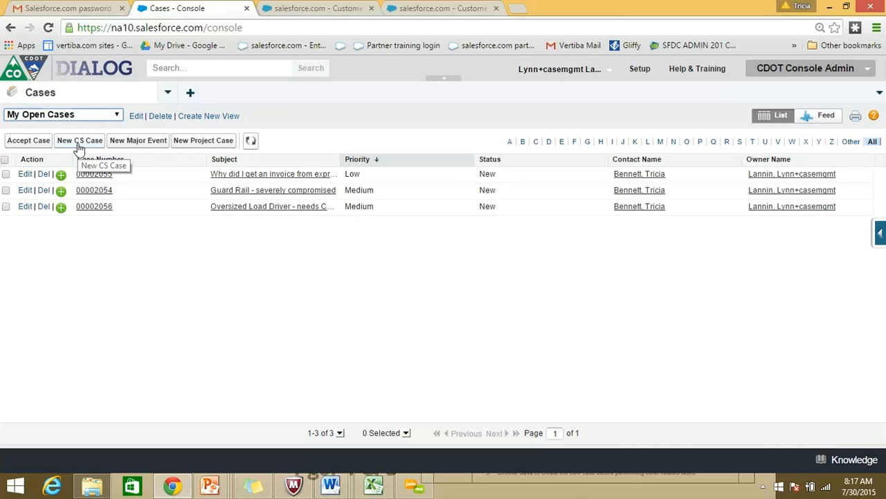
left_click(79, 140)
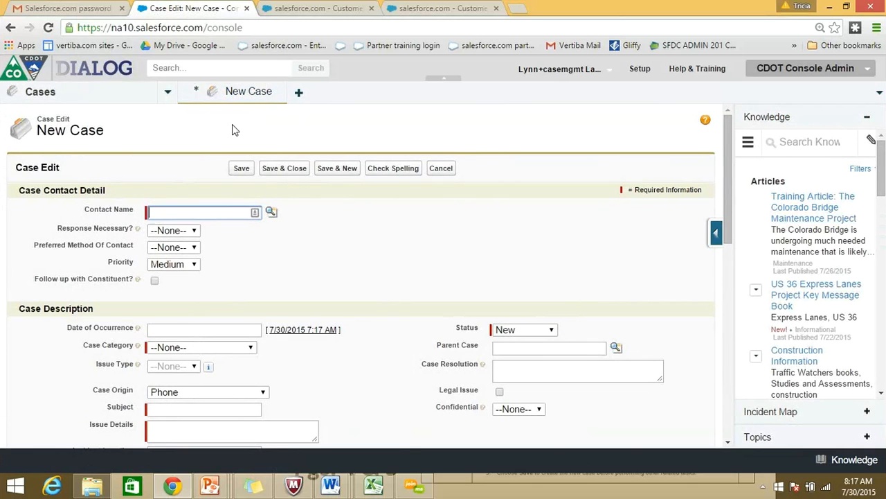
mouse_move(449, 127)
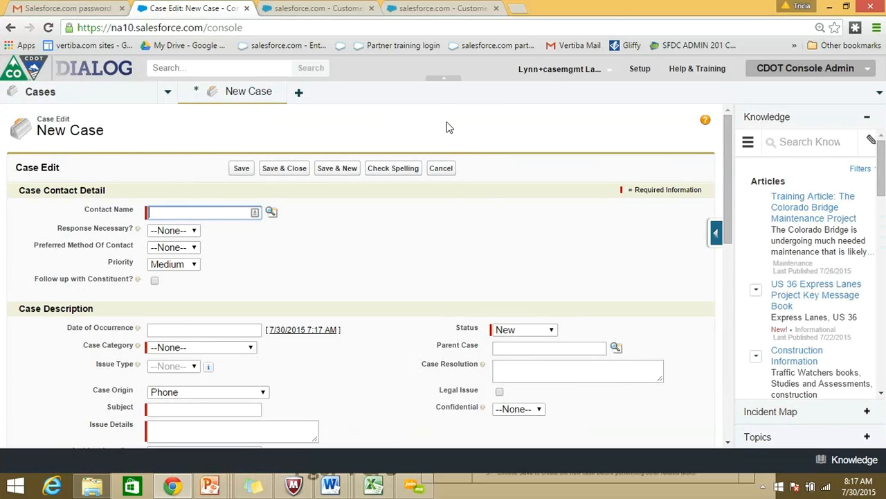
mouse_move(481, 186)
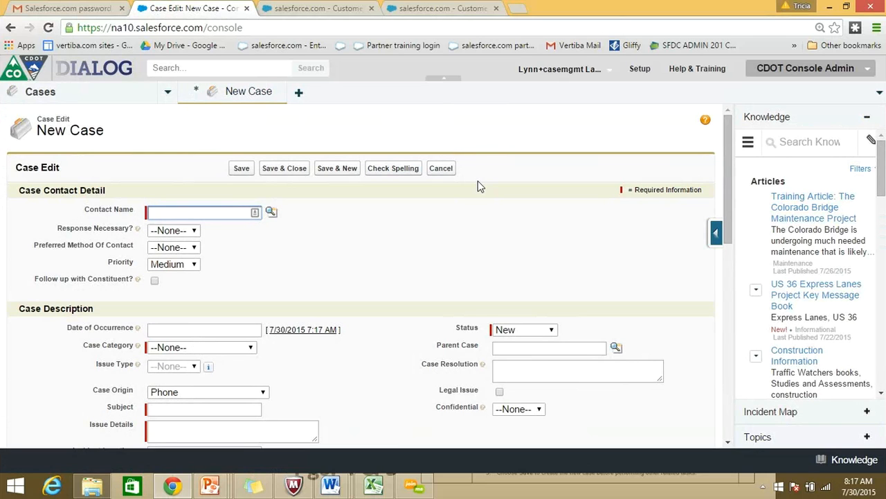
mouse_move(224, 199)
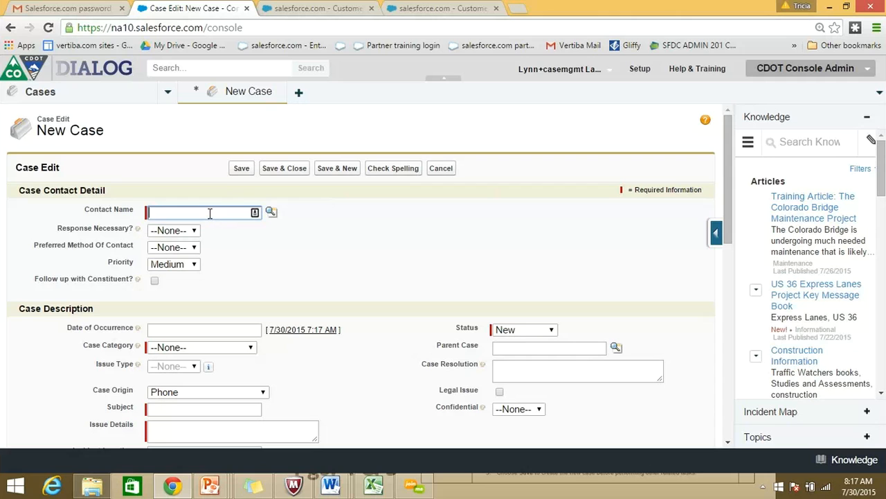
- Fill the new case's Contact Name with the first autocomplete suggestion
left_click(203, 212)
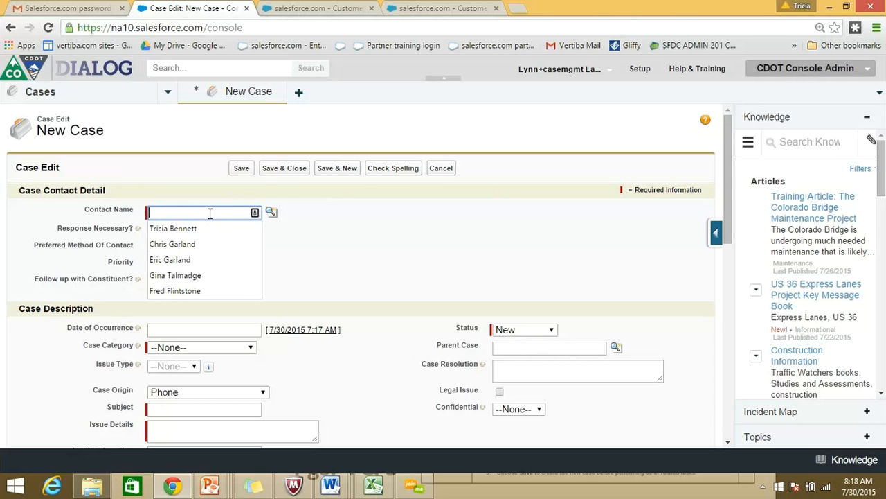
left_click(173, 229)
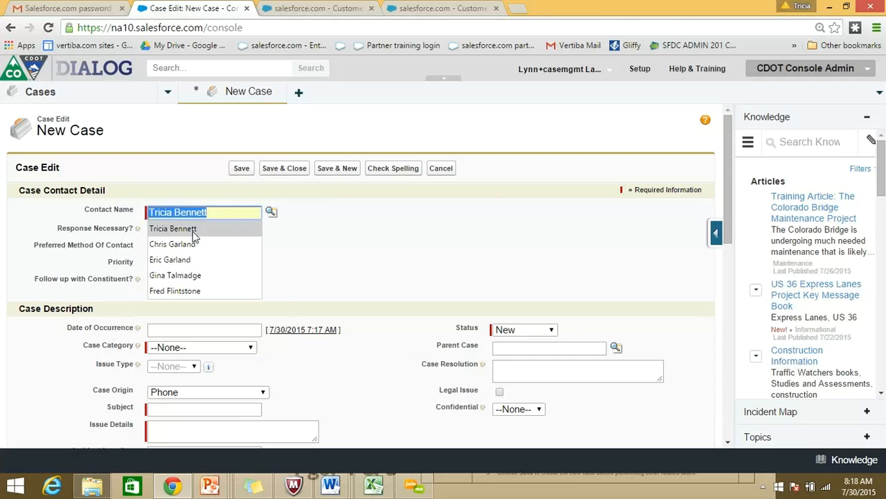
left_click(173, 229)
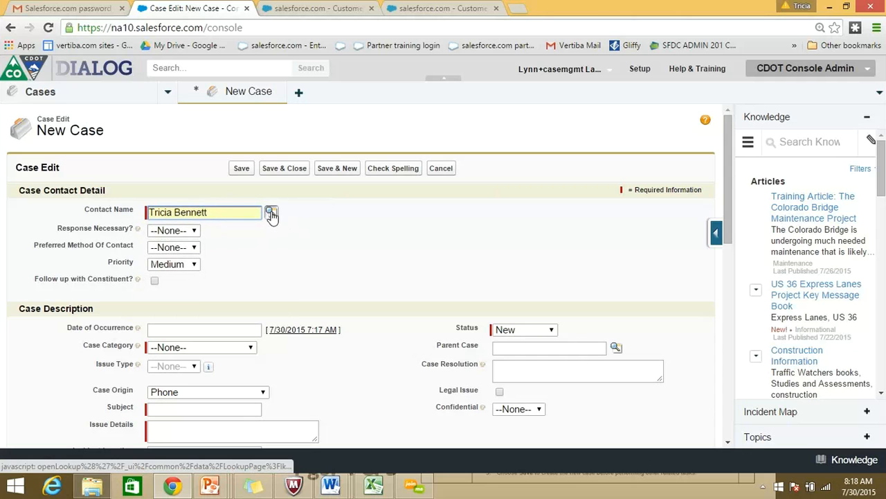
left_click(272, 212)
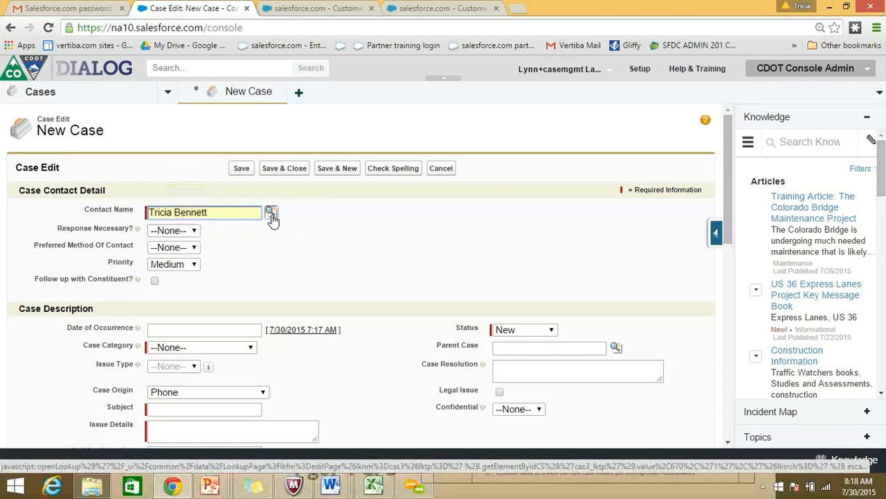
mouse_move(271, 211)
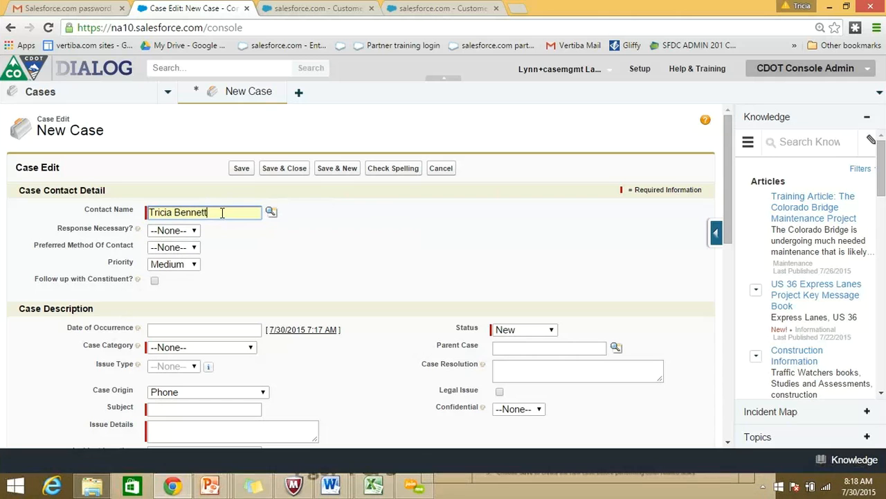
- Run a contact lookup that lists three same-name contacts with different phones and cities
left_click(271, 212)
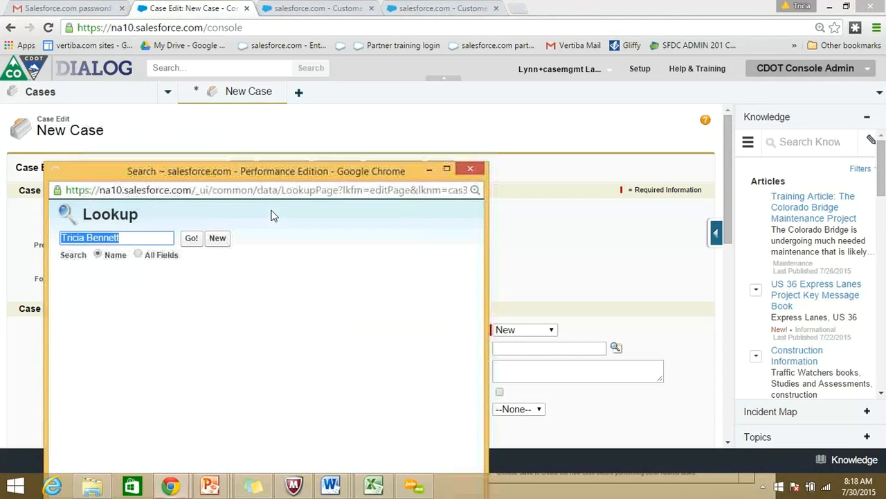
left_click(191, 237)
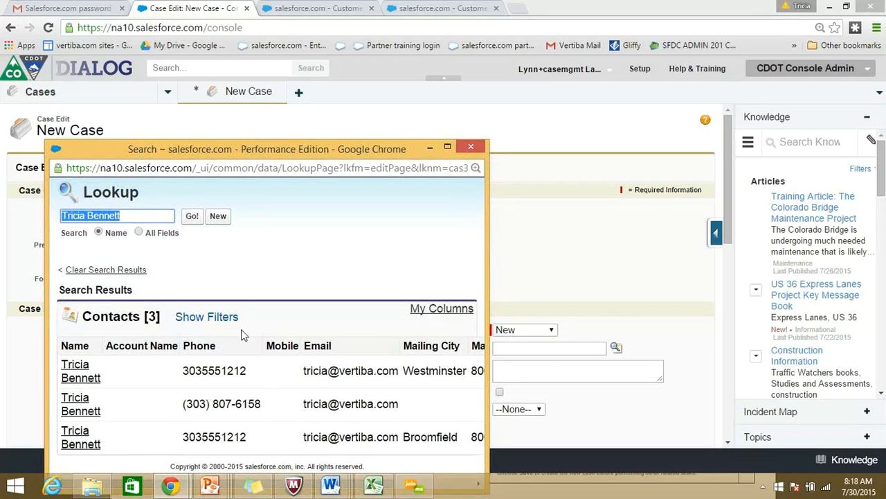
mouse_move(243, 313)
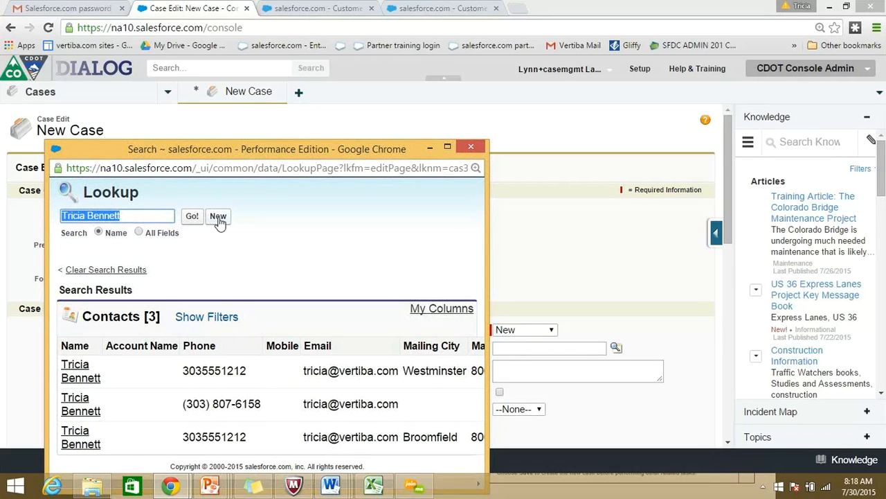
mouse_move(218, 216)
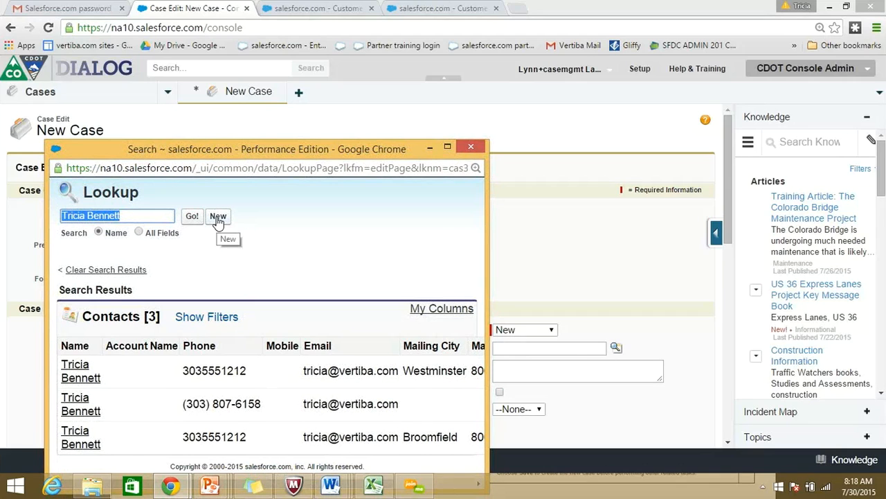
mouse_move(98, 363)
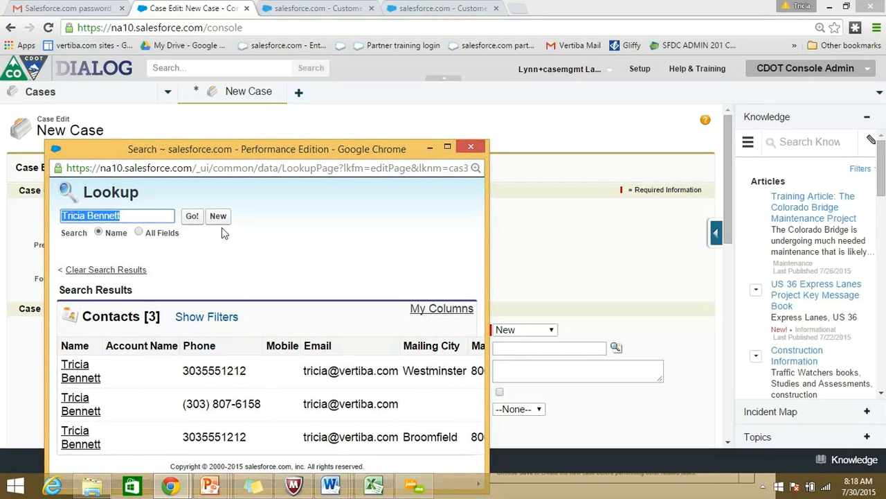
left_click(218, 216)
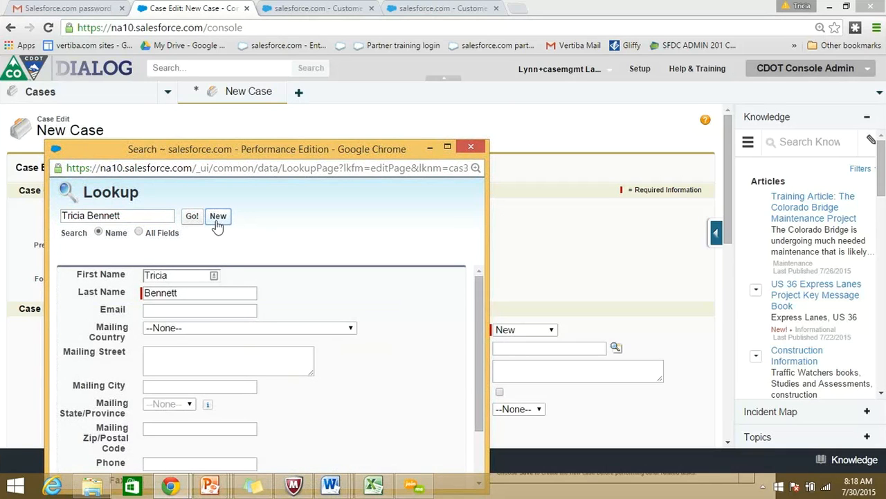
mouse_move(240, 204)
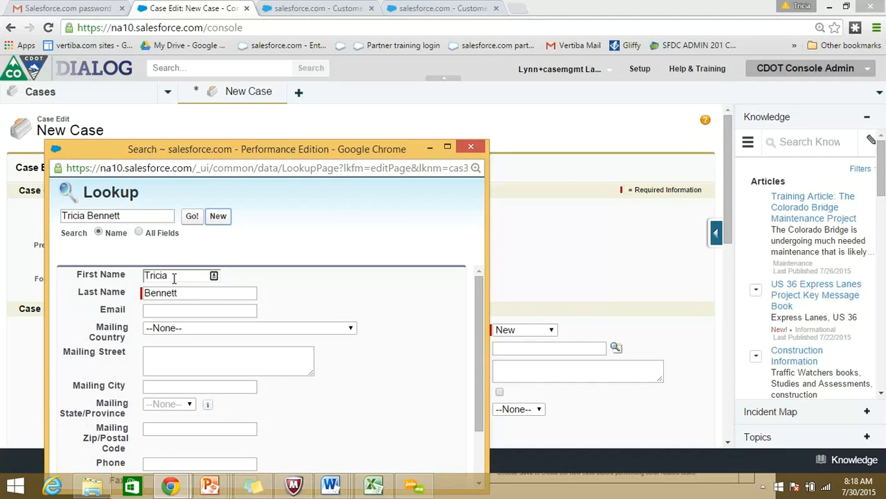
double_click(155, 275)
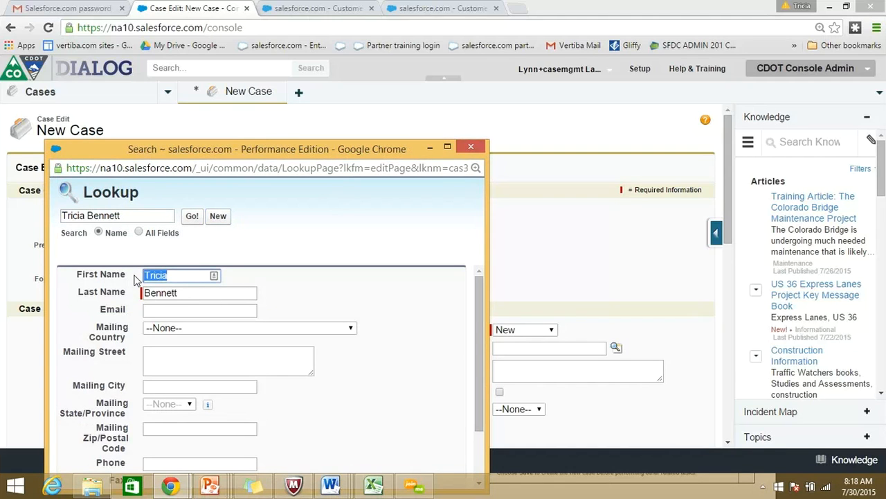
mouse_move(234, 294)
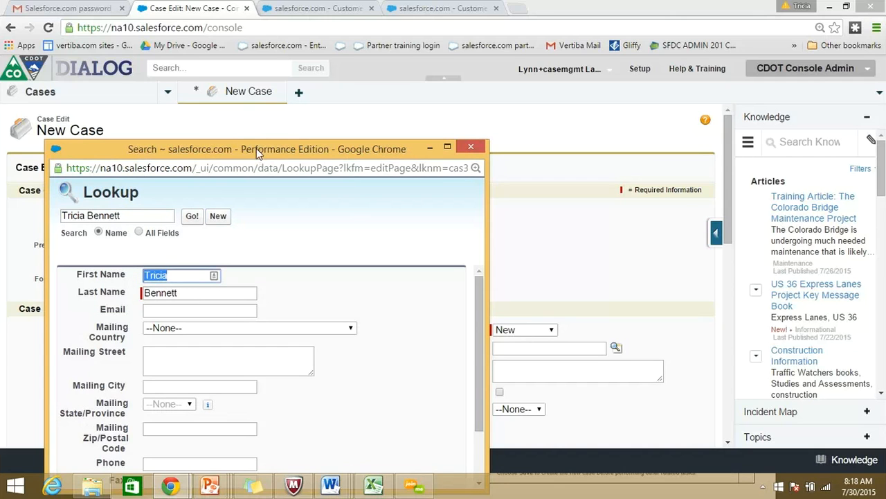
mouse_move(132, 154)
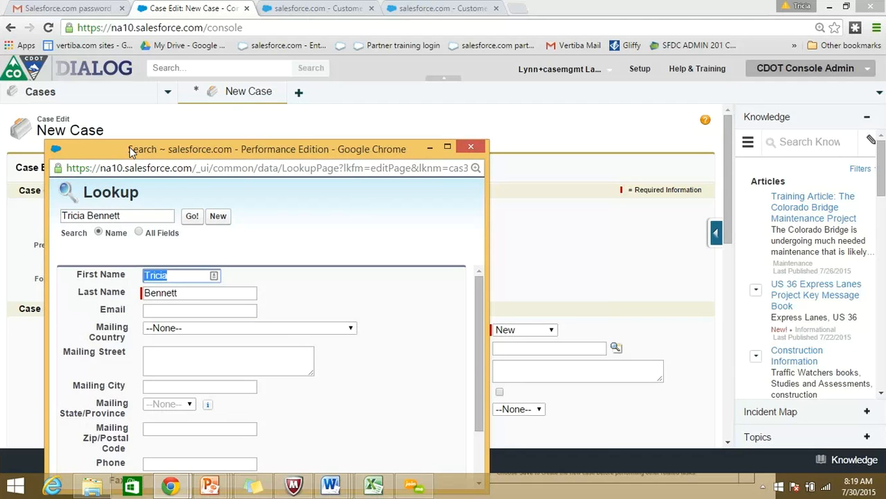
mouse_move(218, 259)
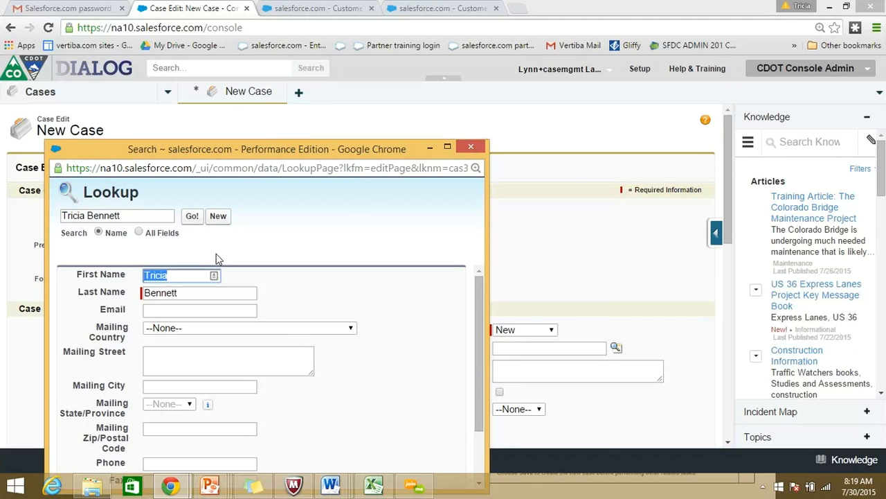
mouse_move(237, 279)
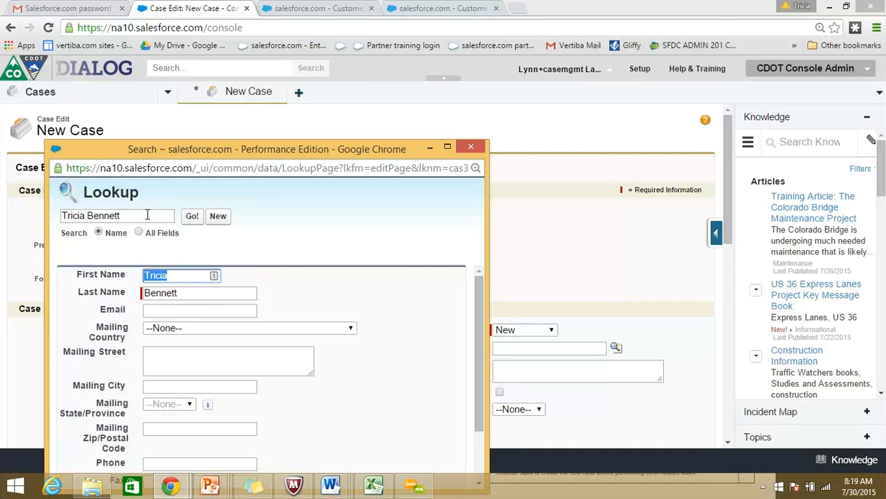
mouse_move(307, 213)
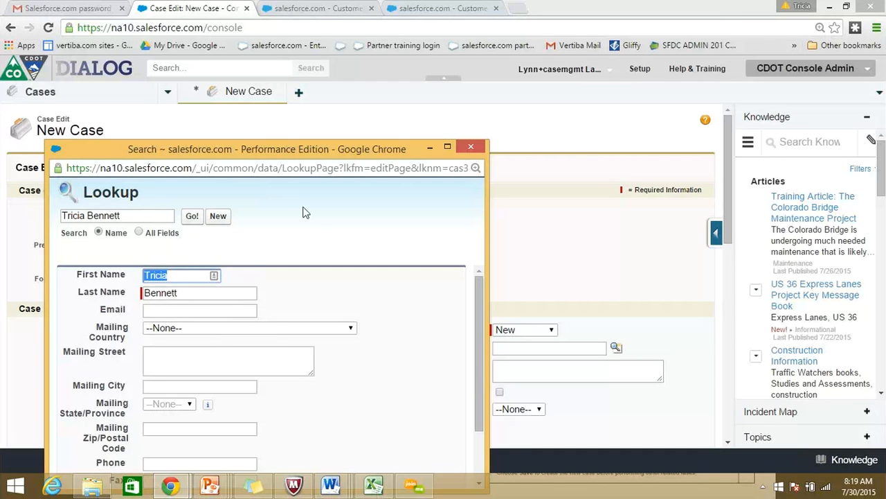
left_click_drag(266, 149, 257, 114)
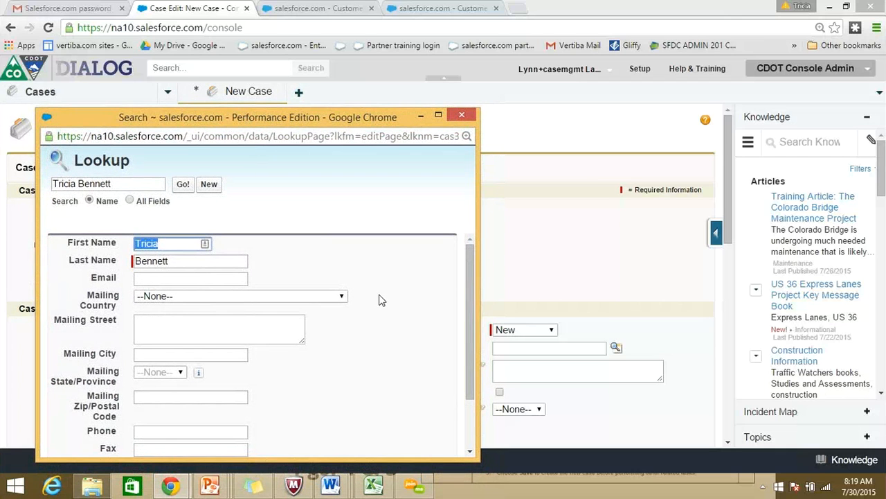
scroll("down", 3)
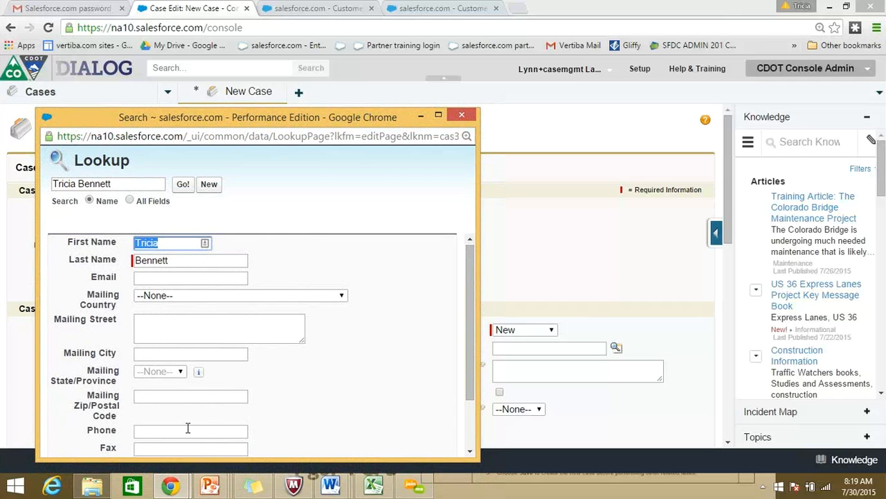
mouse_move(468, 348)
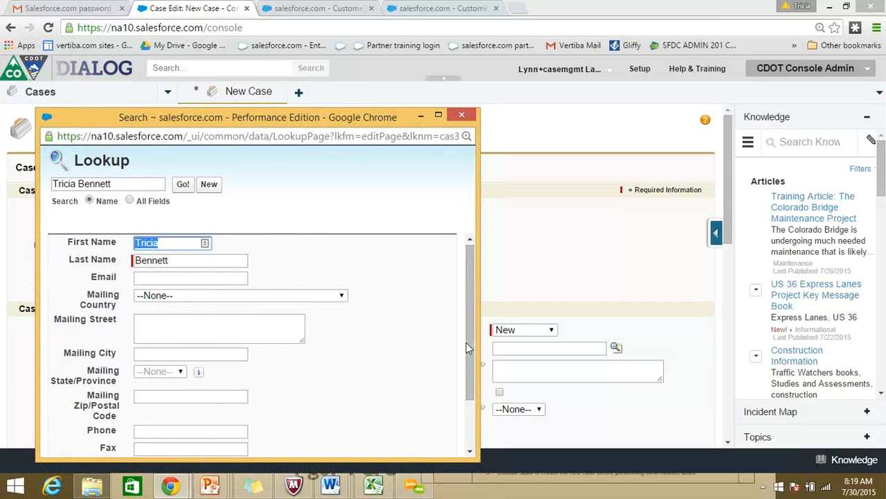
scroll("down", 3)
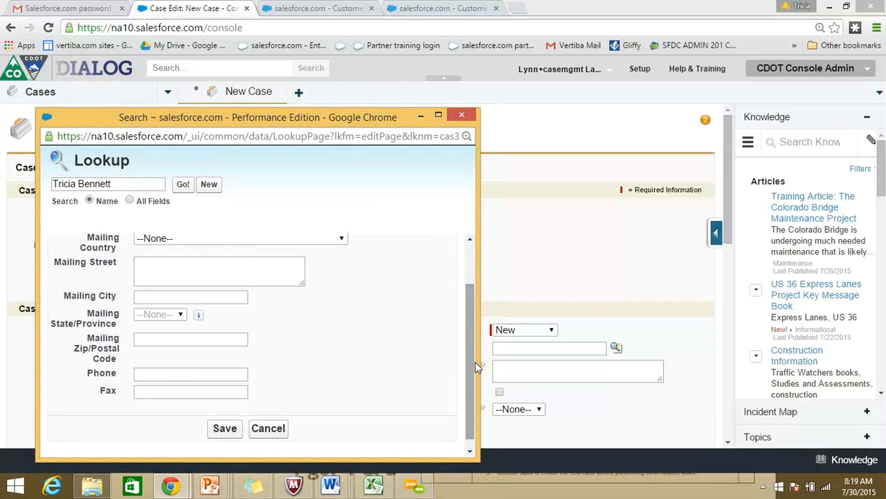
mouse_move(475, 367)
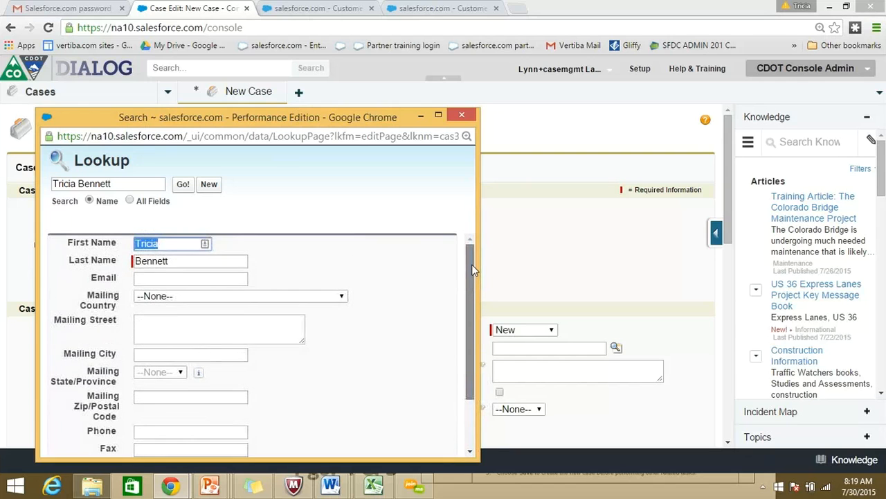
scroll("down", 3)
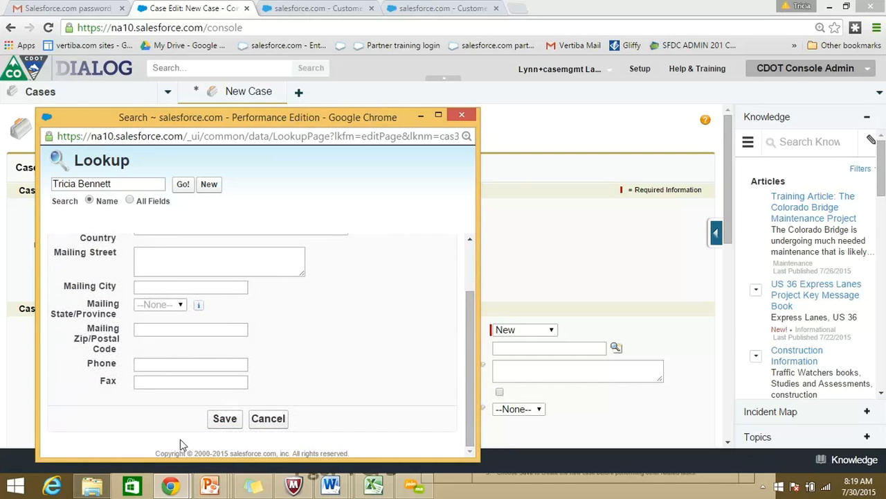
mouse_move(225, 418)
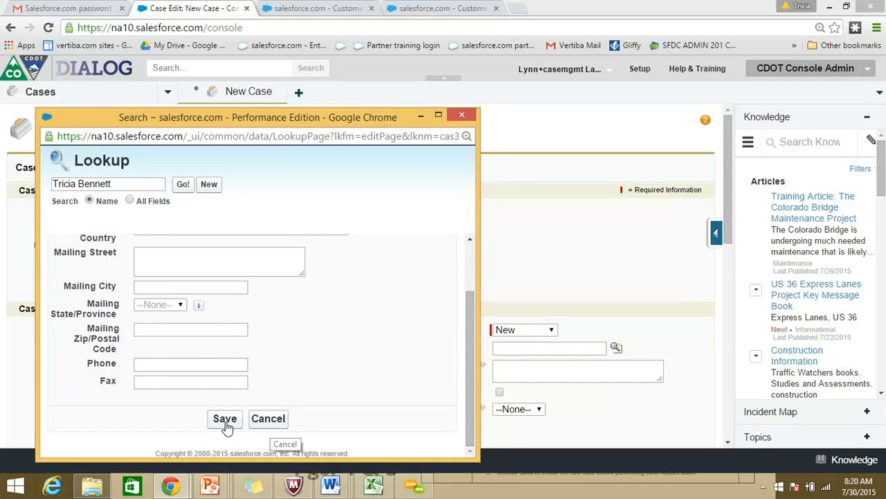
left_click(182, 184)
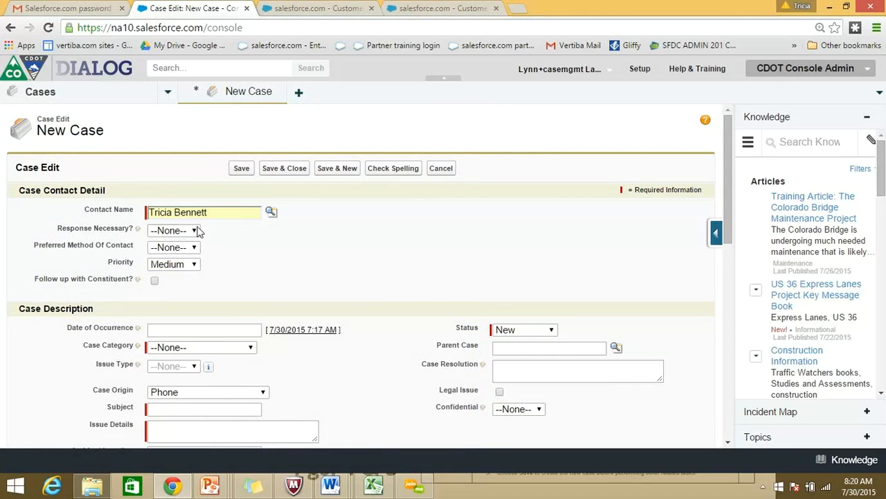
mouse_move(225, 243)
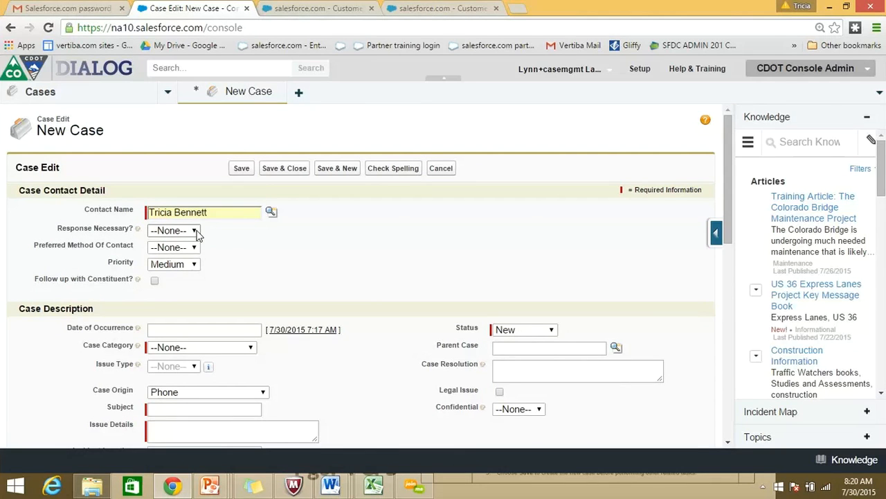
- Set Response Necessary to No, Preferred Method Of Contact to Phone, and Priority to High
left_click(174, 229)
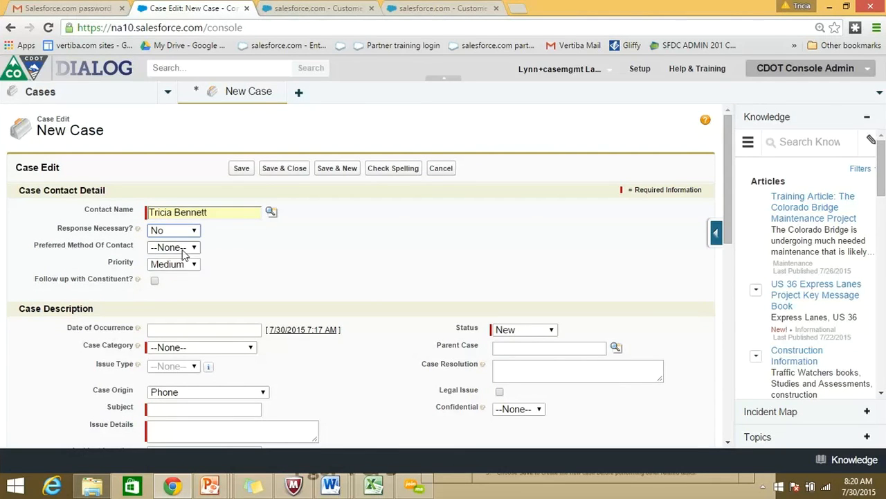
left_click(173, 247)
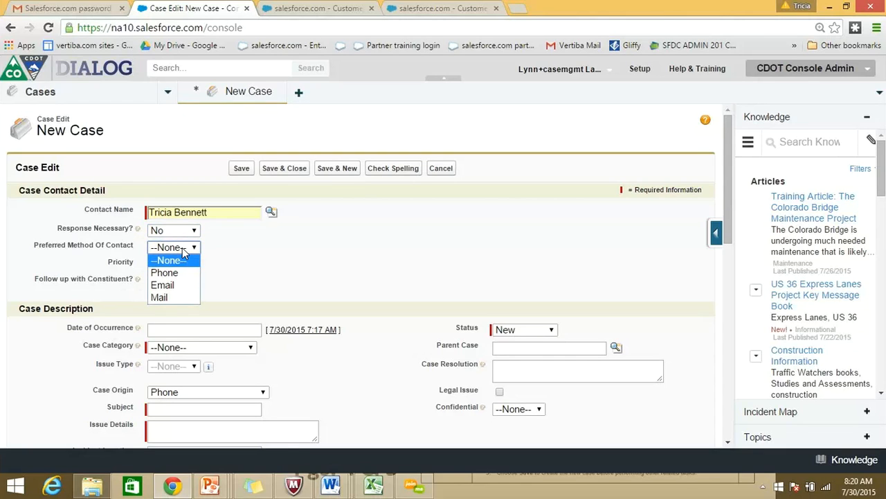
mouse_move(185, 272)
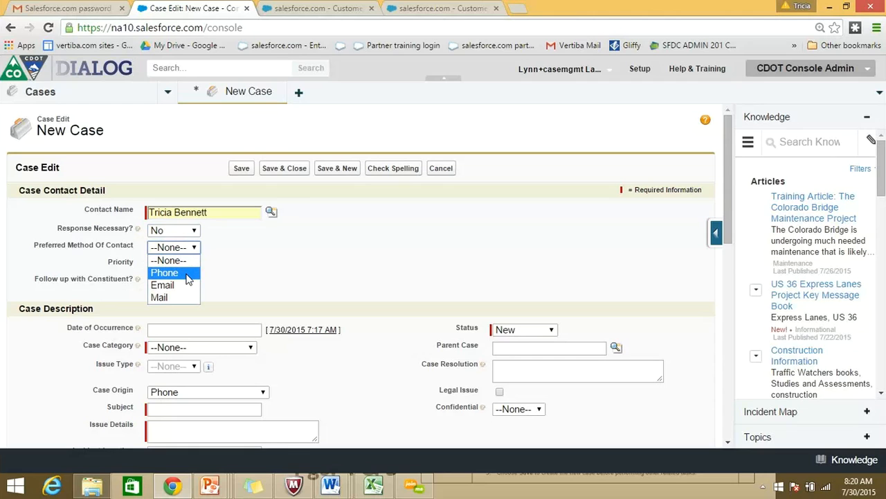
left_click(164, 273)
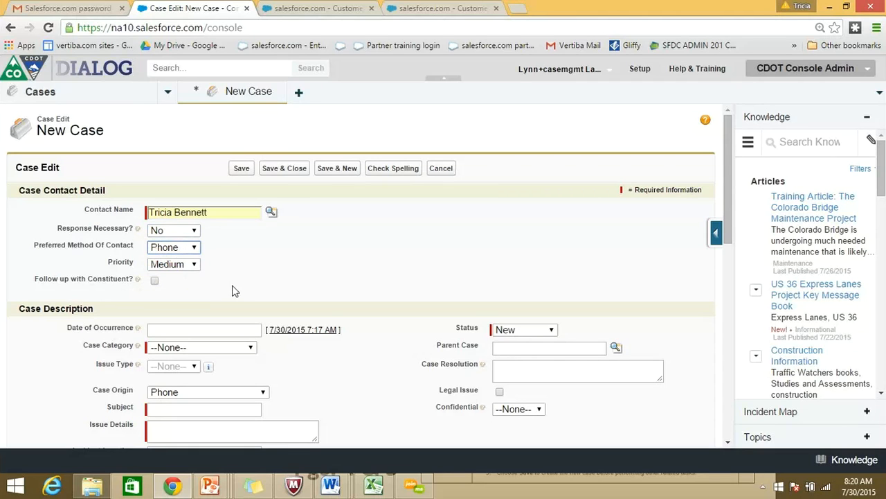
mouse_move(238, 291)
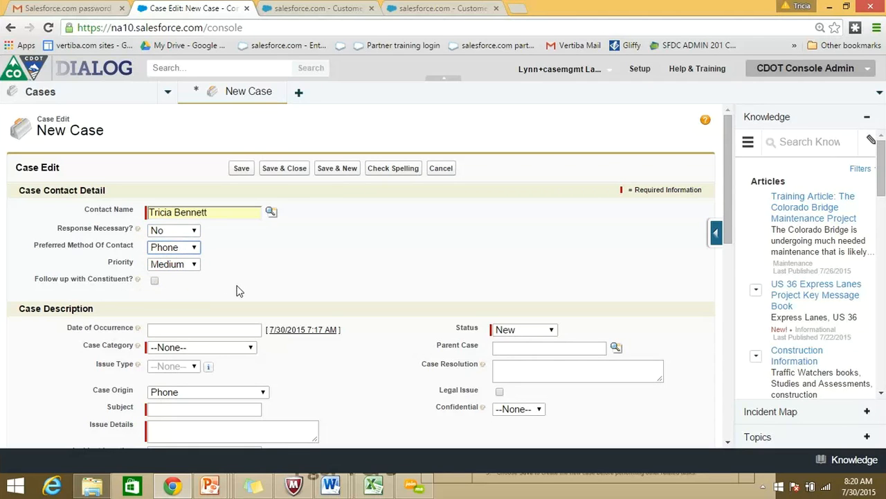
mouse_move(174, 264)
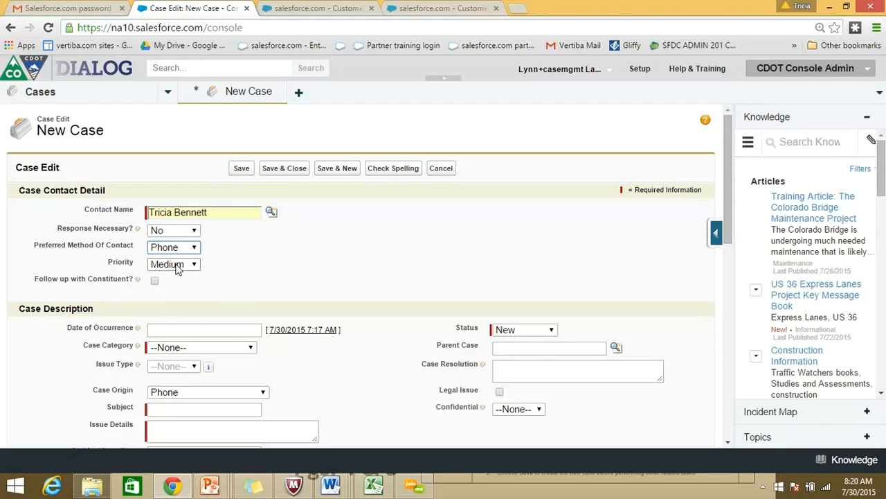
left_click(173, 264)
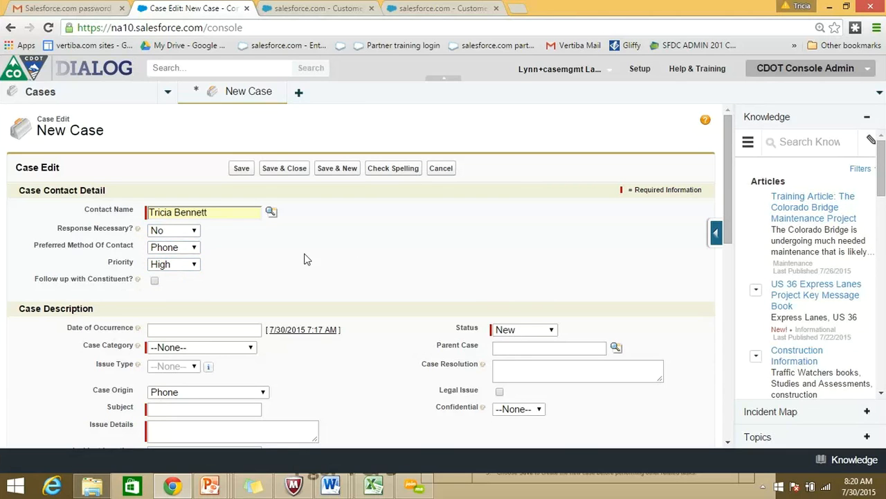
mouse_move(155, 284)
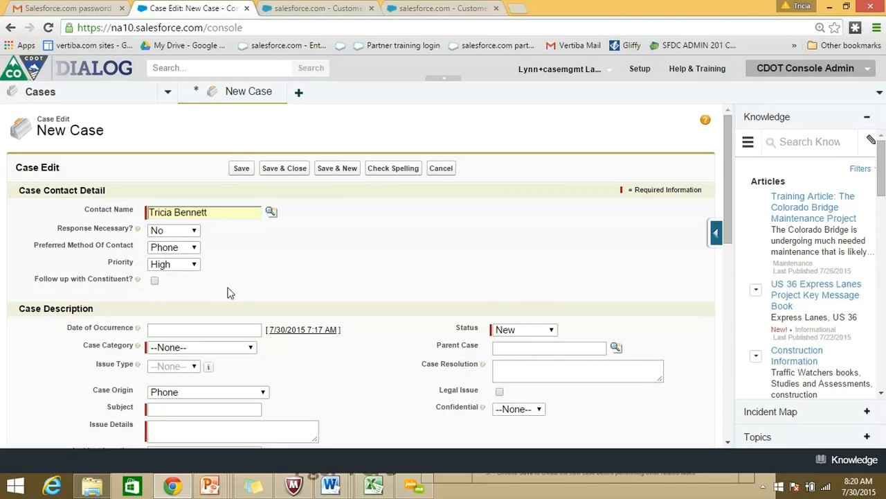
mouse_move(252, 282)
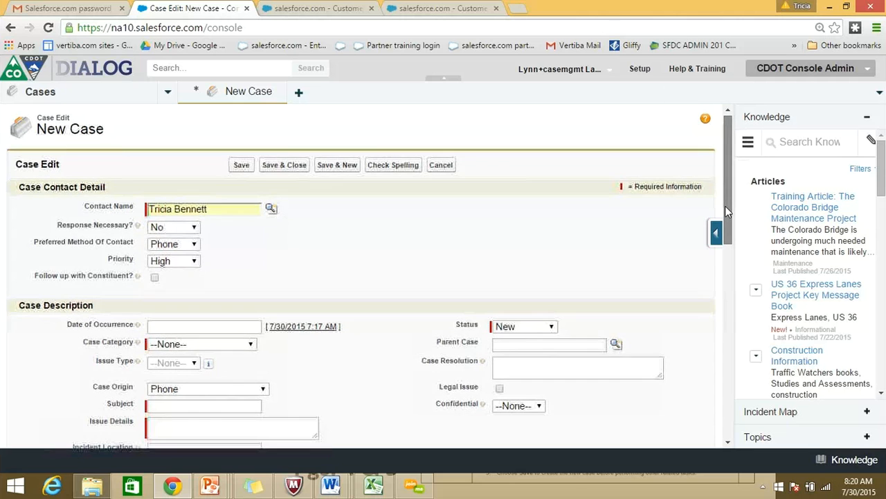
- Insert the current date and time, 7/30/2015 7:17 AM, as Date of Occurrence
scroll("down", 3)
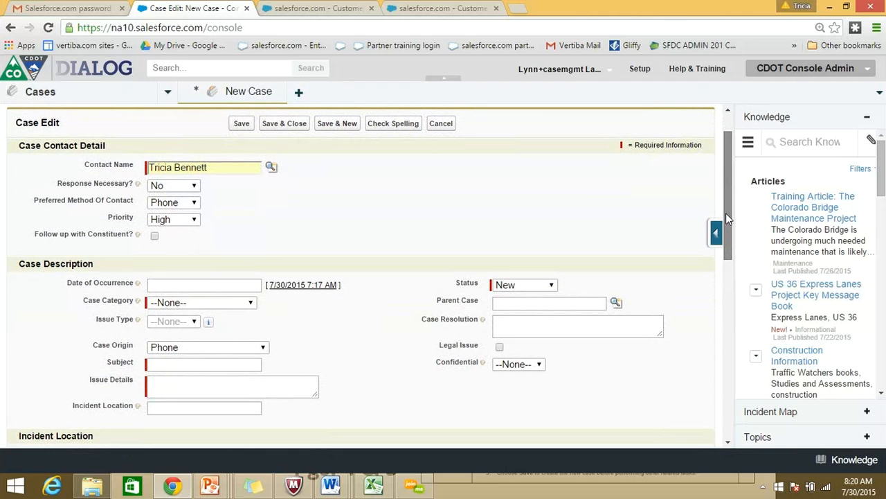
scroll("down", 3)
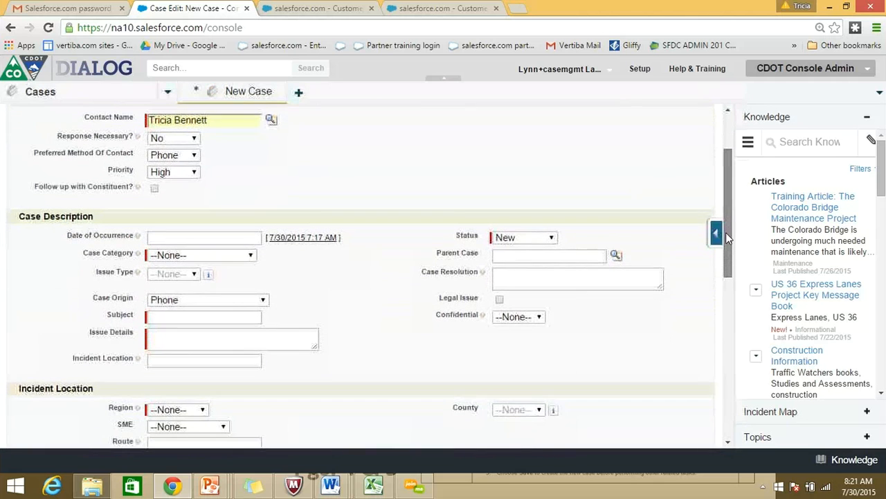
scroll("down", 3)
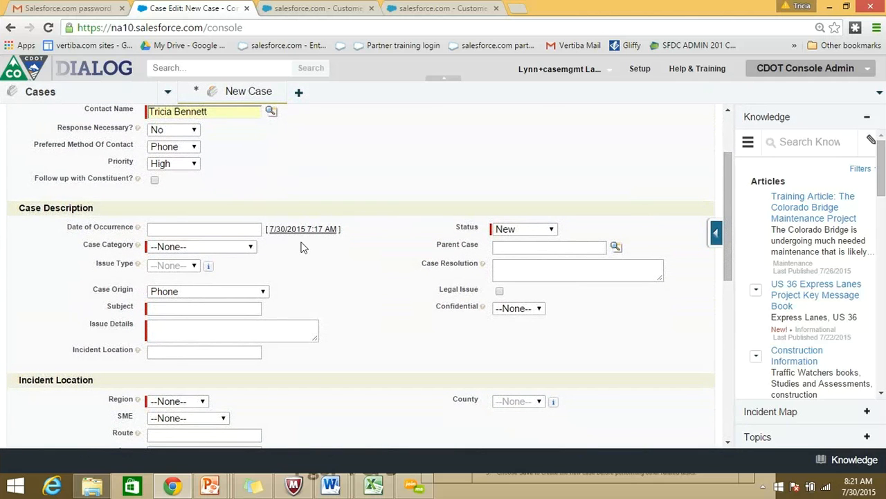
mouse_move(303, 228)
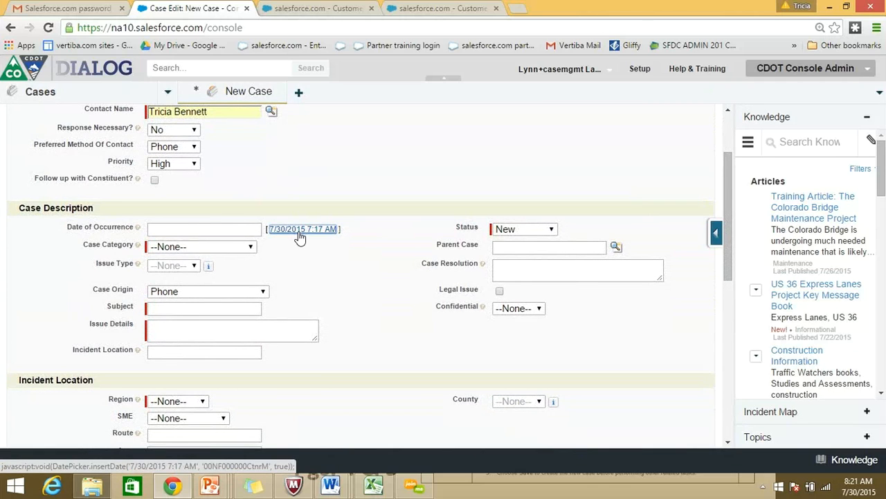
left_click(304, 229)
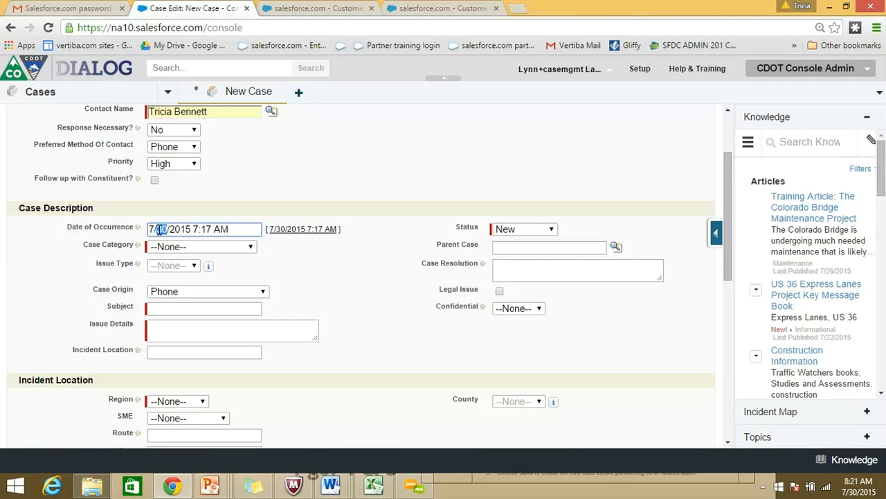
left_click(203, 228)
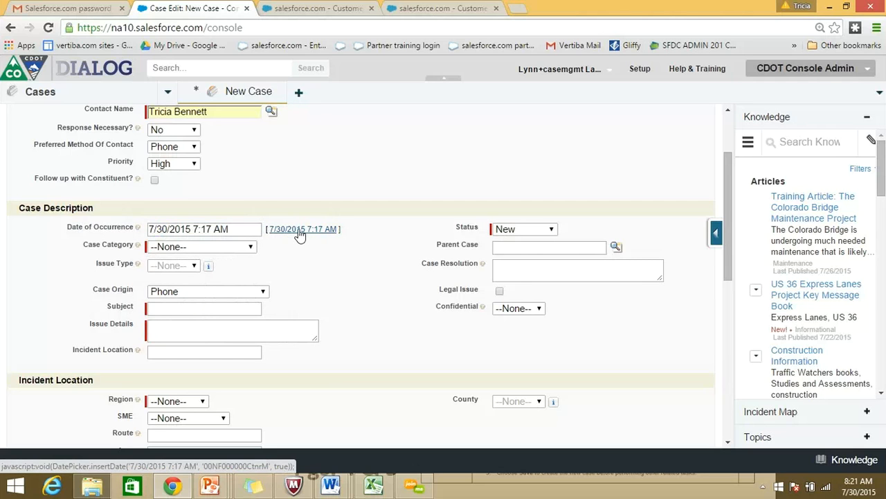
left_click(202, 247)
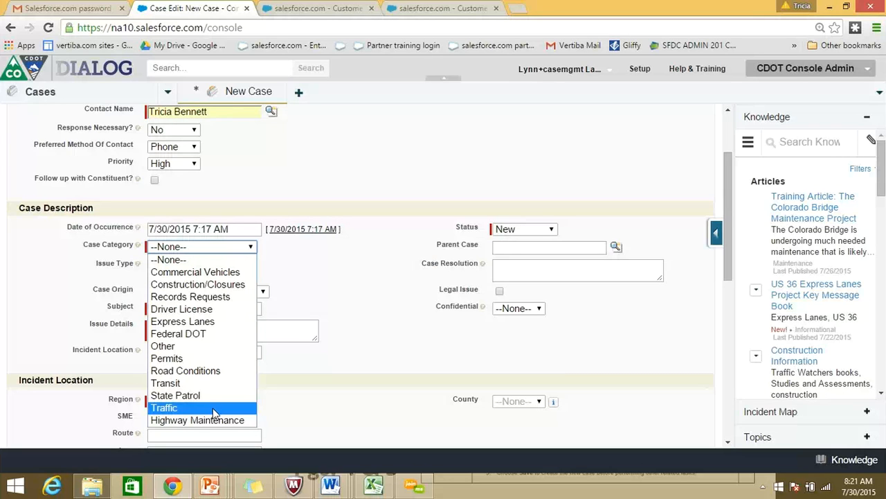
mouse_move(190, 413)
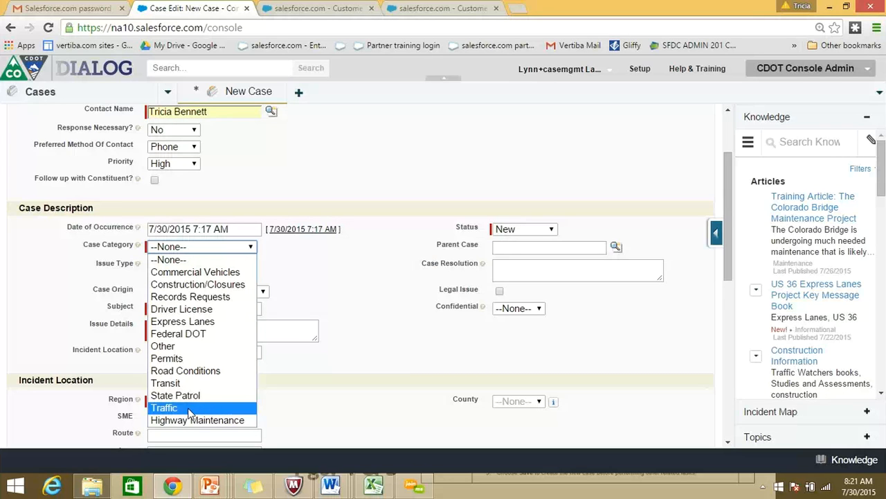
- Choose Traffic as the Case Category and Signals as the Issue Type
left_click(164, 407)
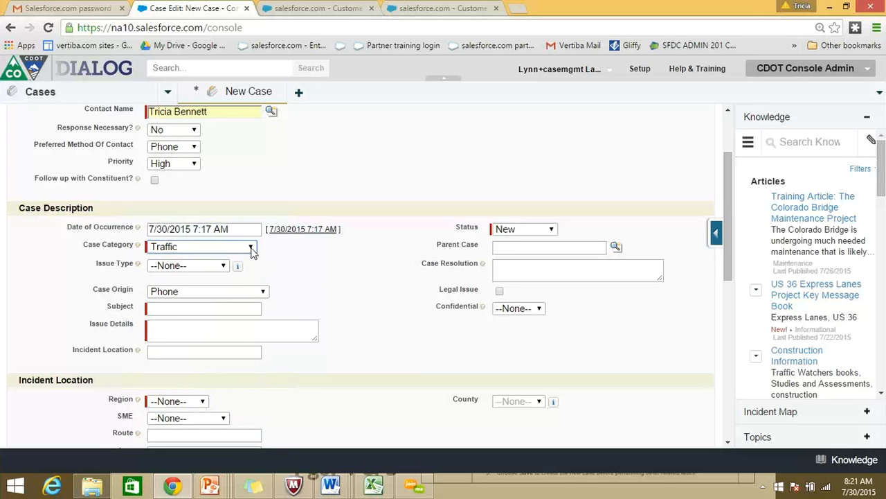
mouse_move(237, 266)
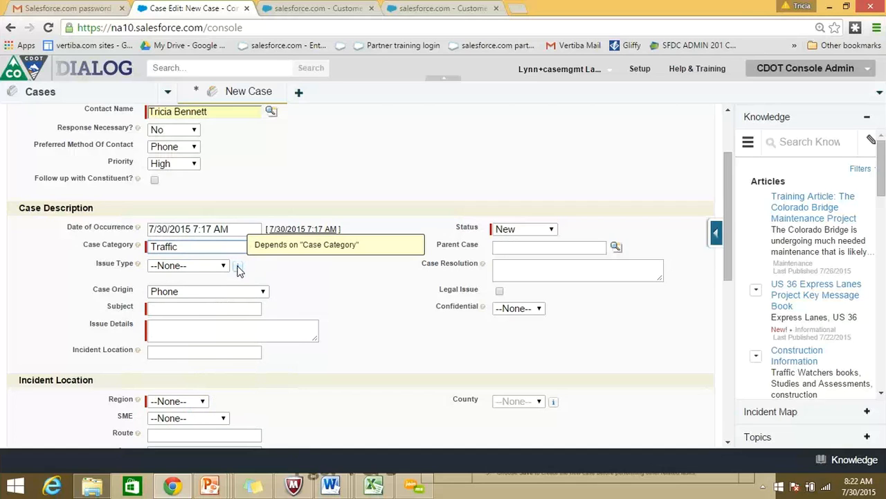
mouse_move(239, 270)
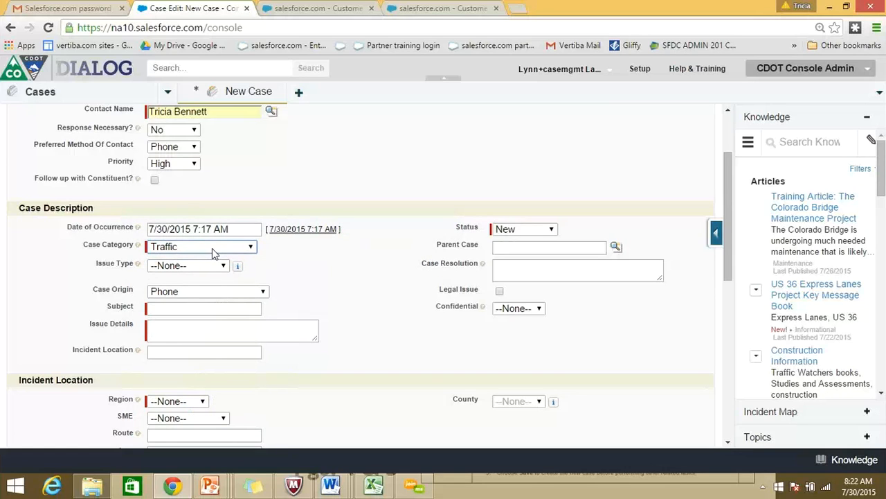
mouse_move(225, 270)
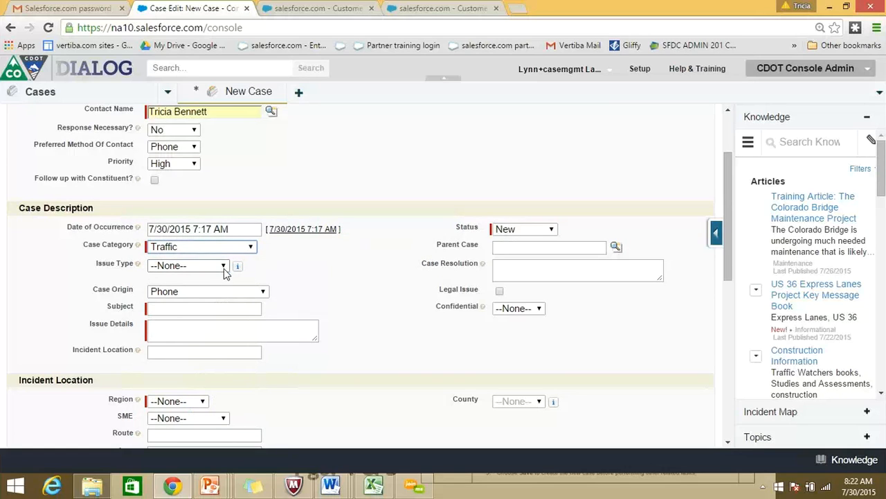
left_click(187, 265)
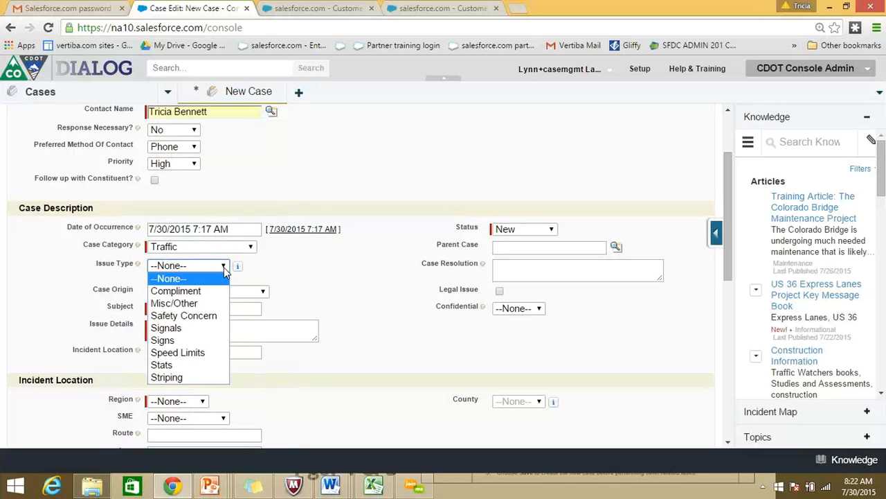
mouse_move(184, 302)
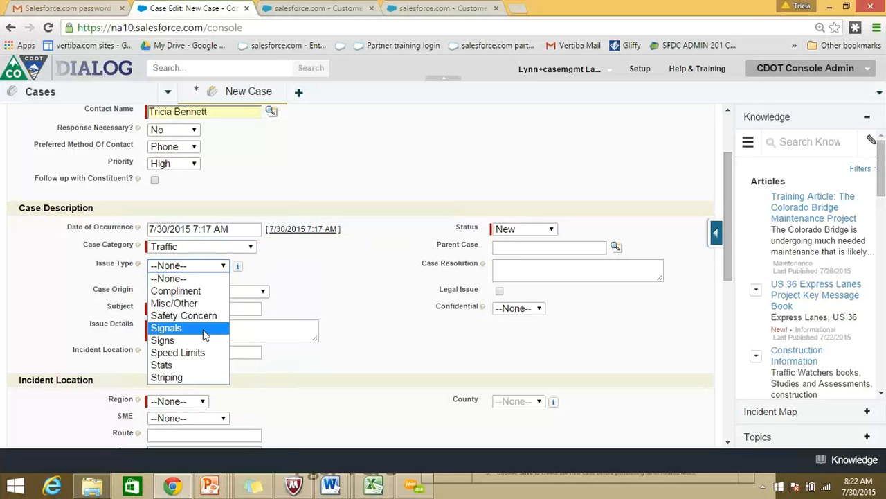
left_click(167, 327)
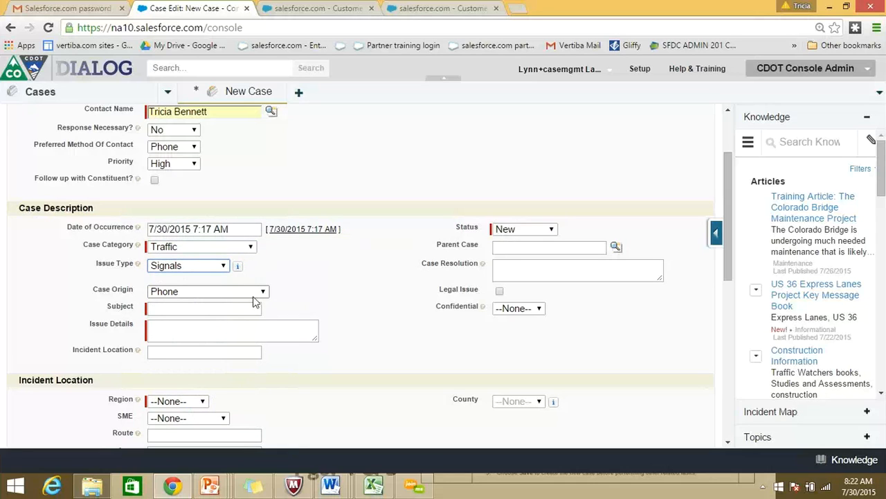
- Enter the case subject 'Malfunctioning Traffic Signal'
left_click(204, 307)
type("Malfunco")
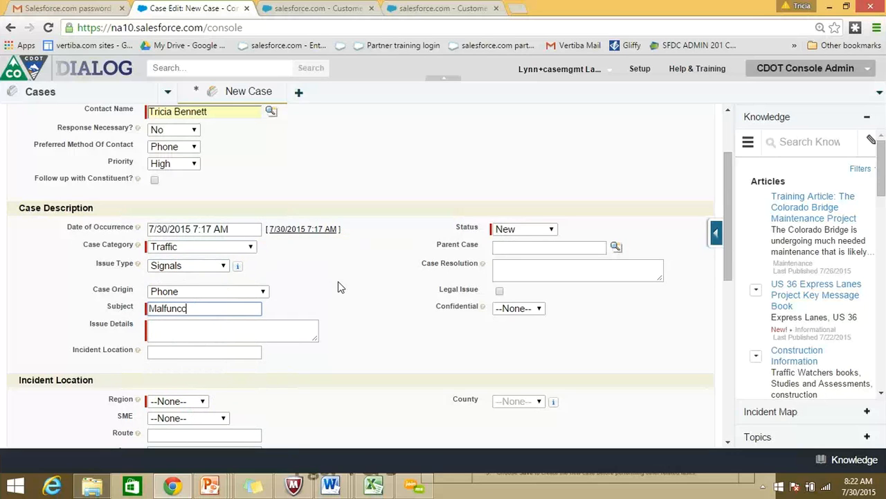
type("tioning Traffic Signal")
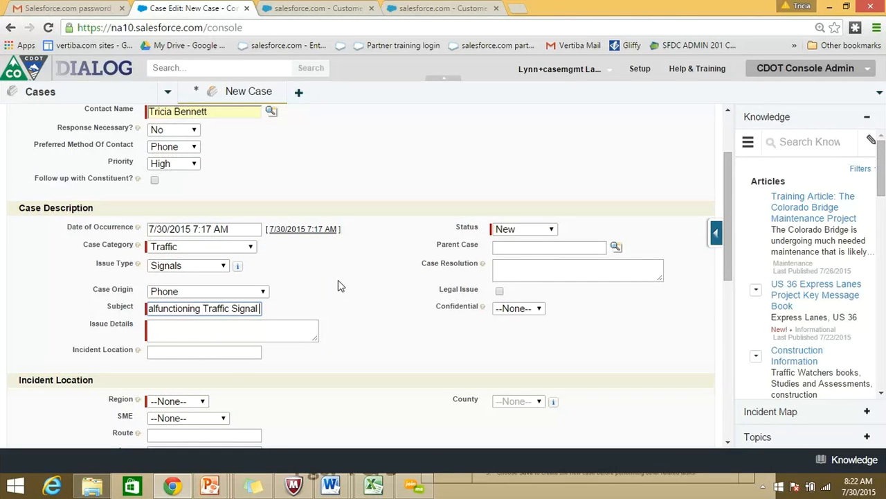
type("at Hwys 119 & 5")
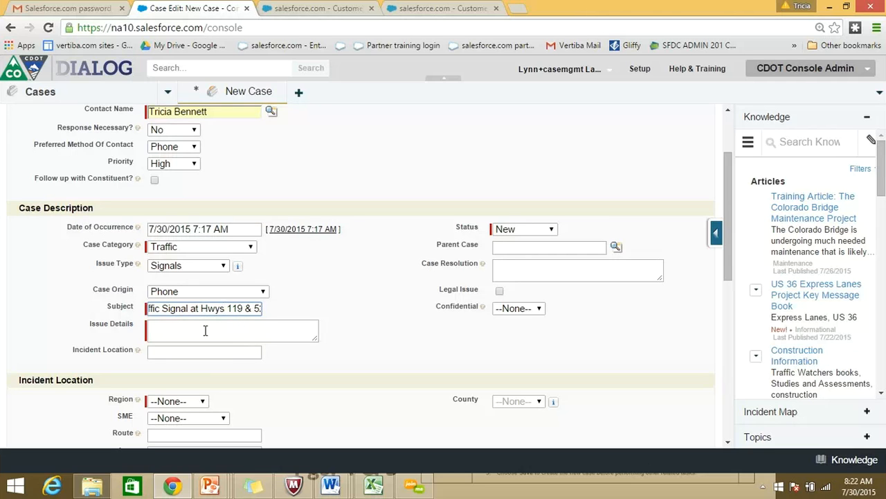
- Write issue details: caller reports a traffic light out at the busy Highway 119 and 52 intersection
type("Caller reports")
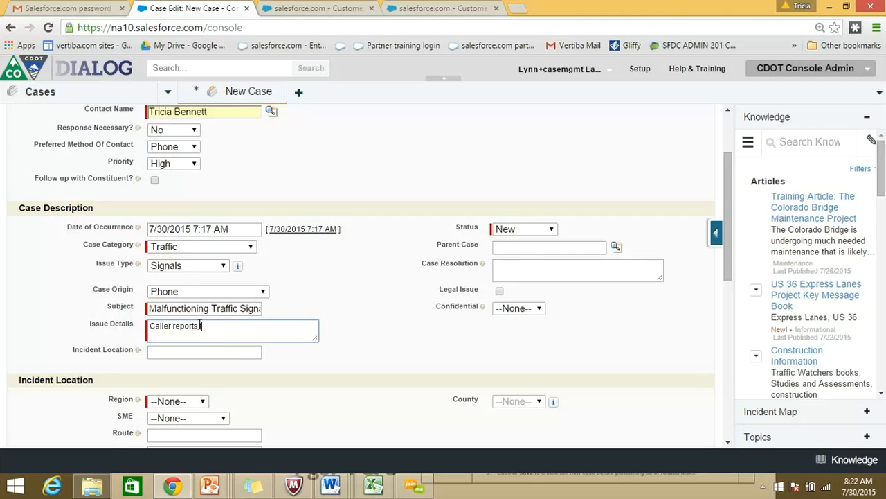
type("traffic light out")
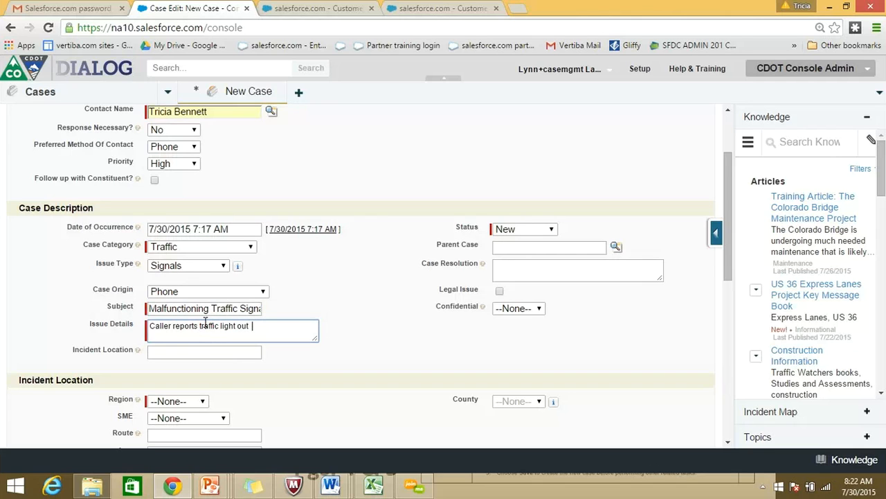
type("at")
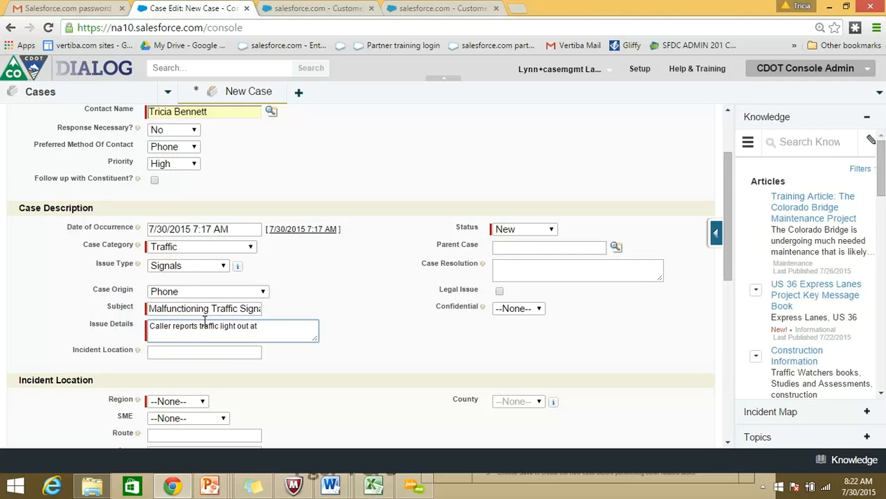
type("intersecion")
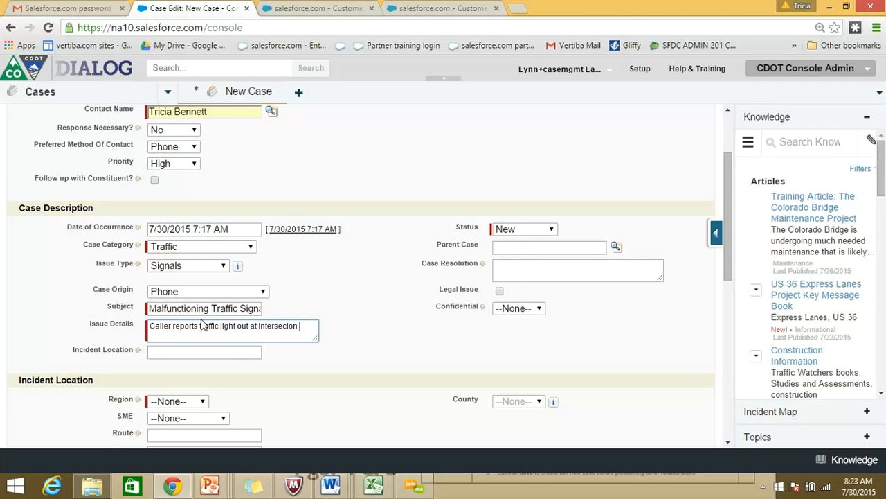
type("of")
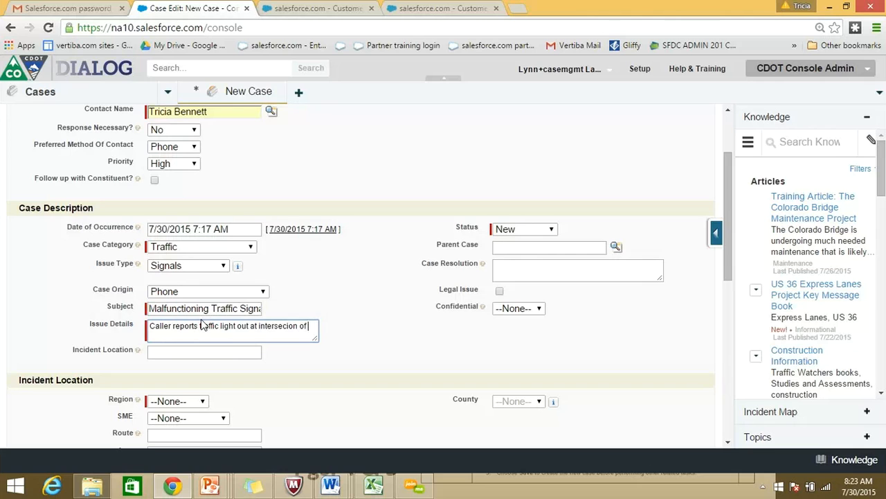
type("Highway")
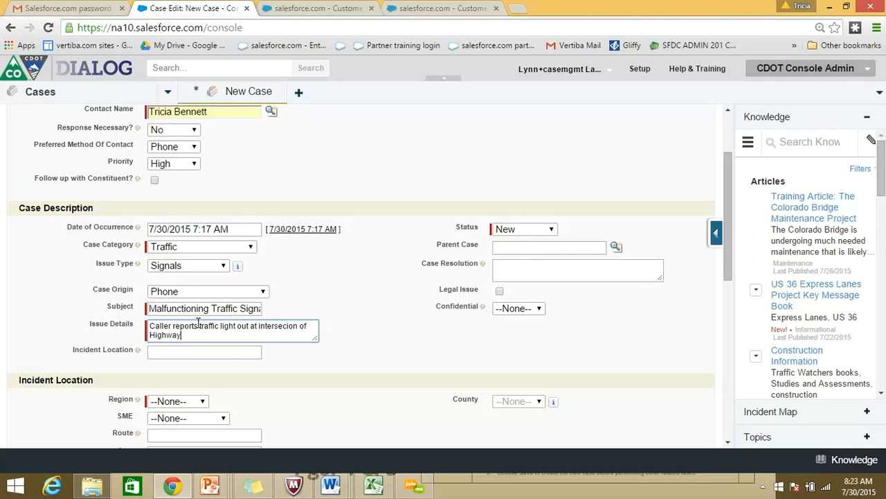
type("119 and")
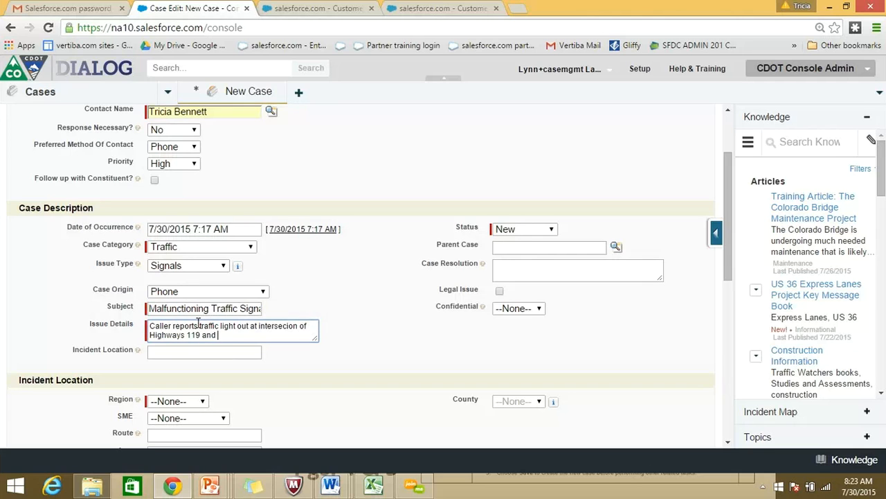
type("52 - in the southbound direction.  Traffic backups are occurring -")
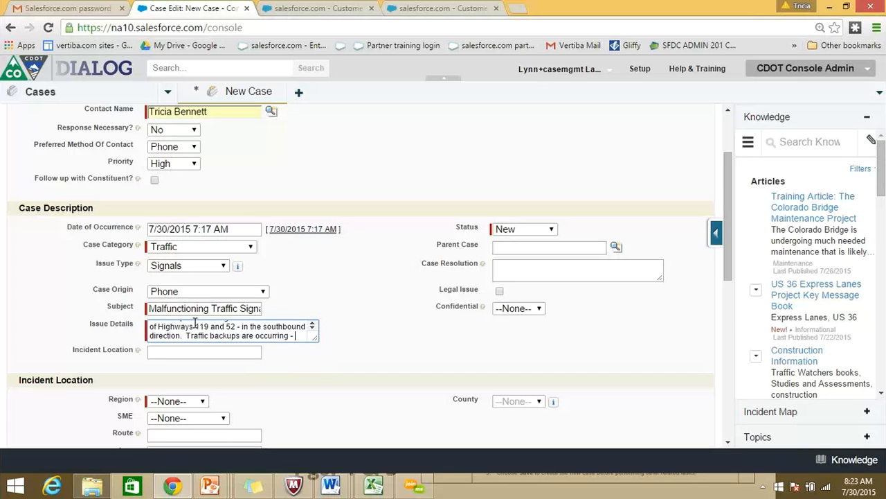
type("busy")
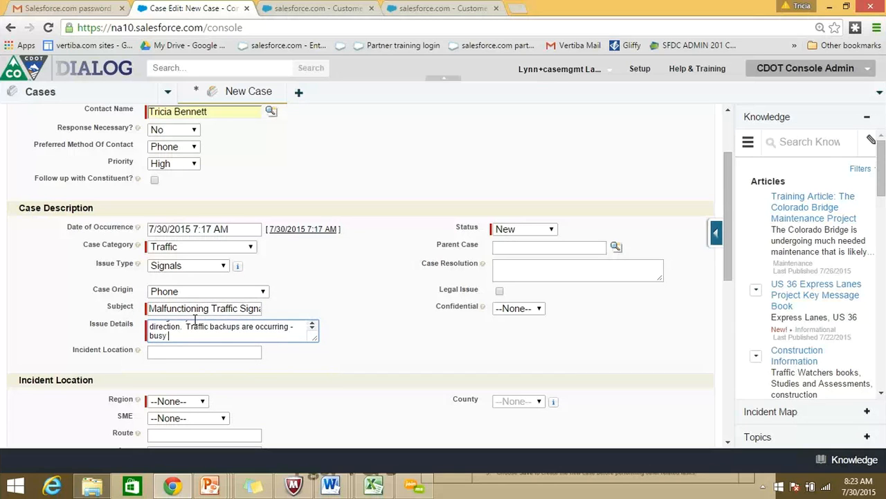
type("inte")
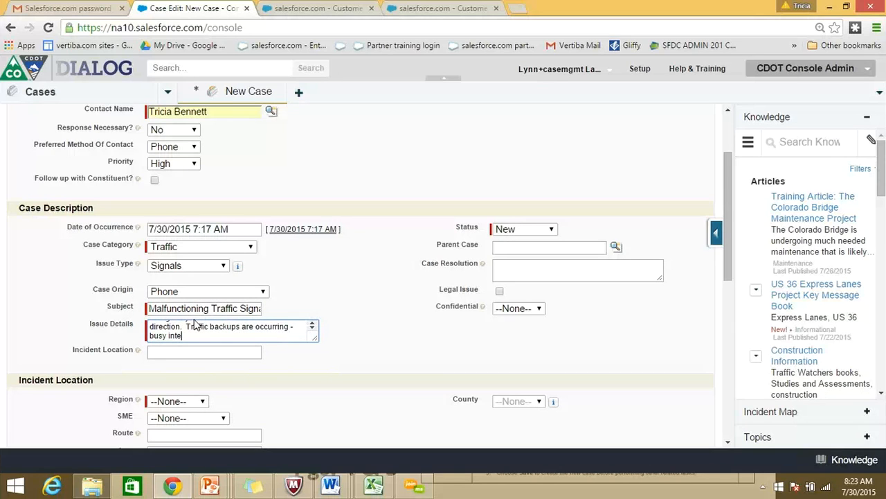
type("rsection")
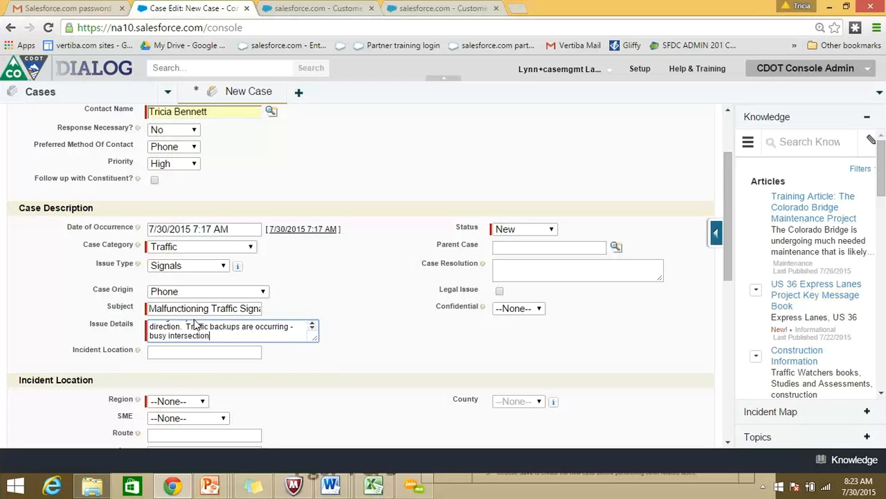
- Enter 'Hwy - 119 & 52 - SB' as the Incident Location, removing the extra trailing text
left_click(204, 352)
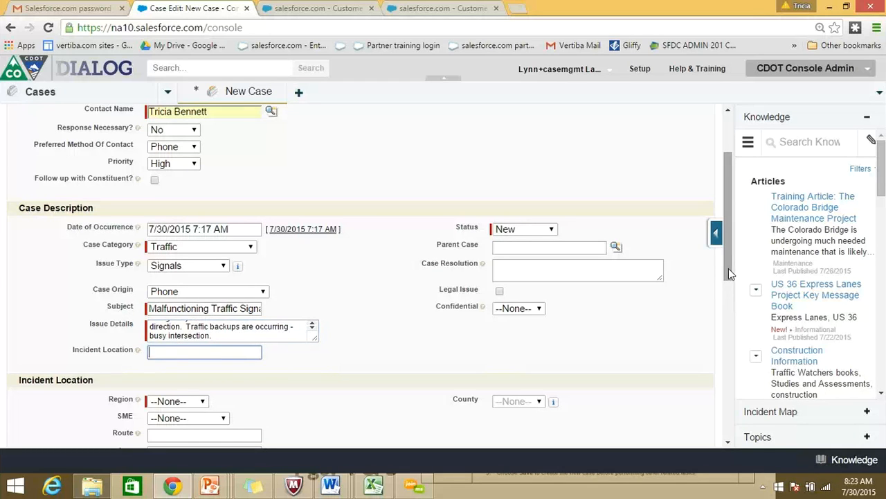
scroll("down", 3)
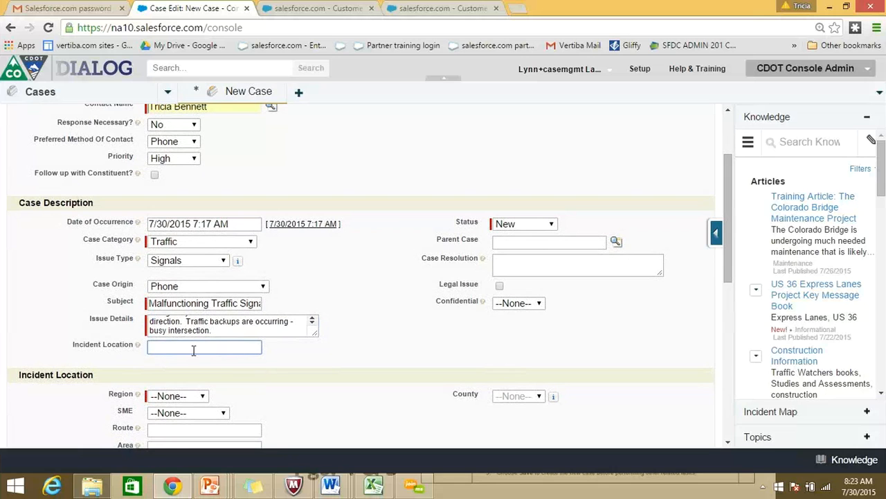
mouse_move(138, 344)
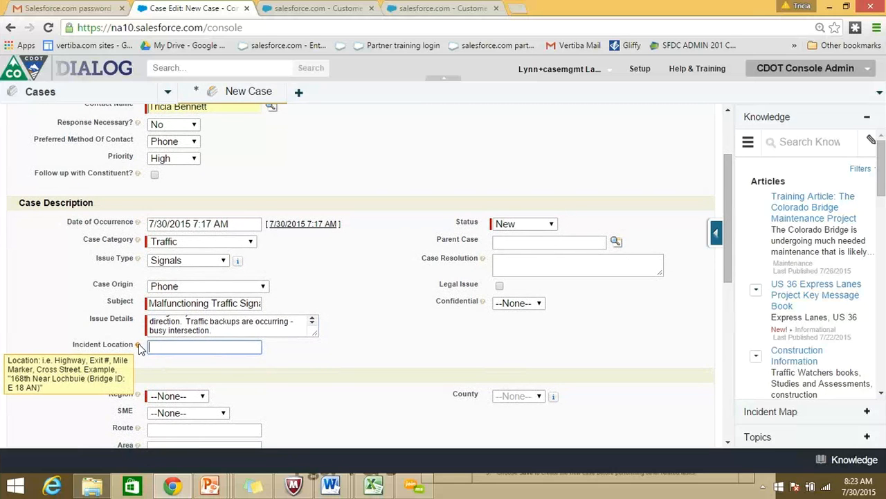
left_click(204, 346)
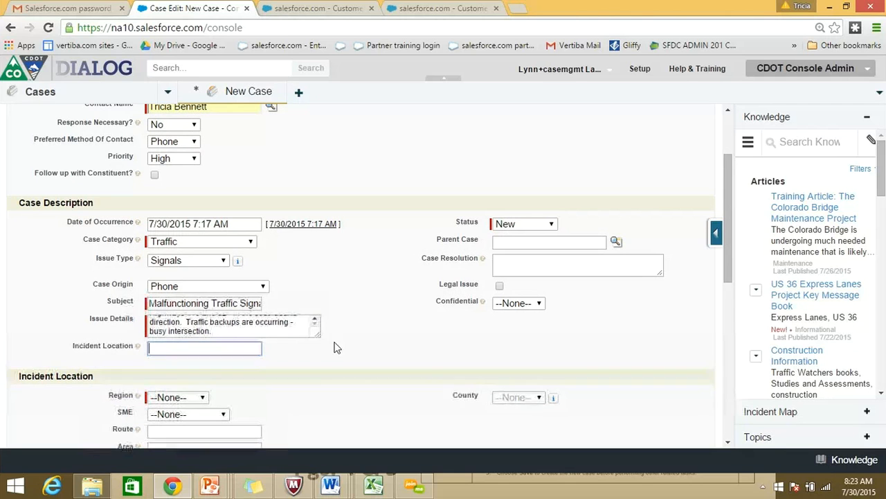
left_click(204, 357)
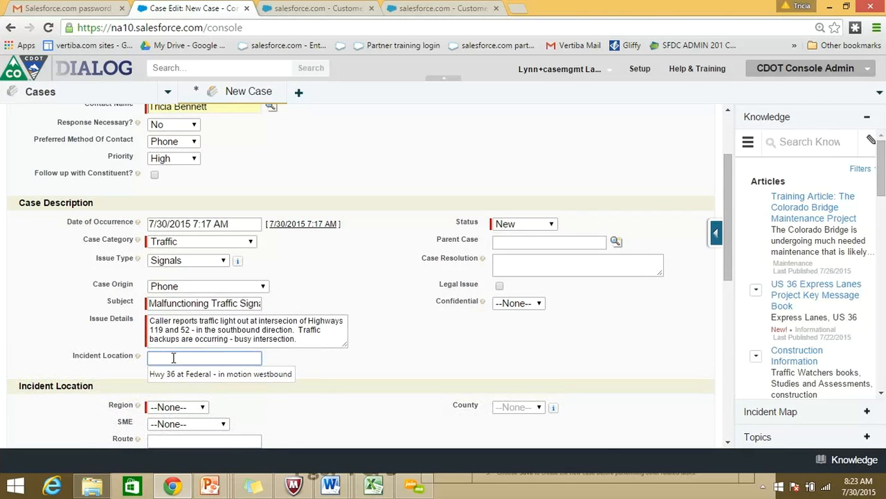
type("119")
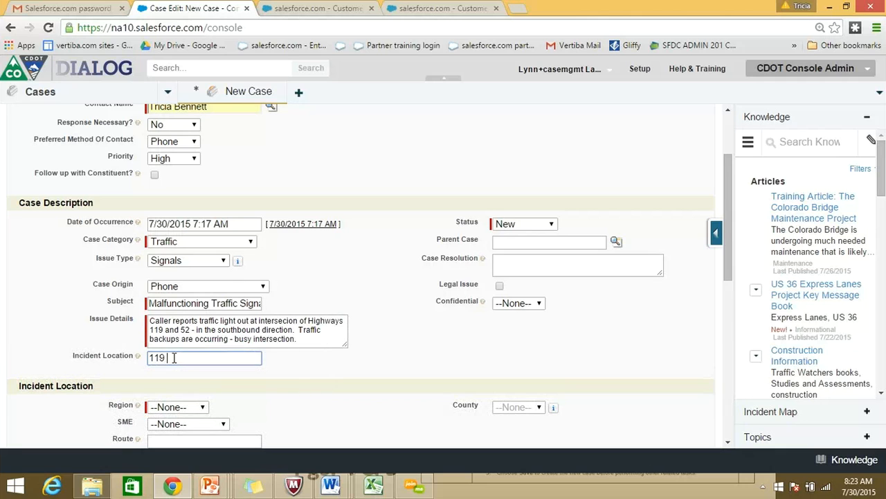
type("Hwy -")
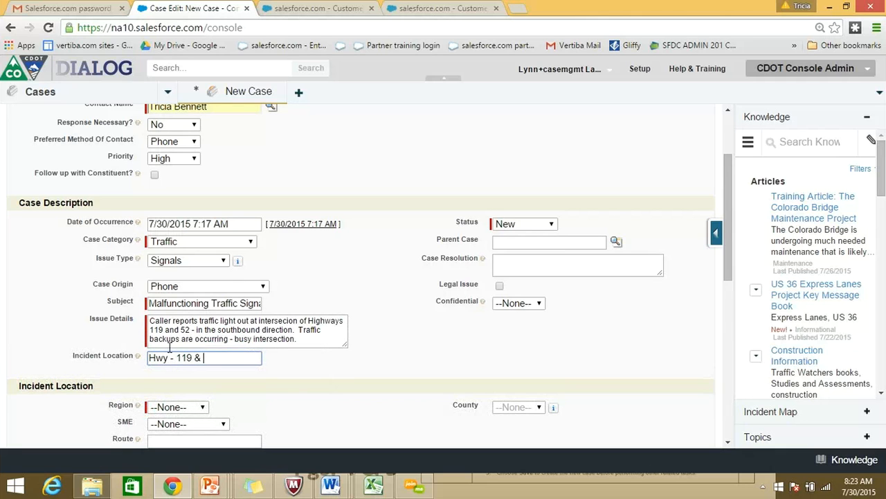
type("52 - SB -")
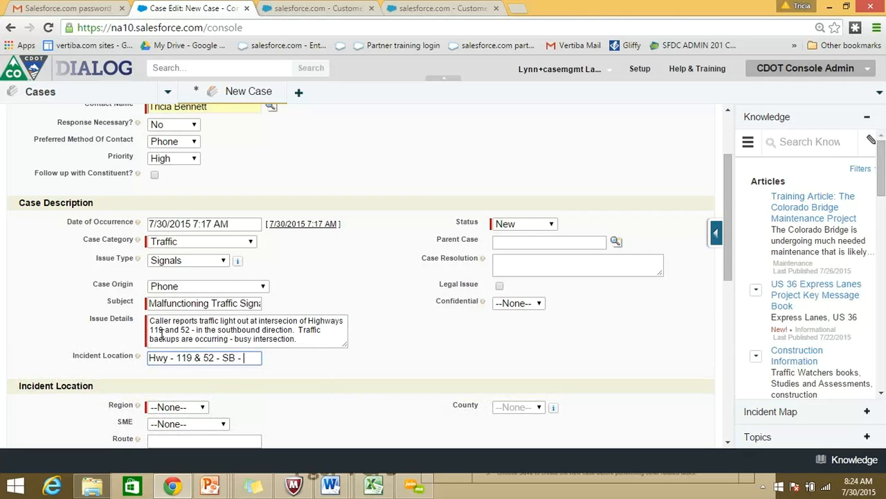
type("Region")
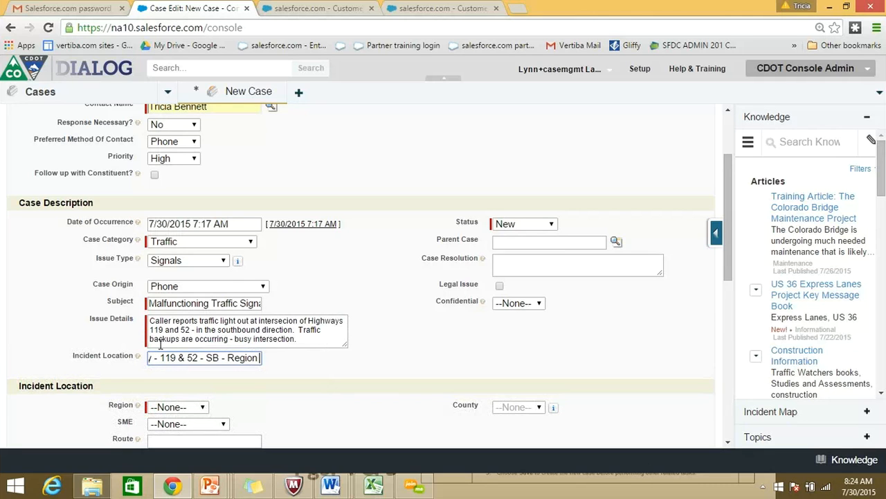
type("Hwy - 119 & 52 - SB")
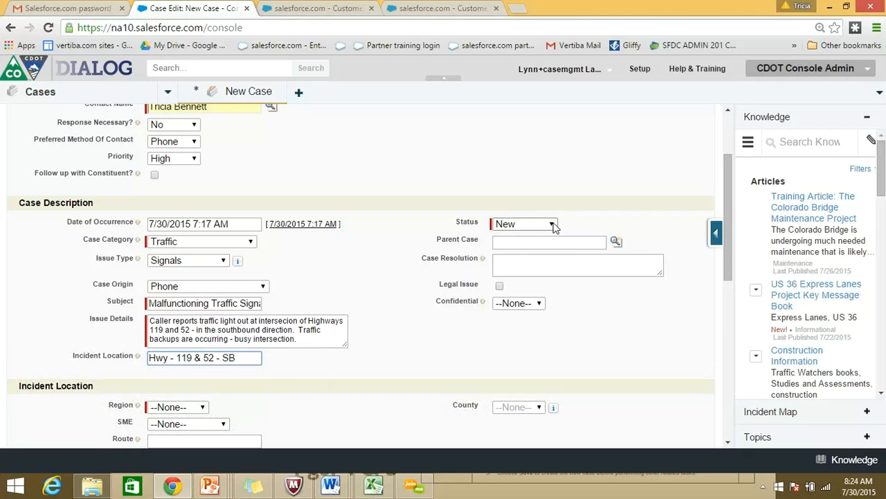
left_click(525, 223)
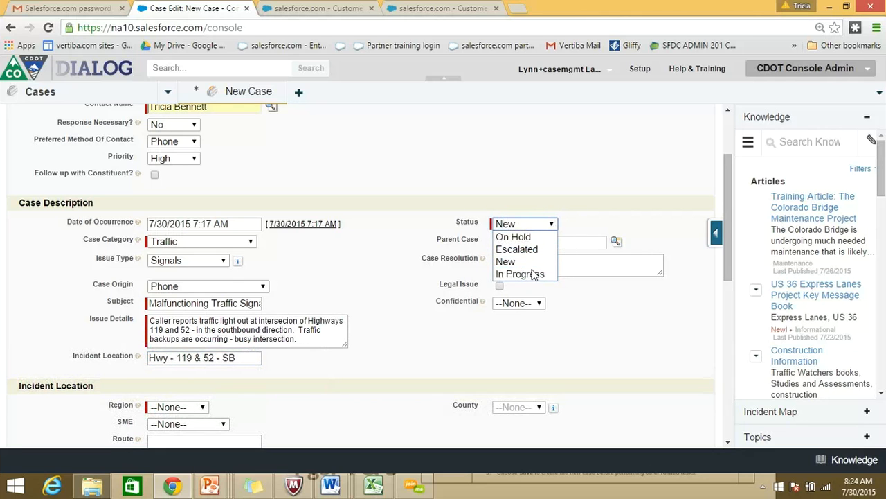
mouse_move(519, 249)
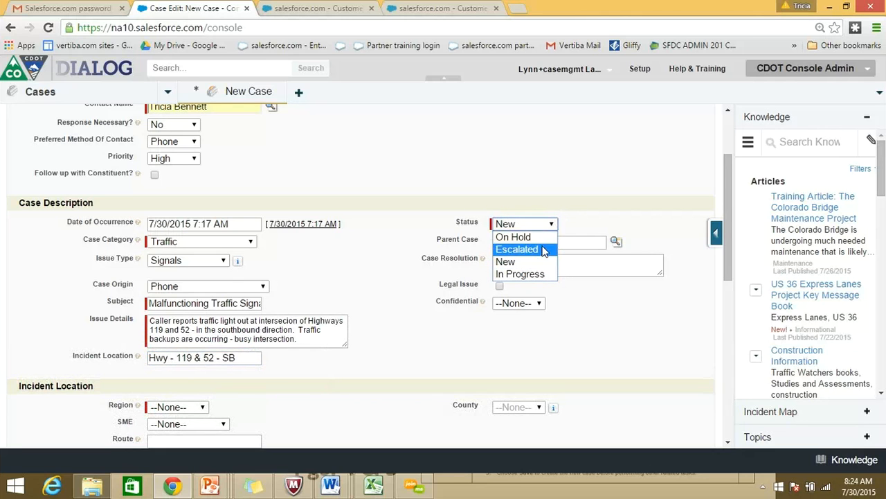
mouse_move(545, 254)
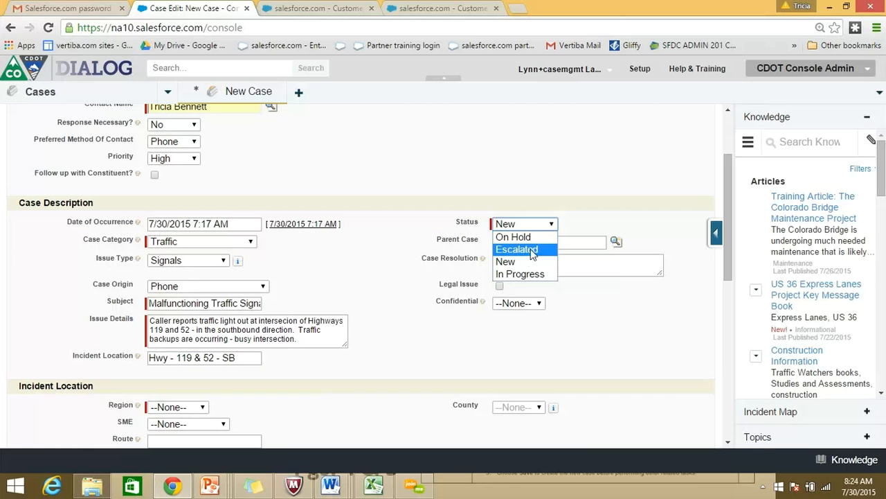
mouse_move(524, 261)
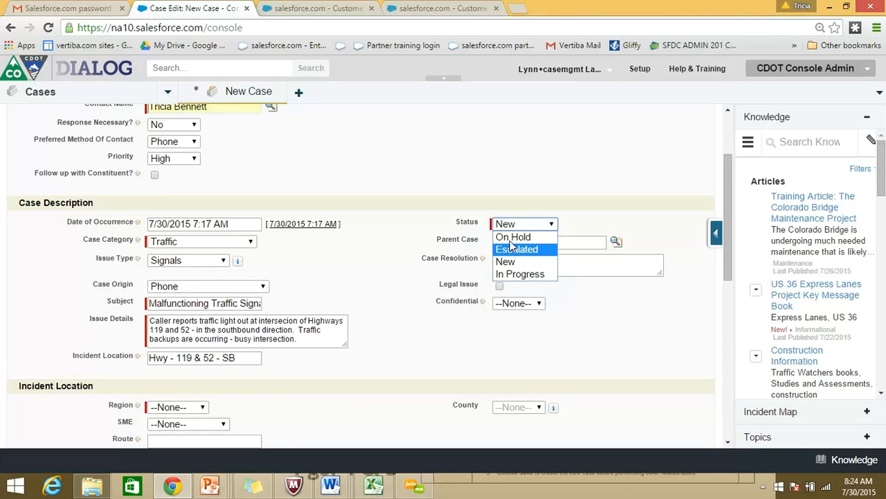
mouse_move(514, 237)
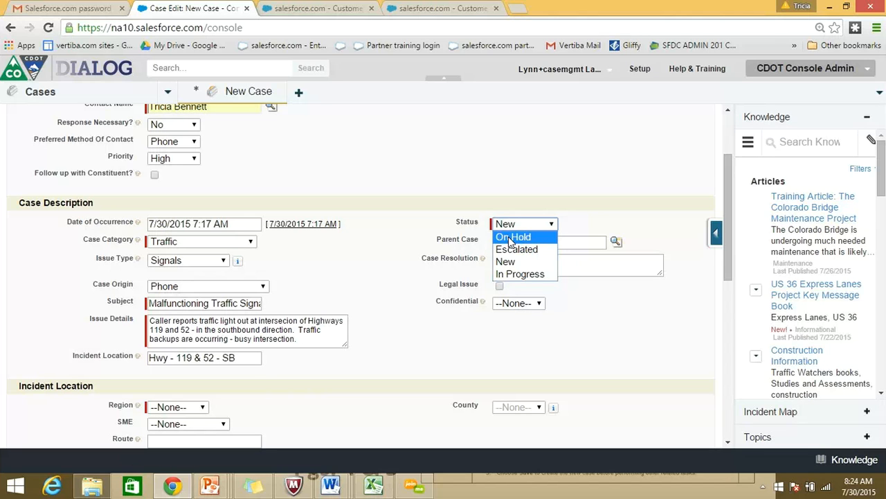
mouse_move(520, 274)
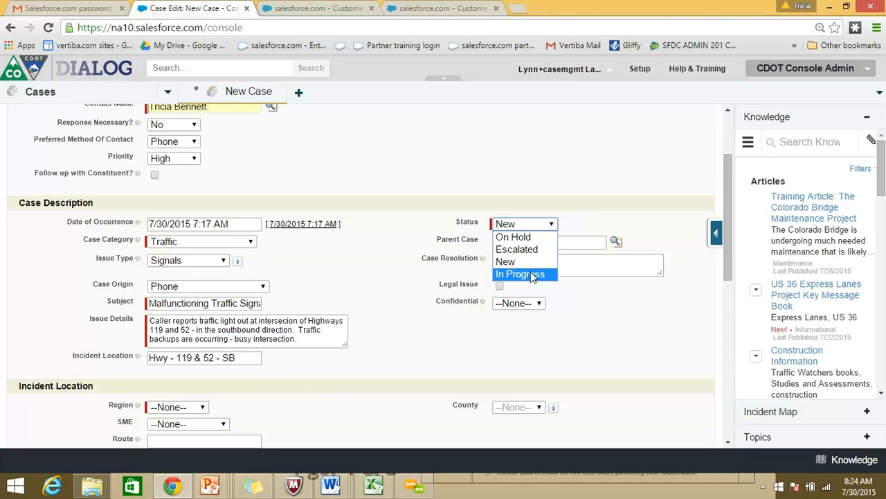
mouse_move(534, 281)
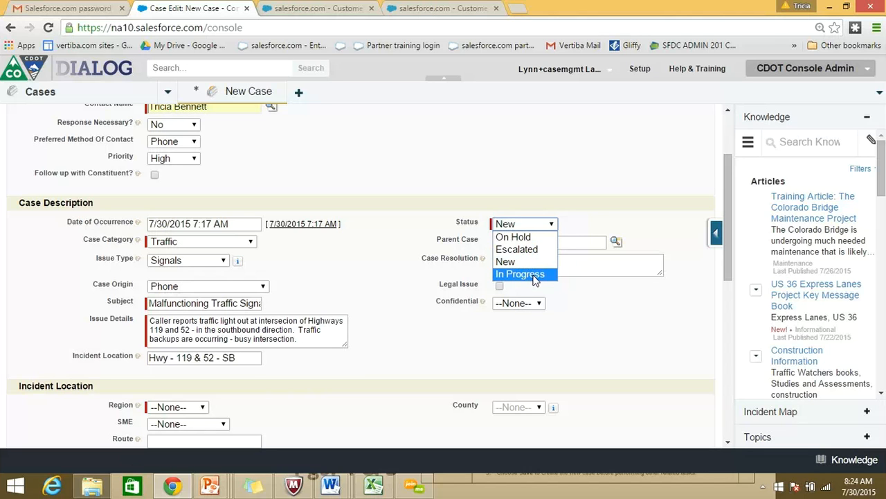
mouse_move(521, 279)
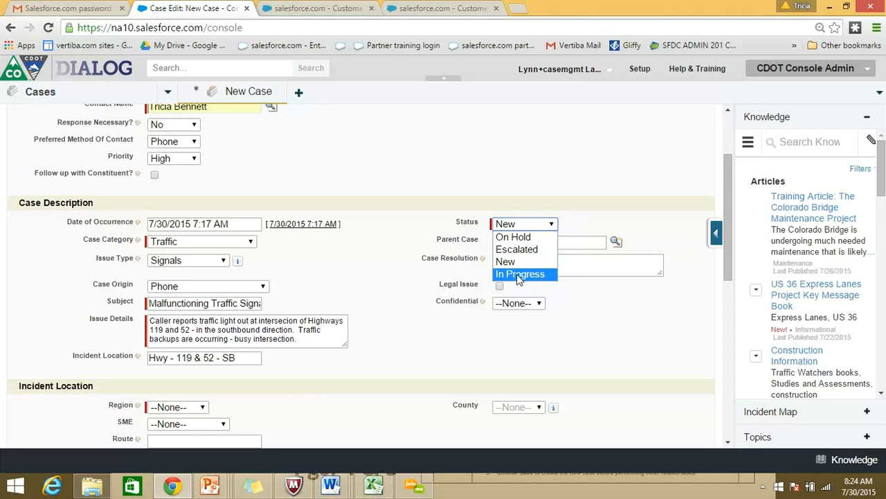
mouse_move(505, 262)
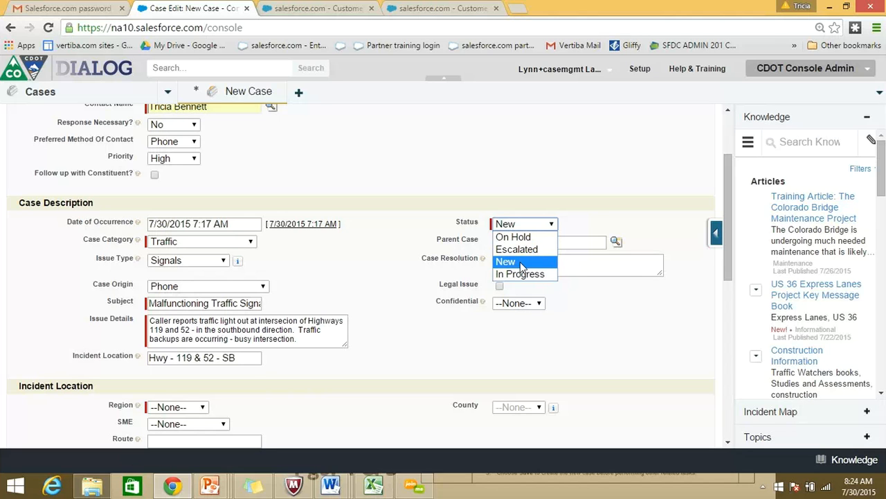
left_click(506, 262)
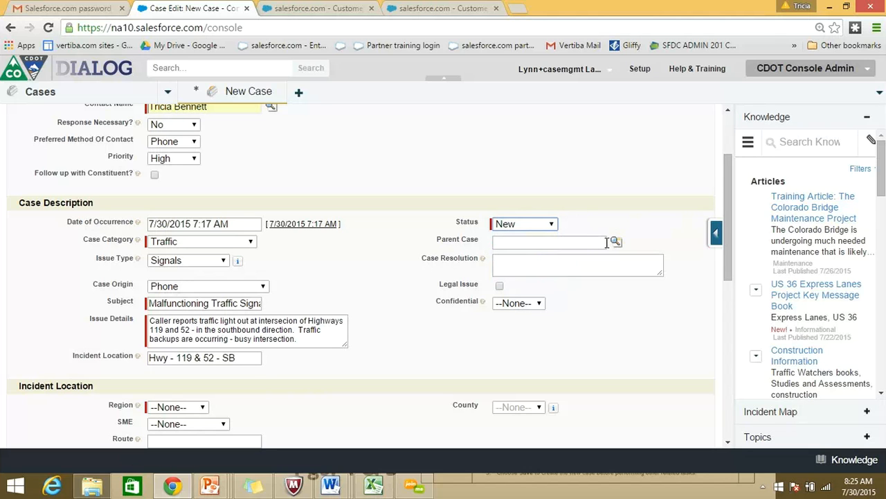
mouse_move(607, 243)
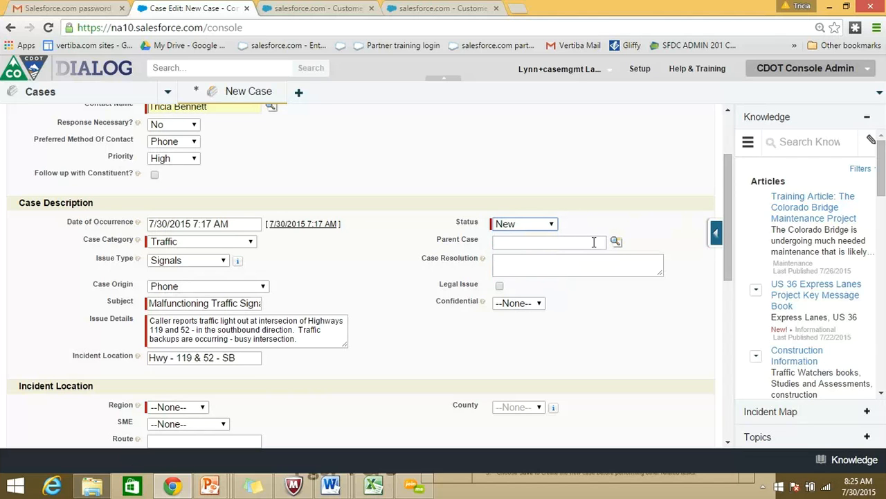
mouse_move(594, 242)
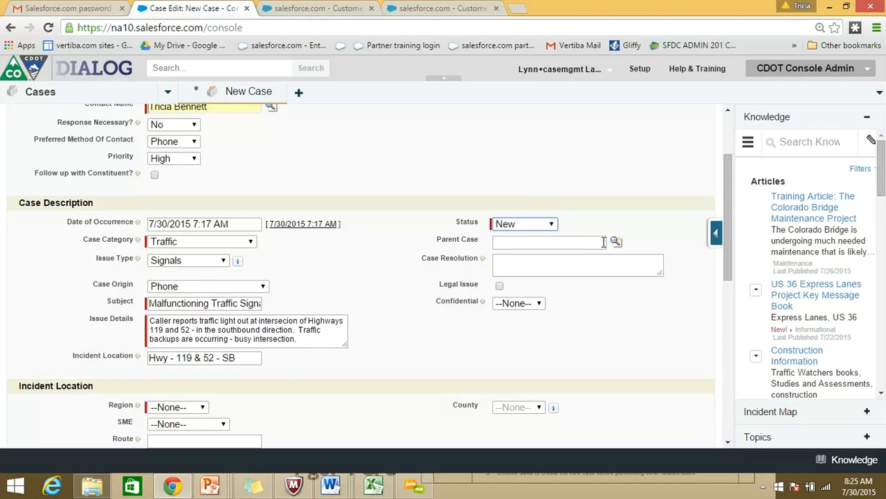
mouse_move(603, 241)
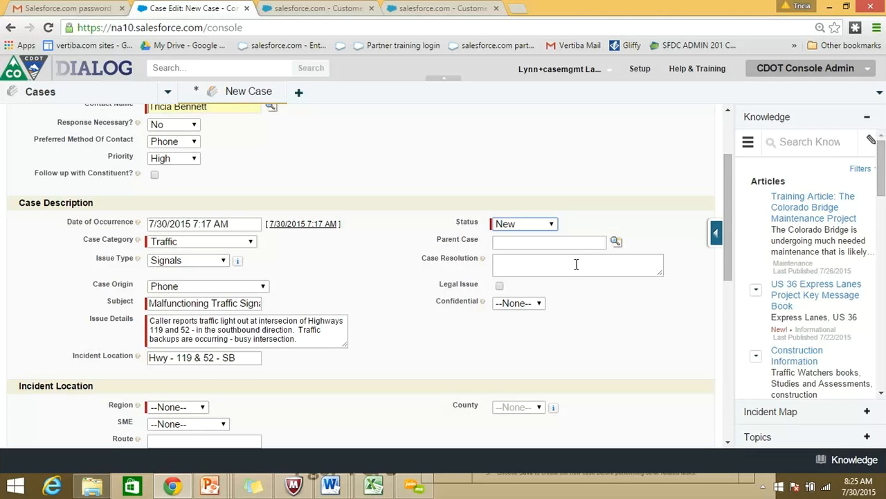
mouse_move(651, 274)
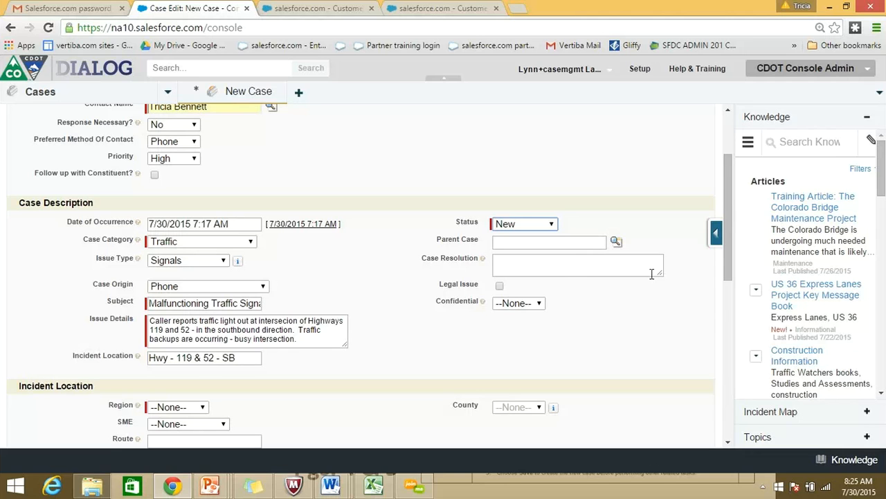
scroll("down", 3)
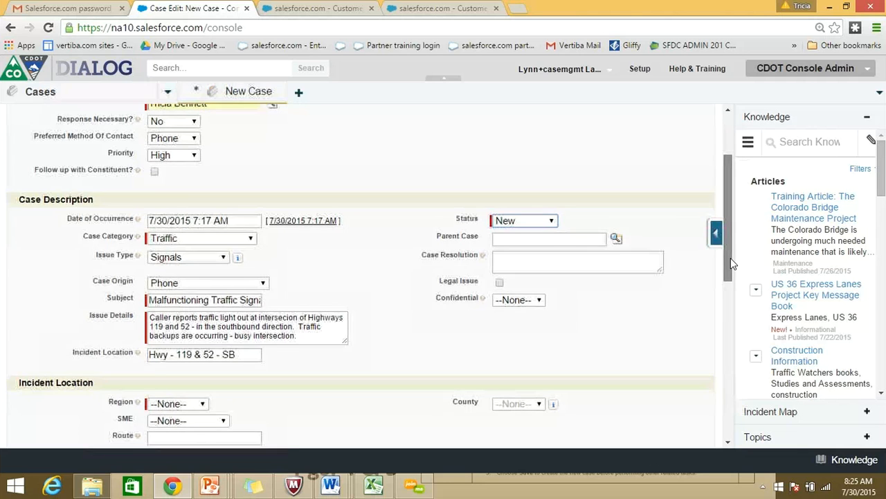
scroll("down", 3)
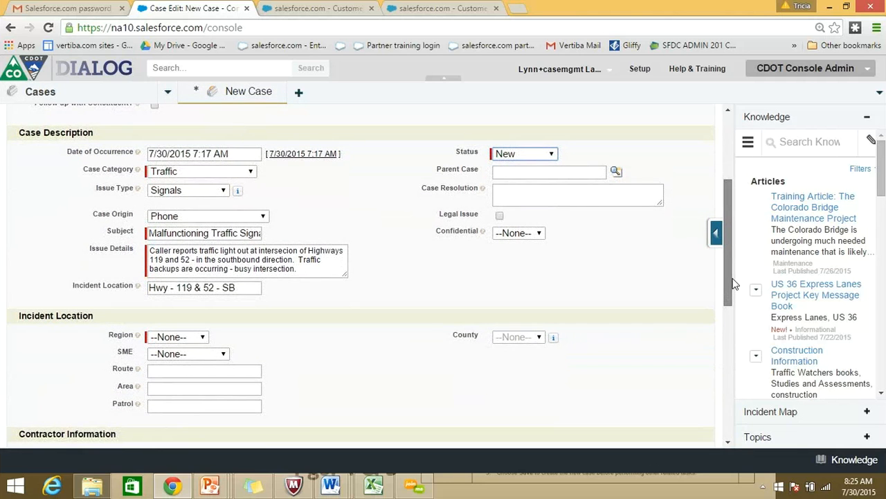
scroll("down", 3)
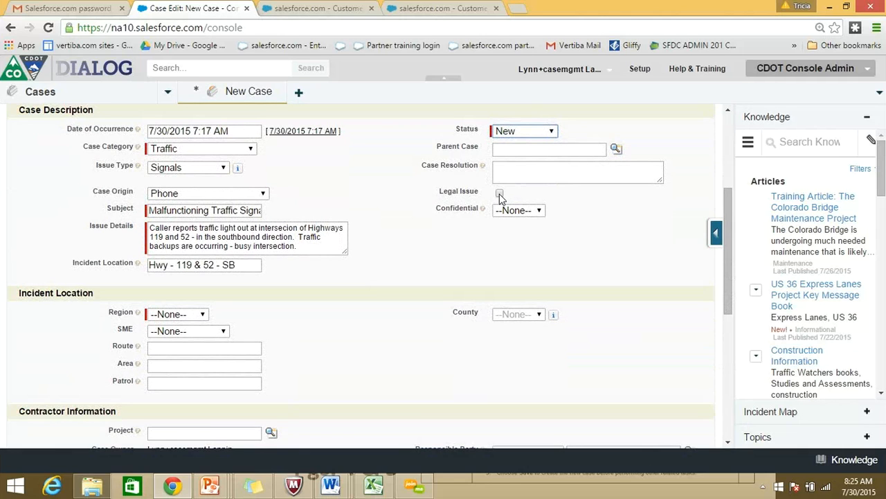
mouse_move(500, 197)
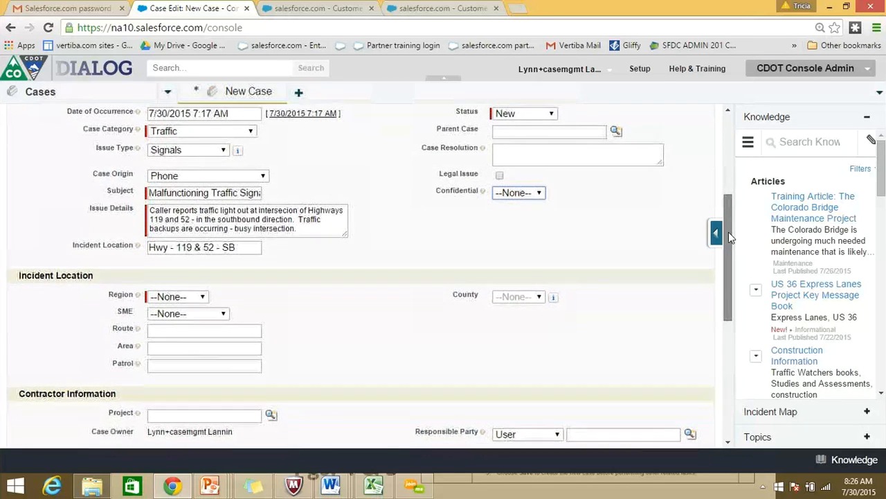
scroll("down", 3)
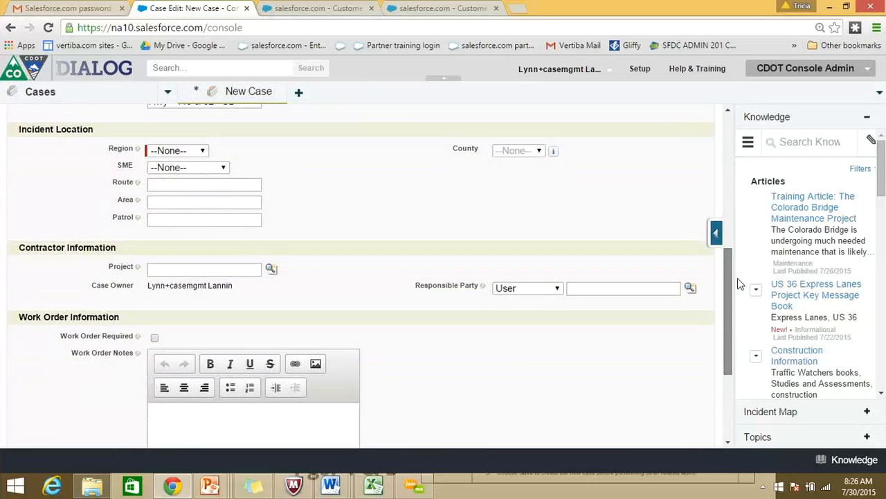
left_click(176, 165)
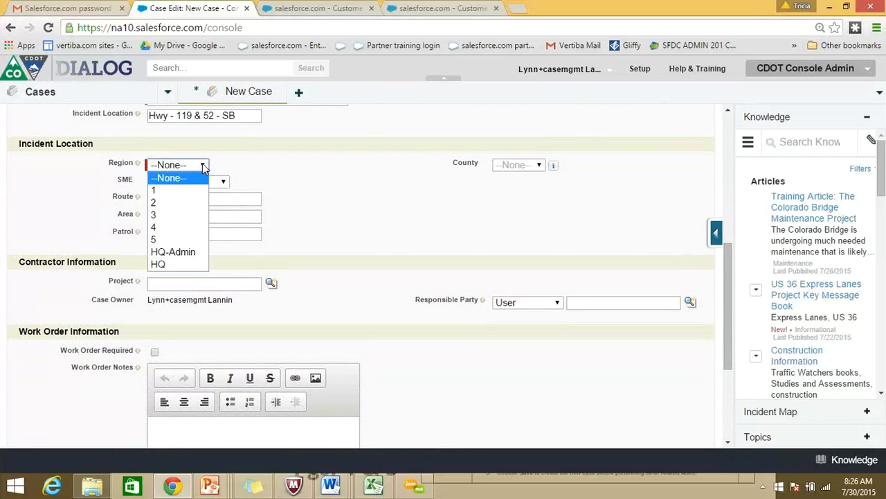
left_click(153, 227)
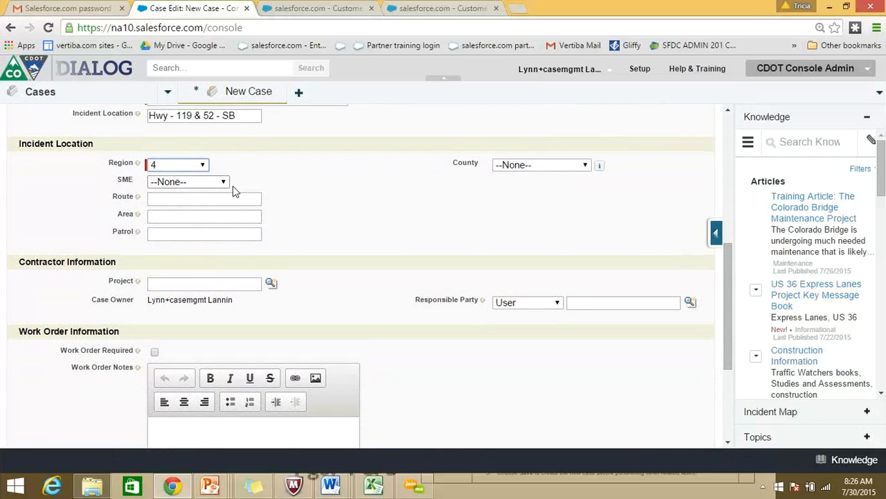
left_click(187, 181)
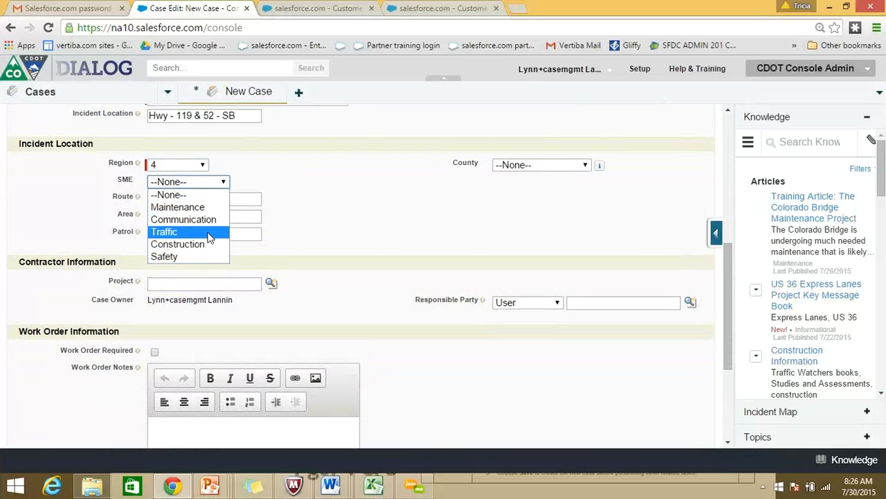
left_click(165, 231)
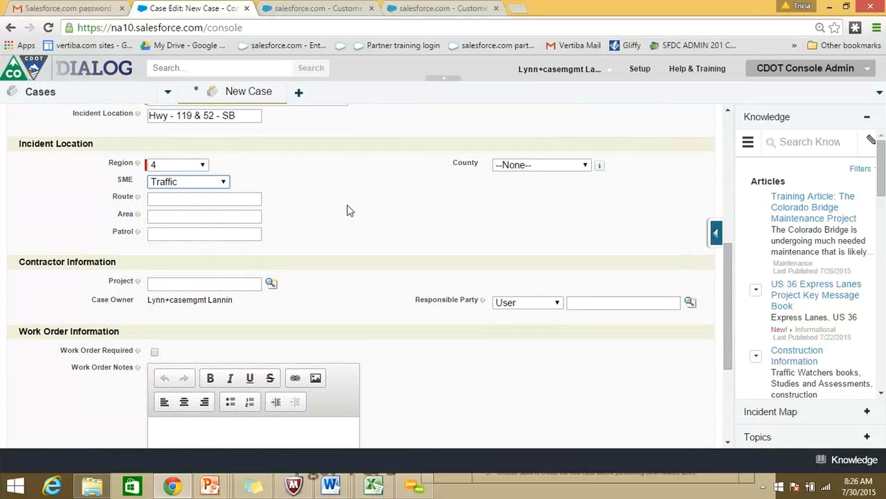
mouse_move(329, 209)
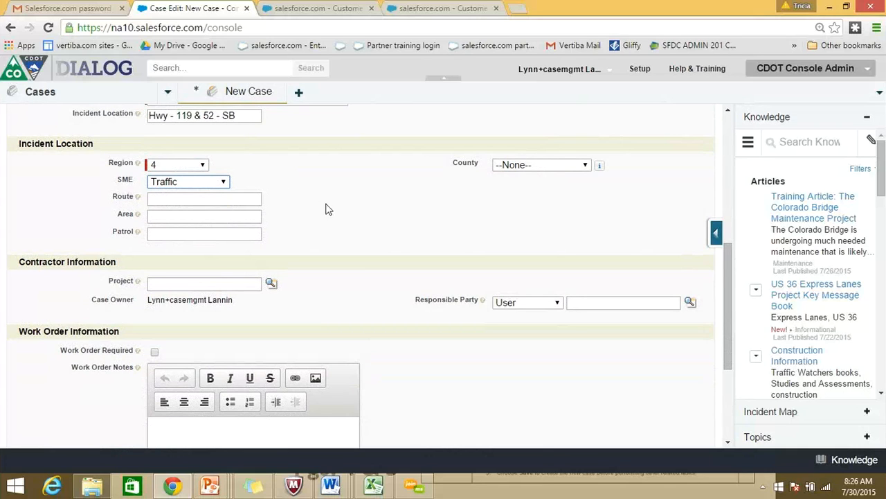
mouse_move(335, 242)
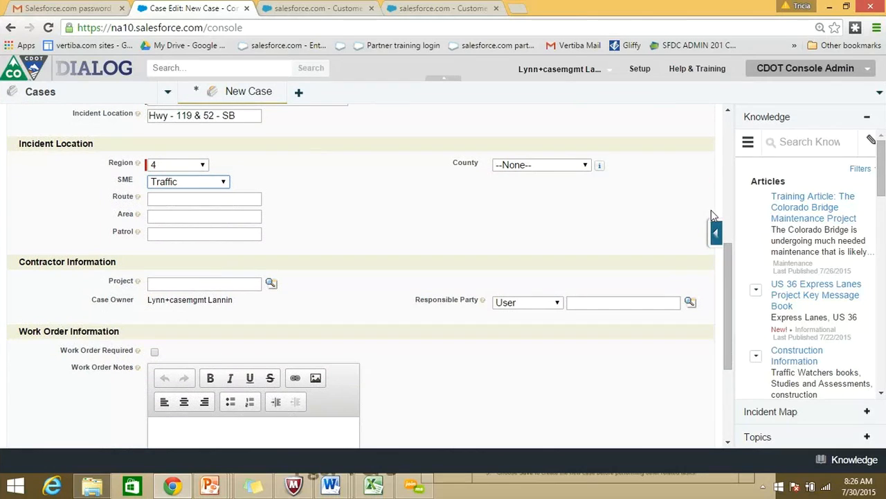
mouse_move(651, 201)
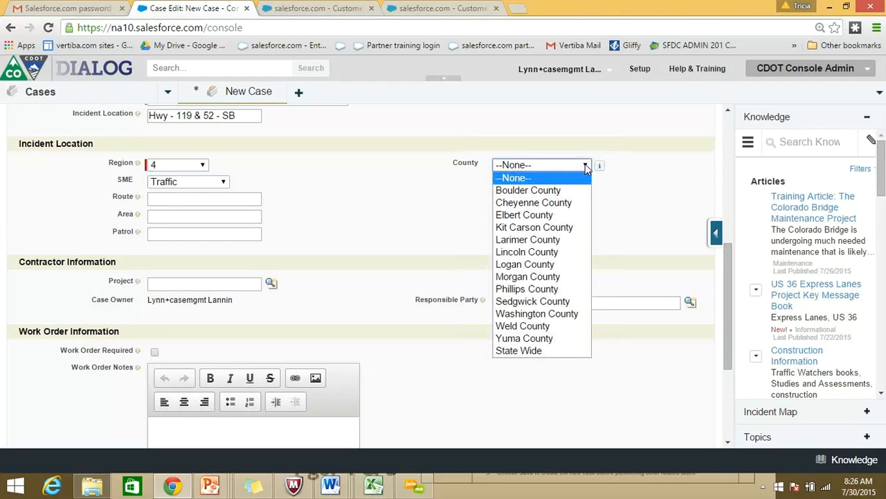
left_click(529, 189)
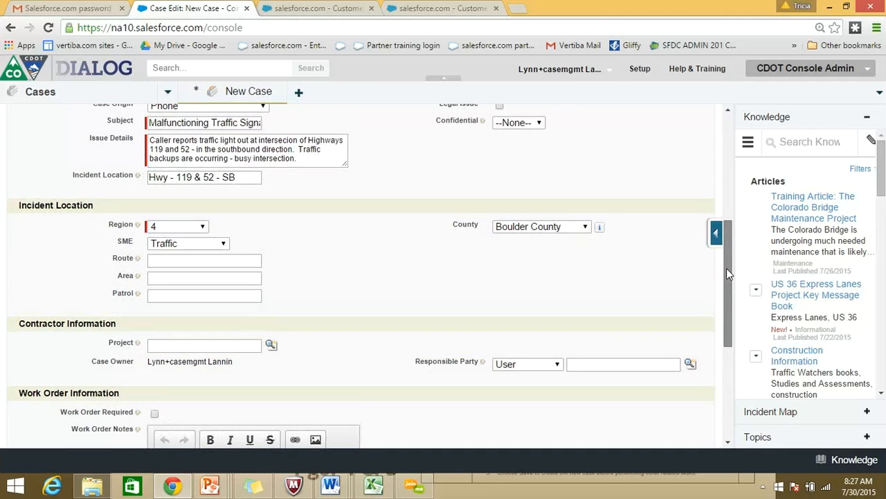
scroll("down", 3)
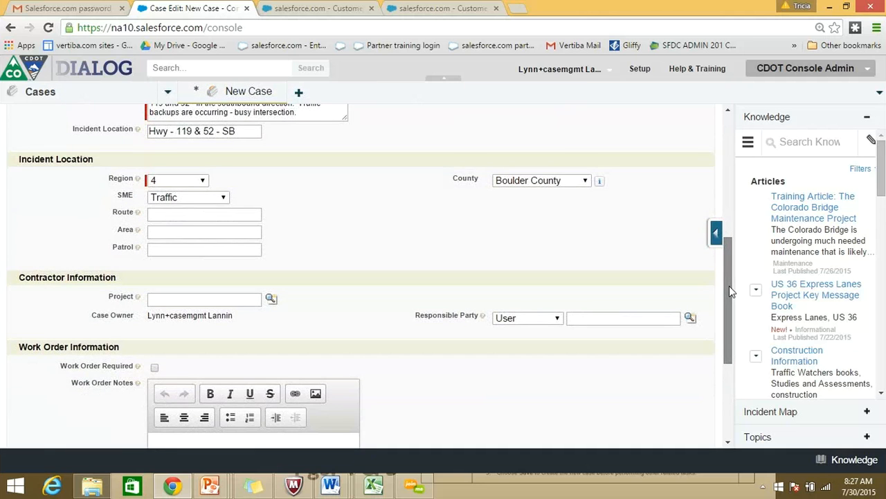
scroll("down", 3)
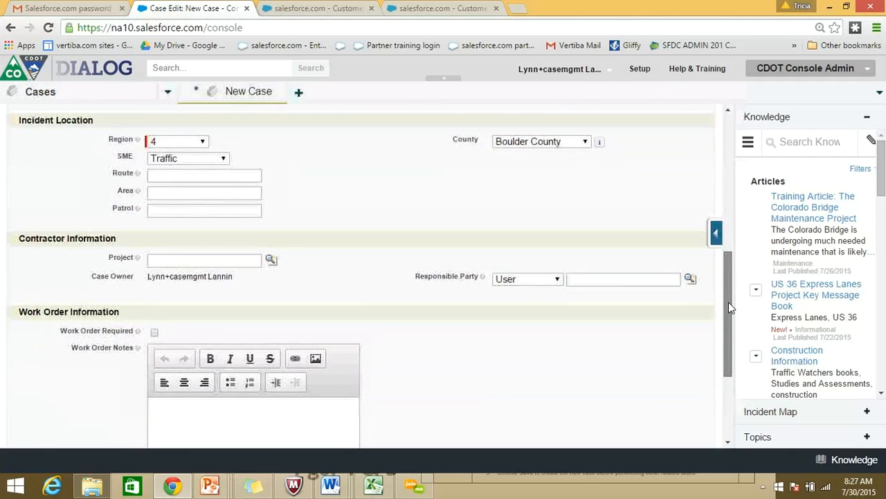
scroll("down", 3)
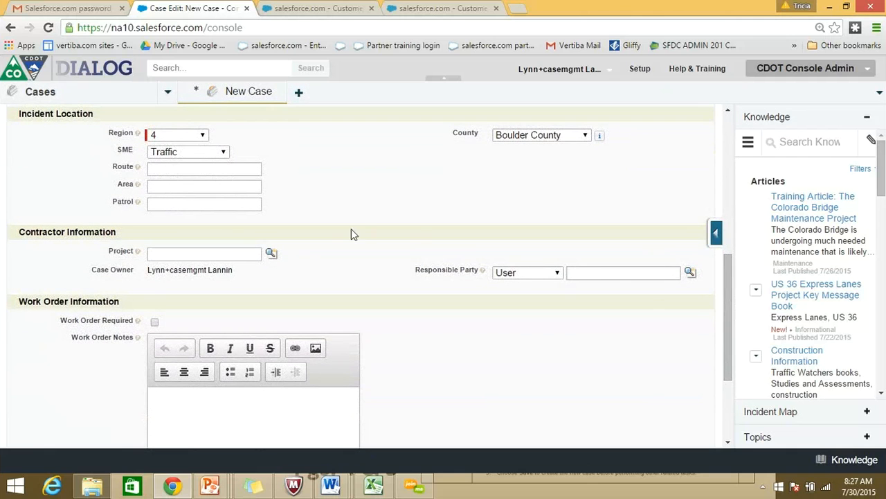
mouse_move(346, 213)
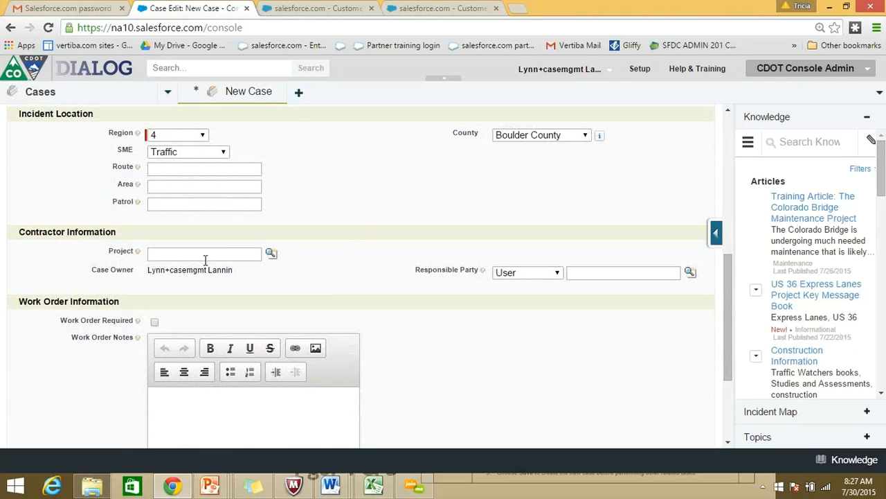
mouse_move(409, 286)
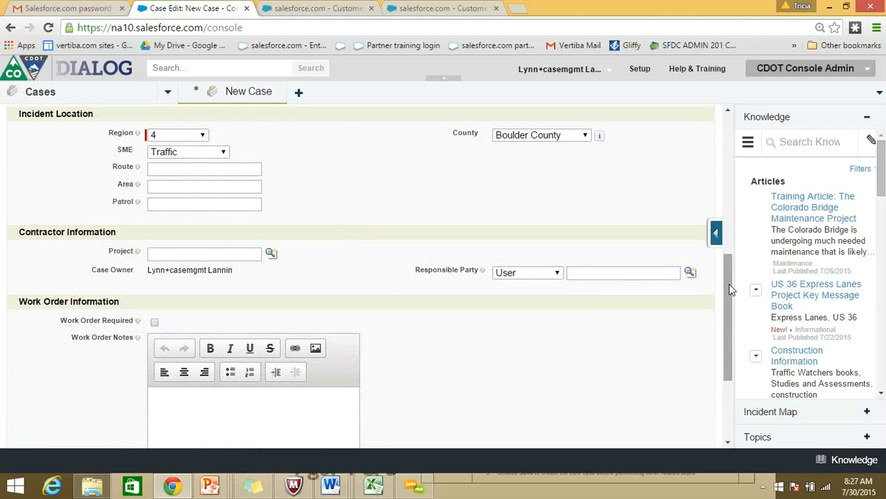
scroll("down", 3)
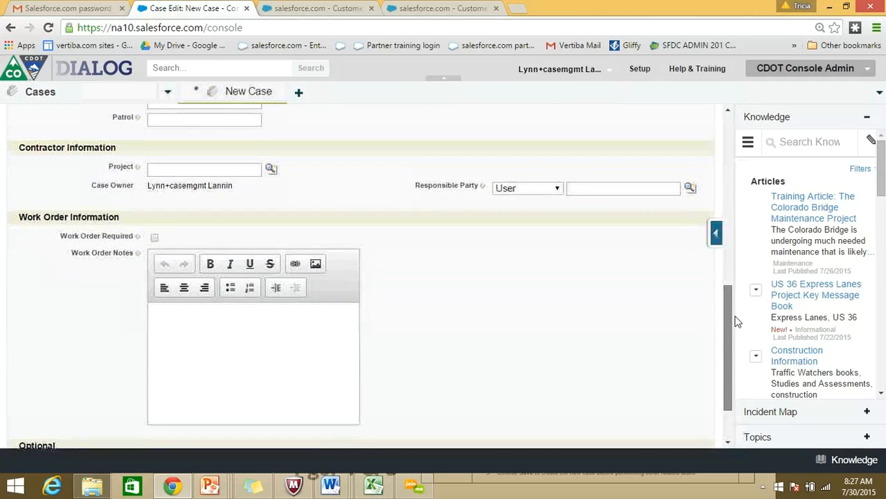
scroll("down", 3)
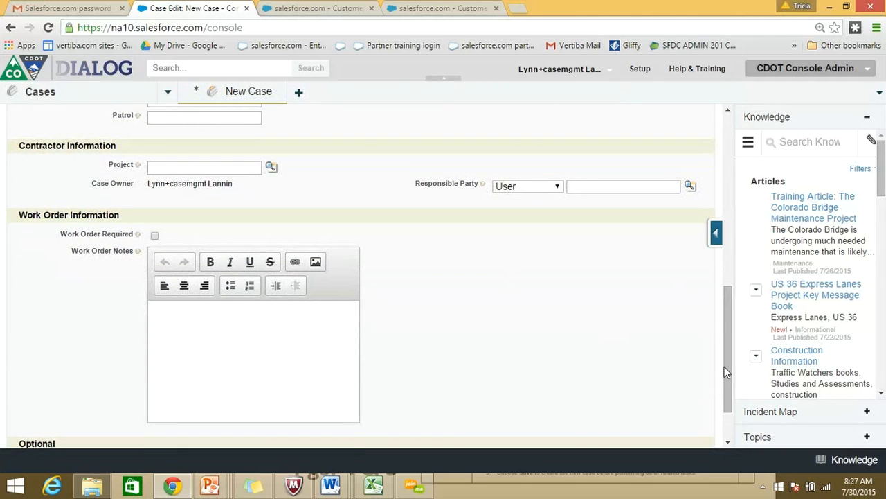
scroll("down", 3)
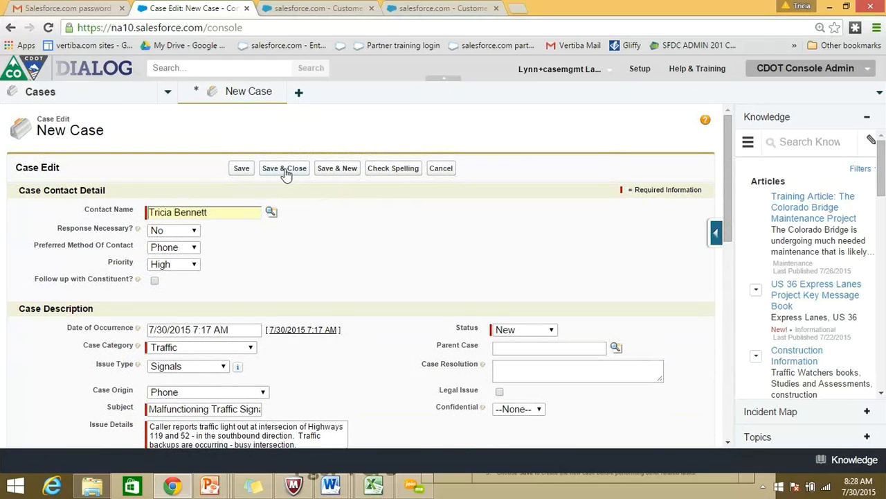
mouse_move(284, 168)
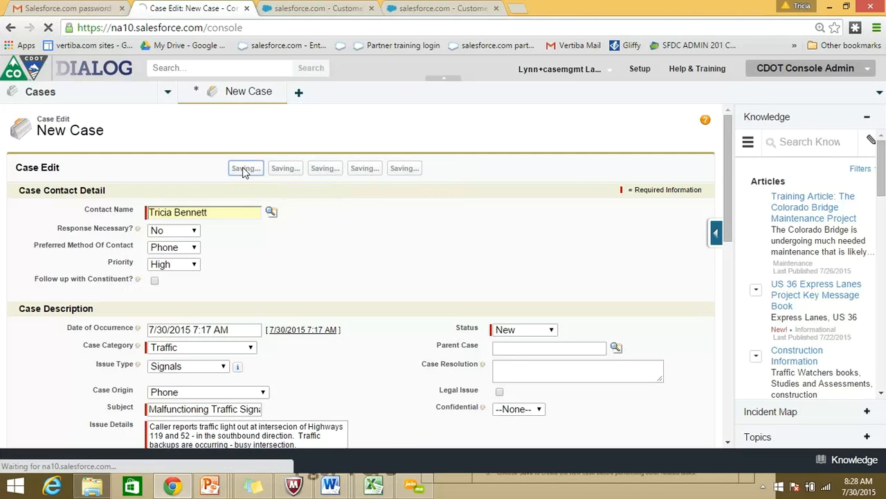
- Save the case, creating case 00002061 with status New and High priority
left_click(246, 168)
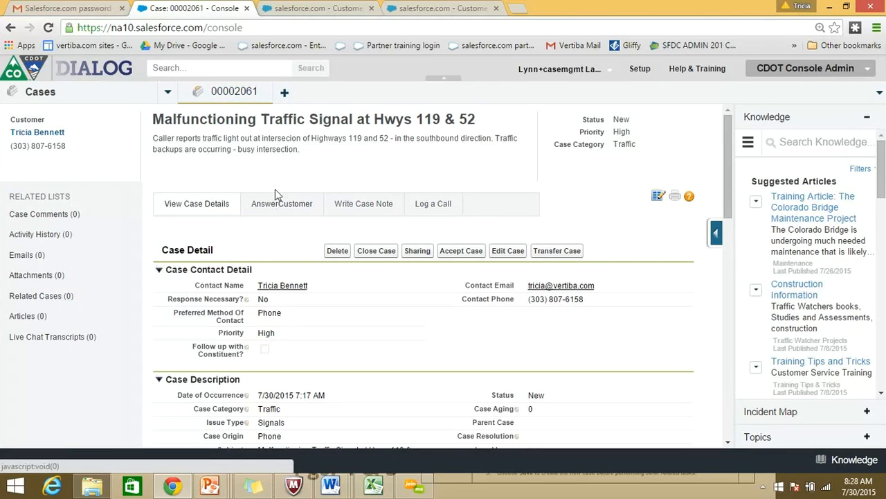
mouse_move(346, 324)
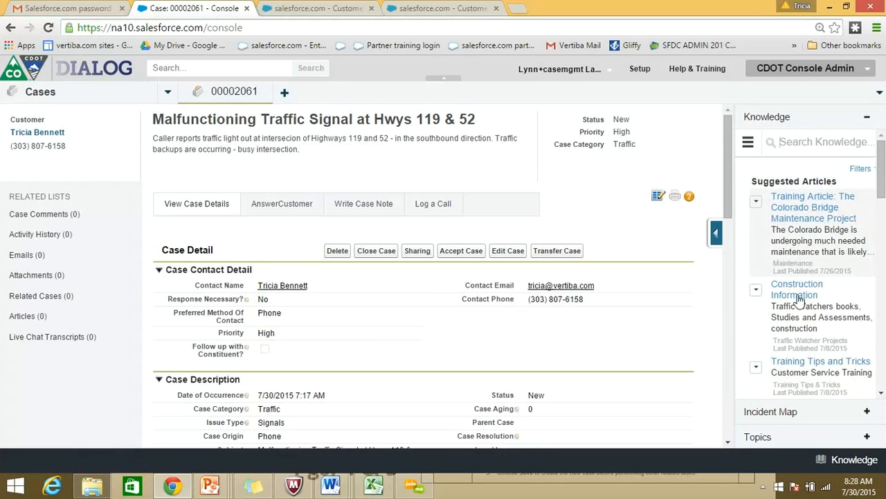
mouse_move(816, 222)
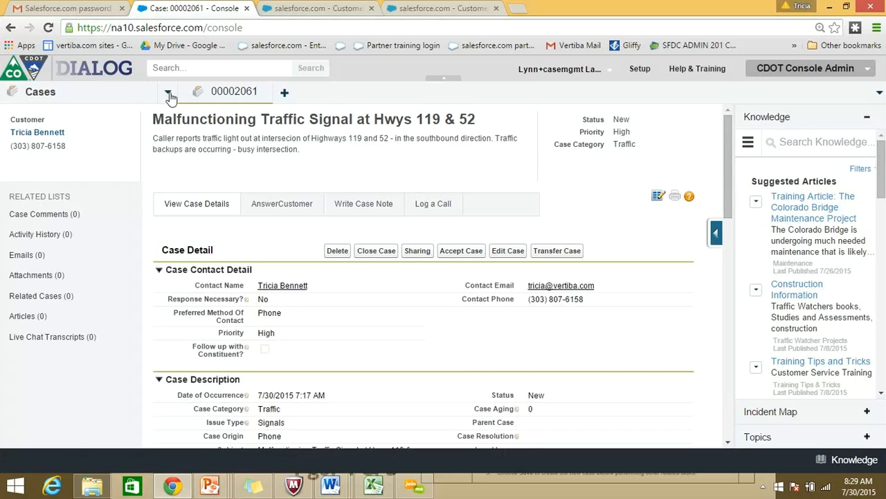
- Choose Cases from the console navigation dropdown to list the four open cases, including 00002061
left_click(170, 95)
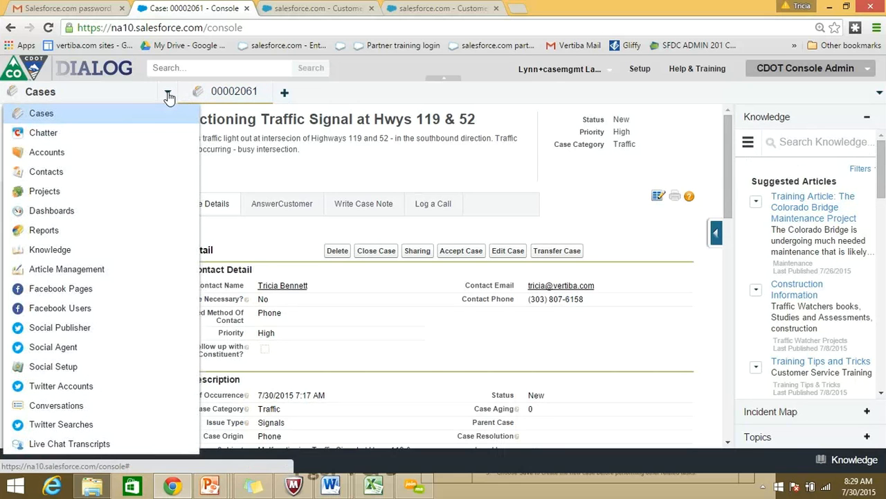
left_click(41, 113)
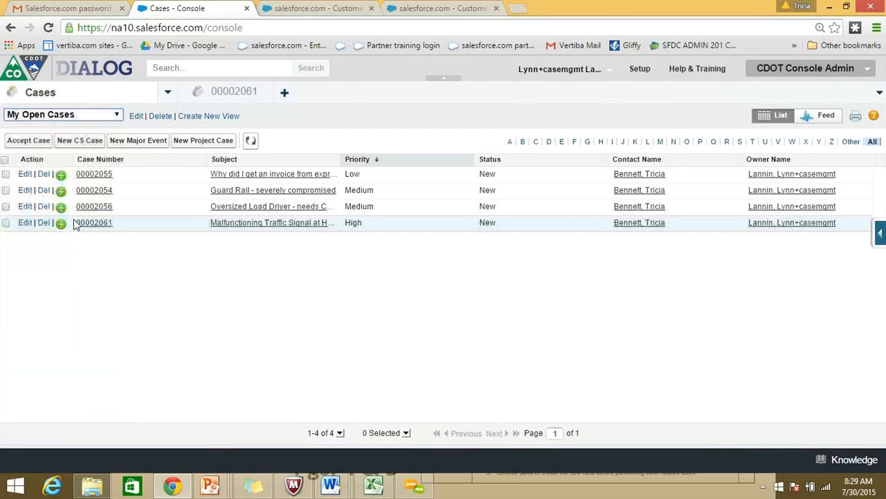
mouse_move(262, 335)
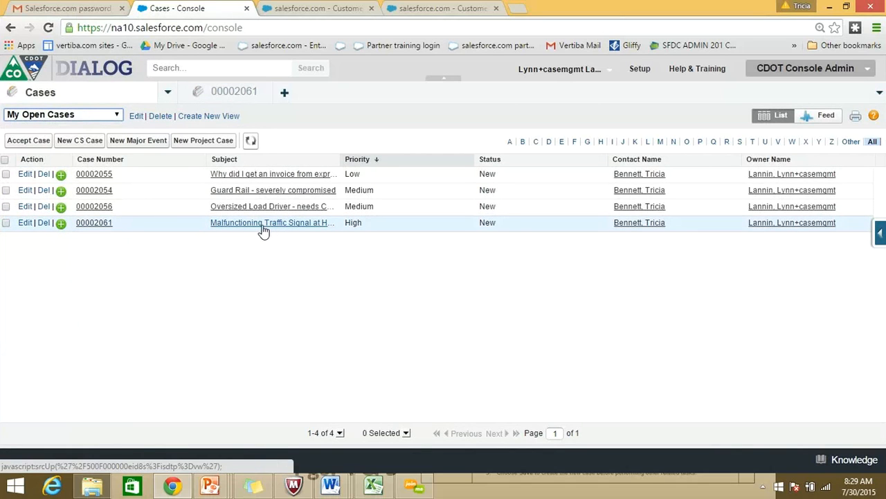
mouse_move(626, 257)
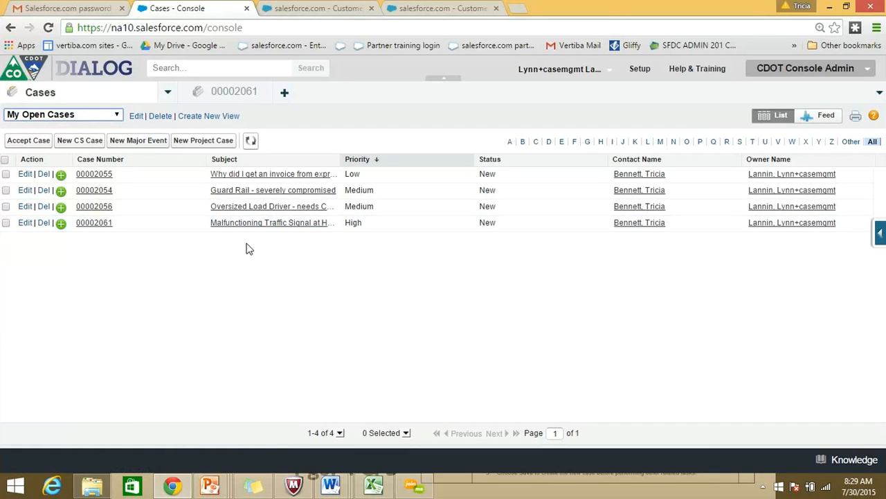
mouse_move(238, 232)
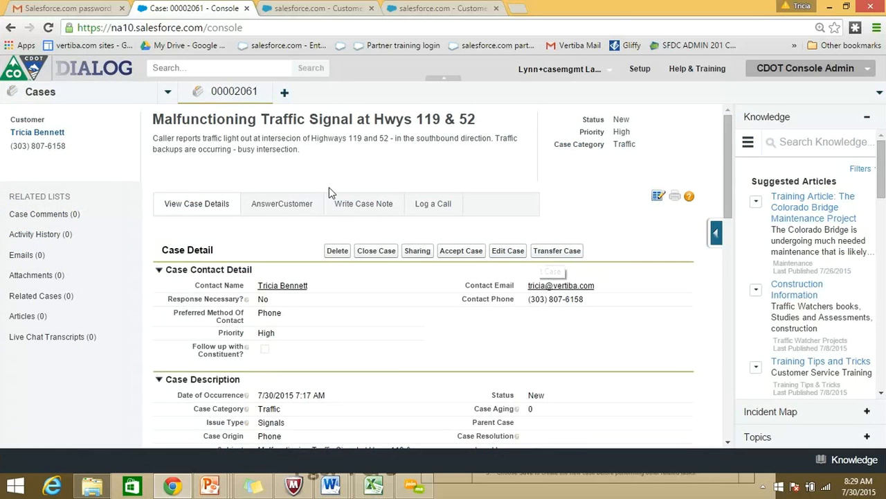
mouse_move(138, 149)
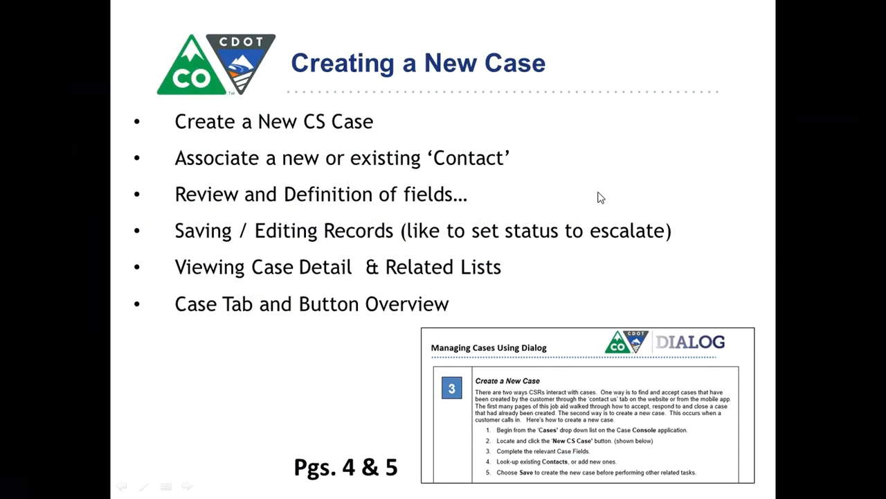
- Switch to the PowerPoint slideshow showing the Creating a New Case slide
key("alt+tab")
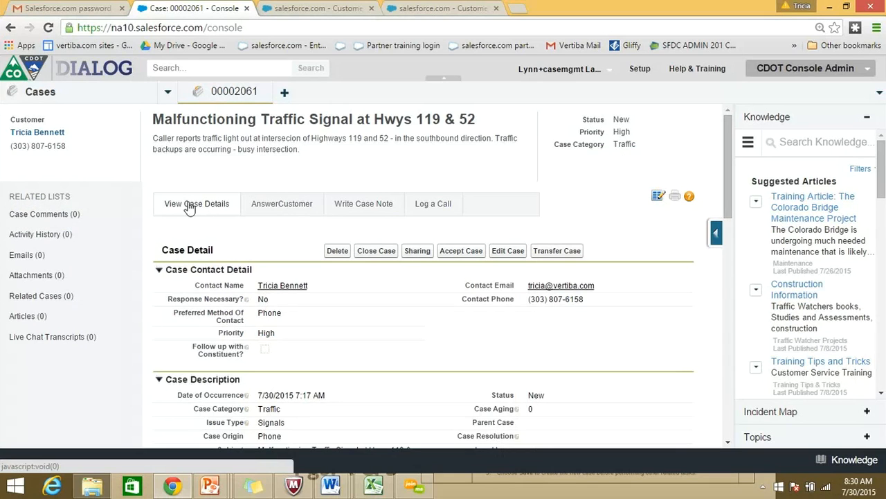
mouse_move(194, 213)
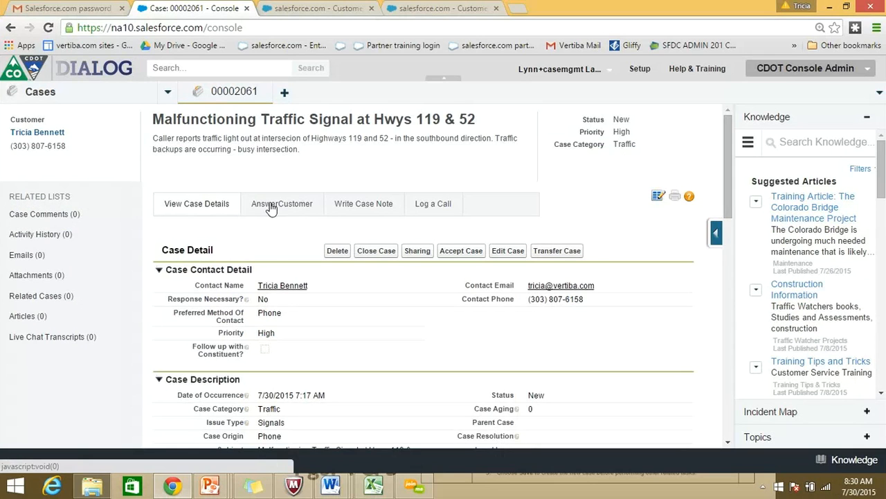
left_click(282, 204)
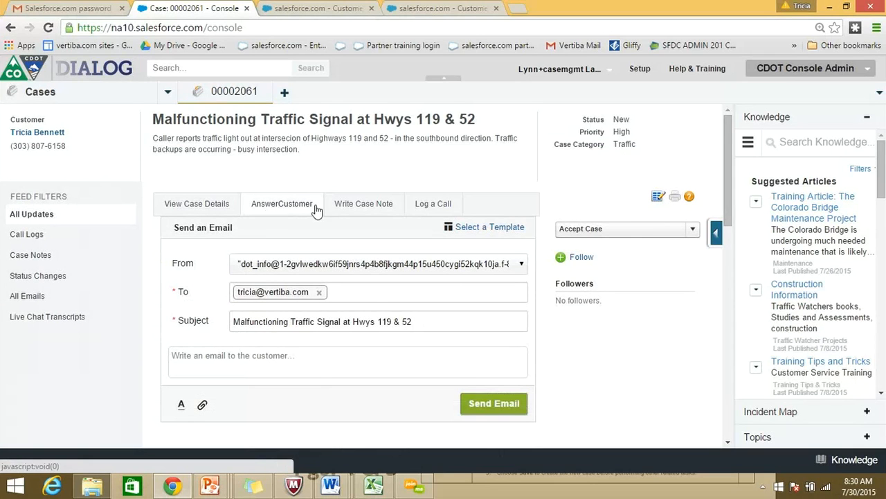
left_click(363, 203)
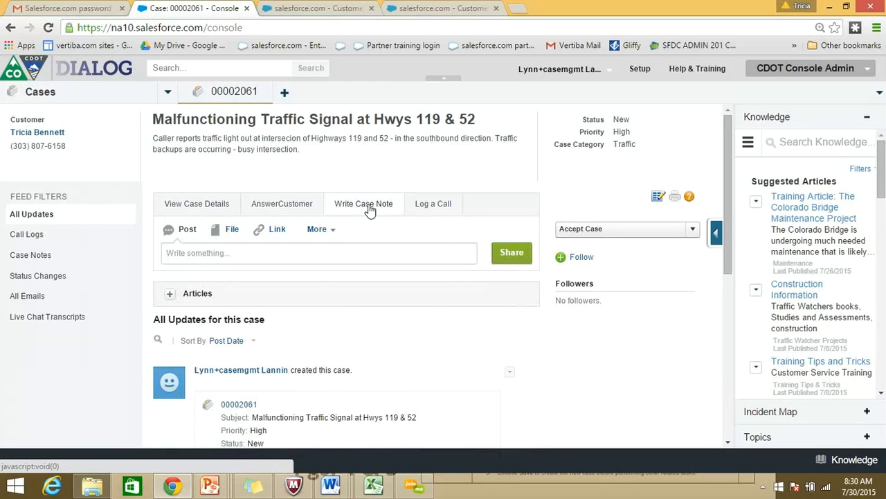
mouse_move(436, 208)
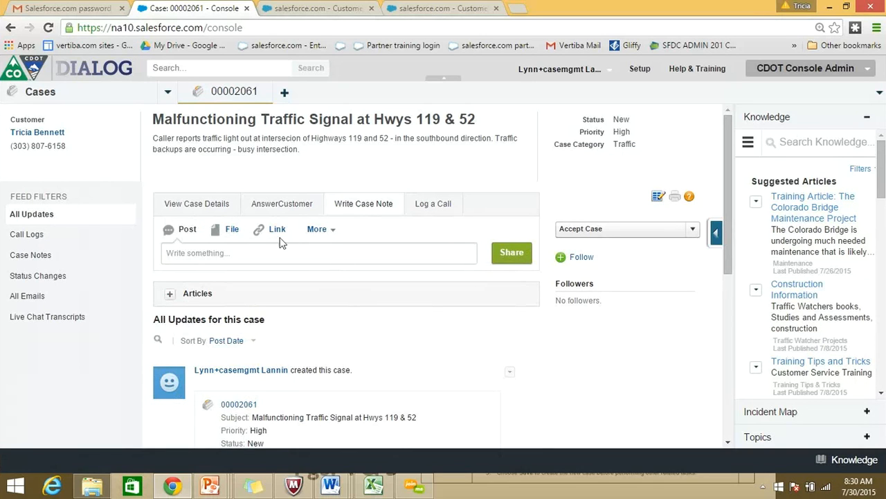
left_click(196, 203)
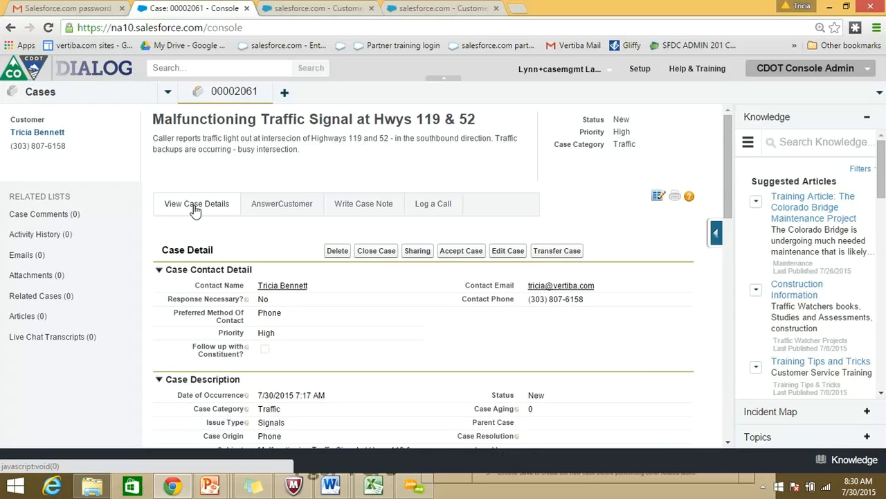
mouse_move(198, 208)
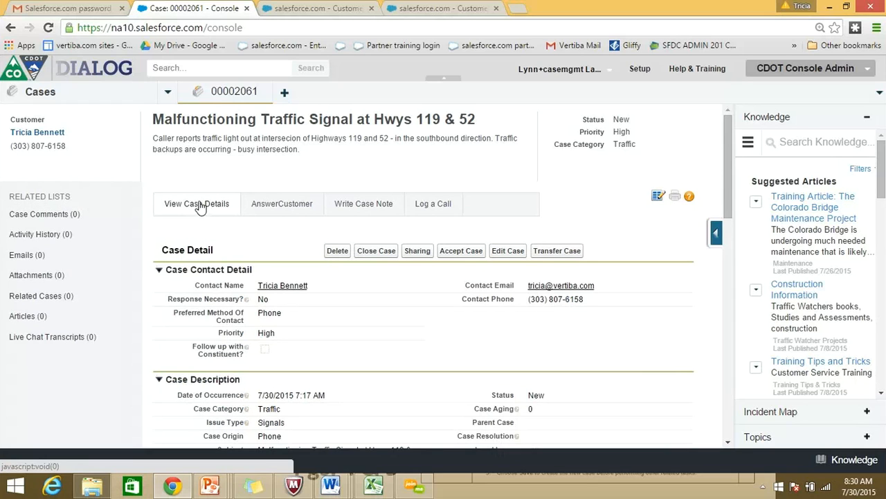
mouse_move(703, 229)
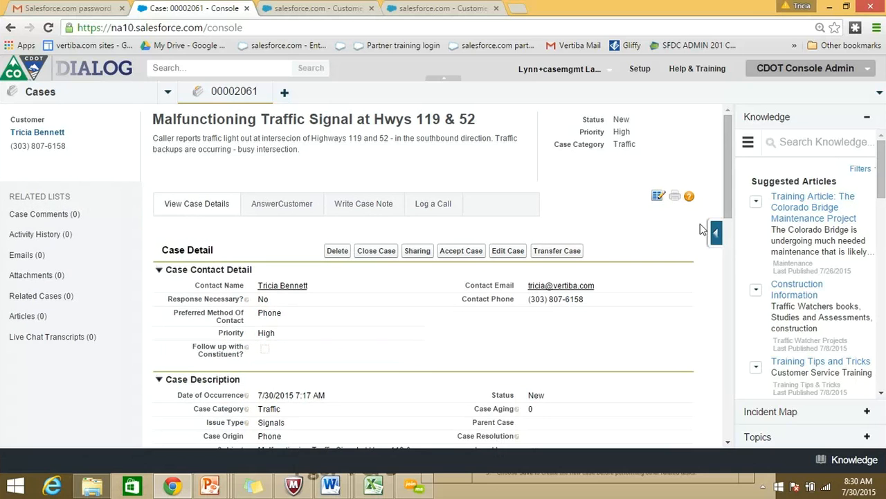
scroll("down", 3)
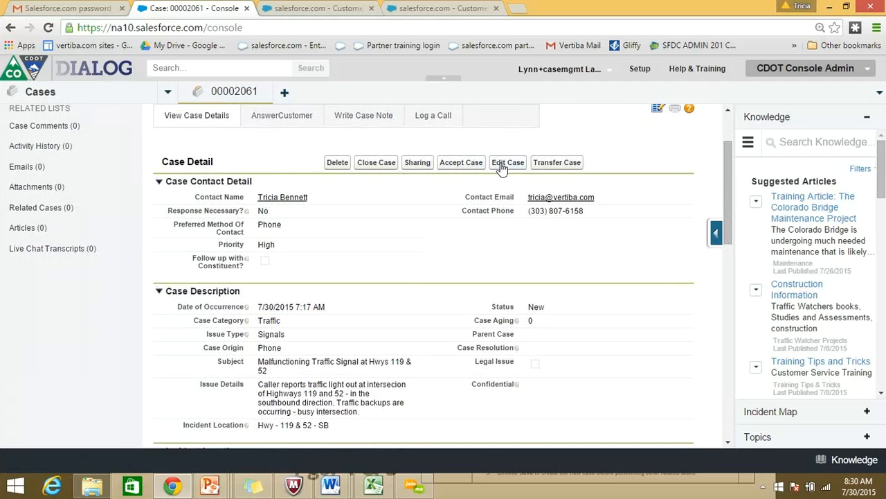
- Edit case 00002061 to check 'Follow up with Constituent?' and save it
left_click(507, 162)
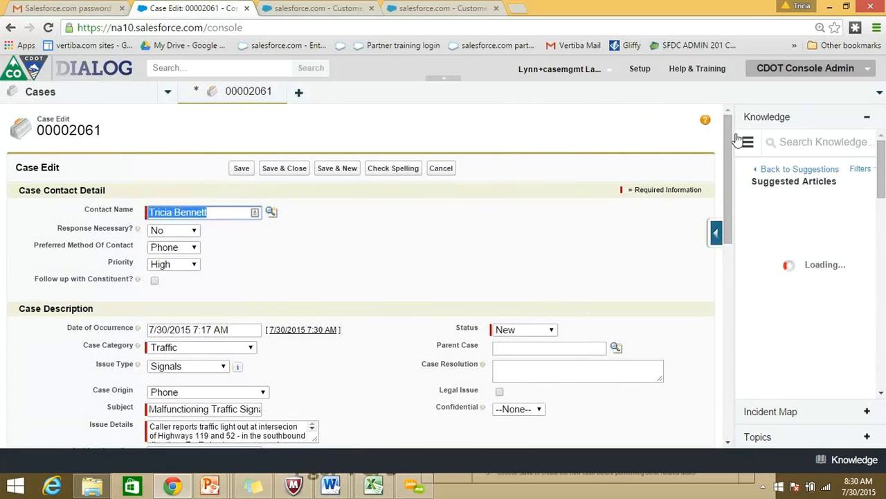
scroll("down", 3)
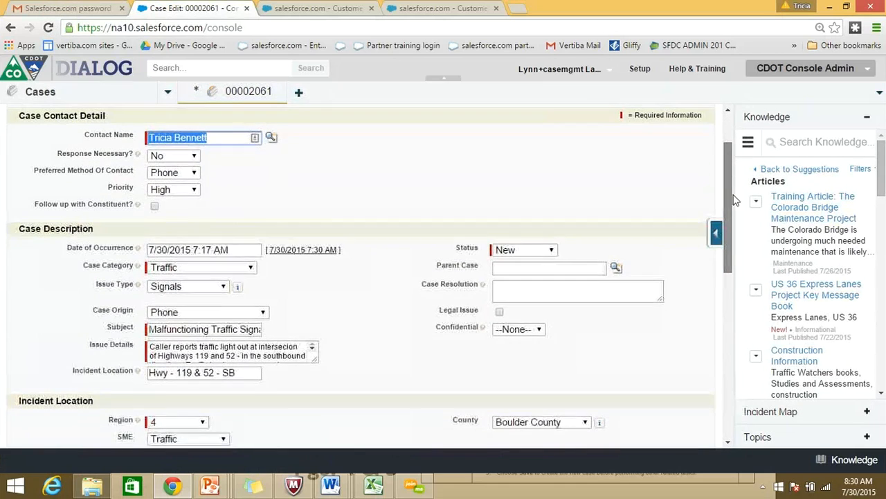
scroll("down", 3)
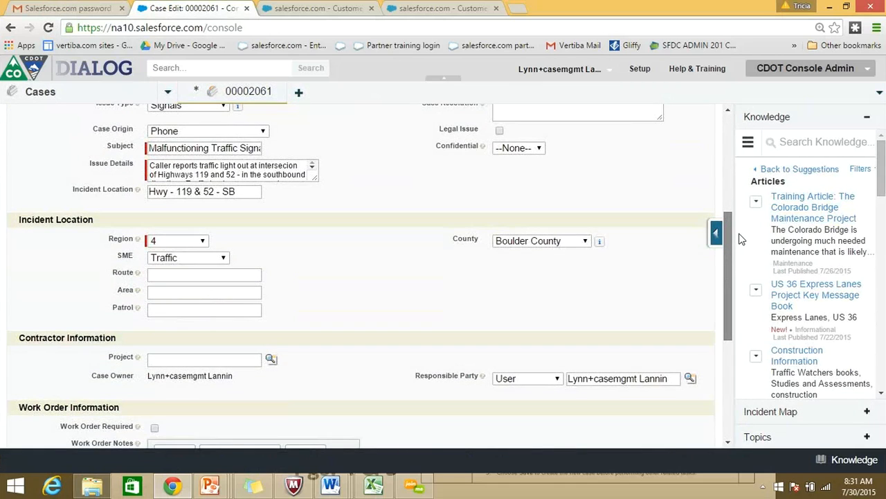
scroll("down", 3)
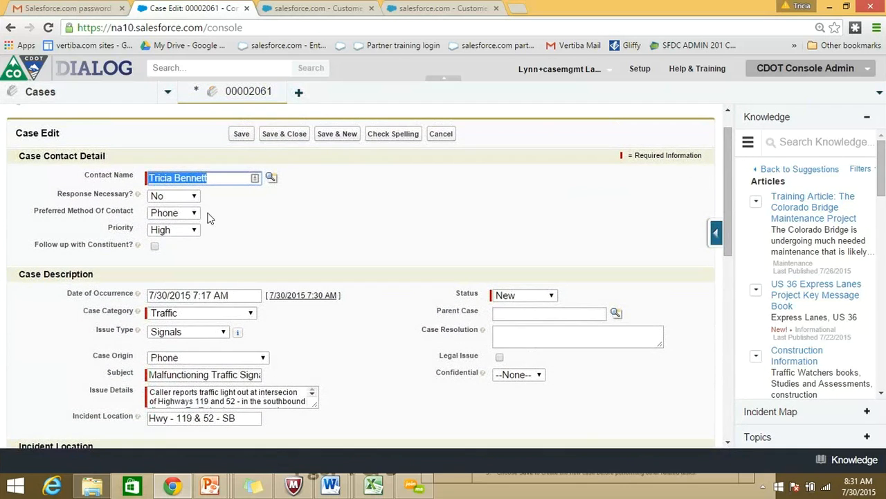
left_click(154, 245)
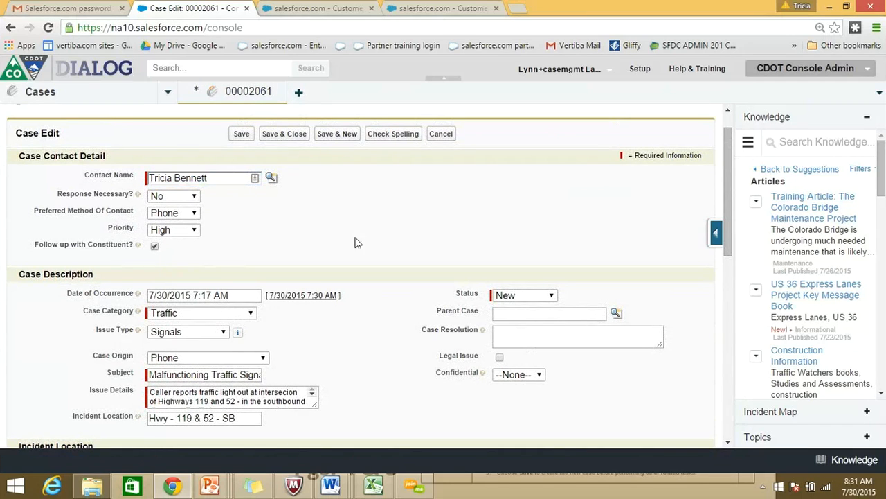
mouse_move(617, 195)
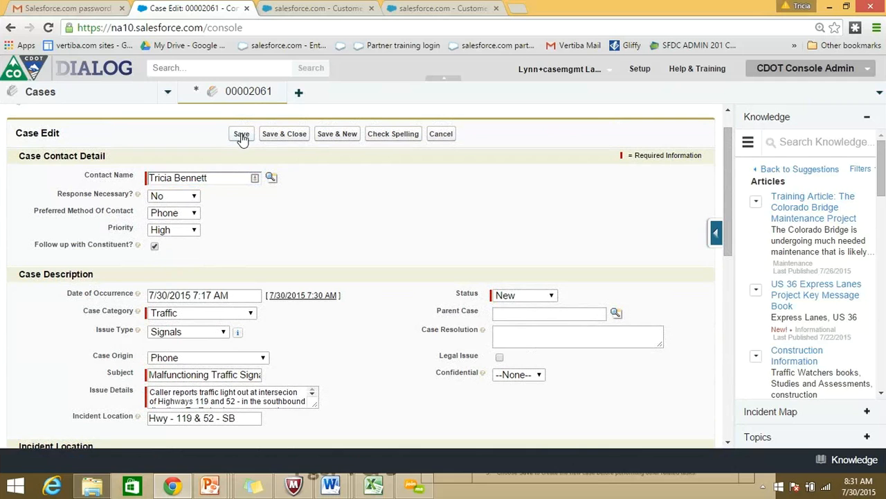
left_click(241, 134)
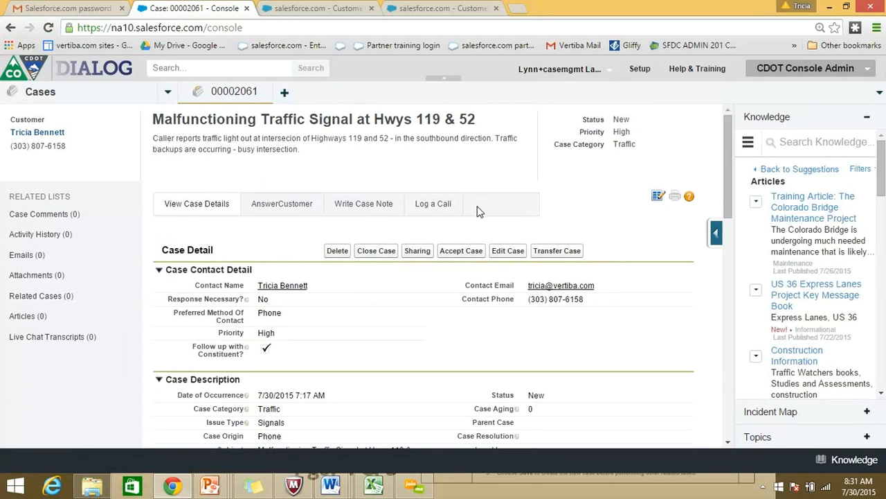
mouse_move(404, 260)
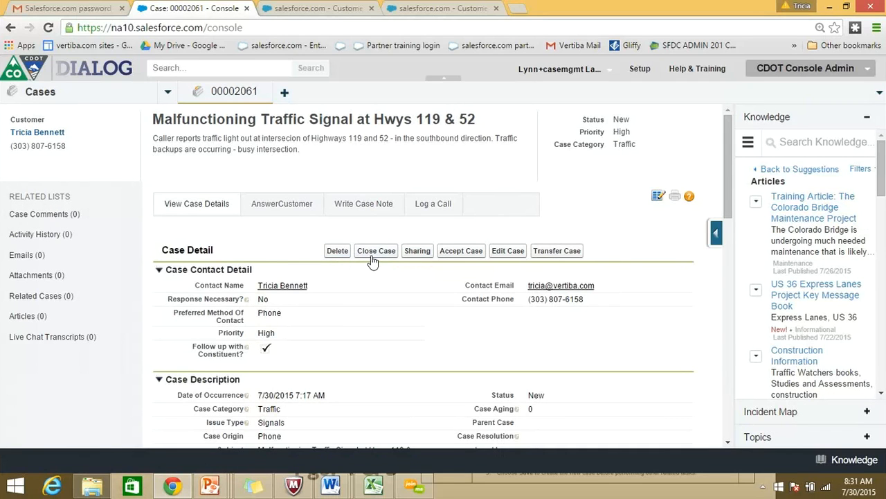
mouse_move(417, 260)
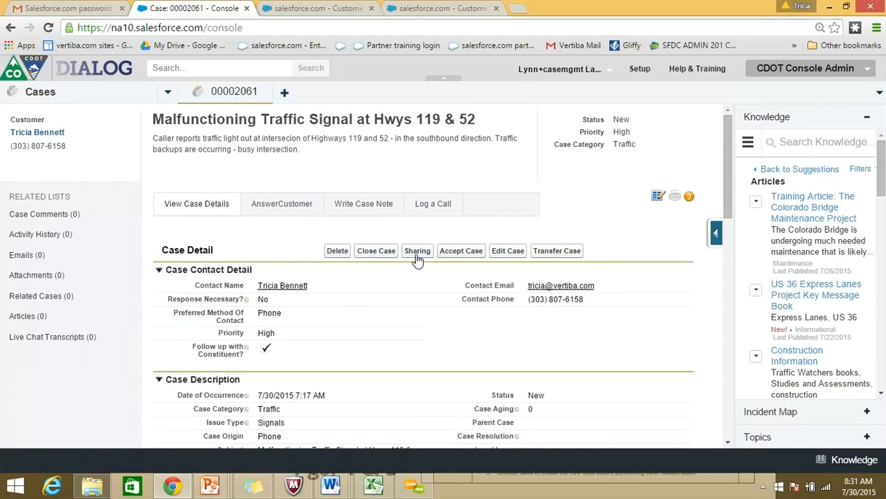
mouse_move(463, 257)
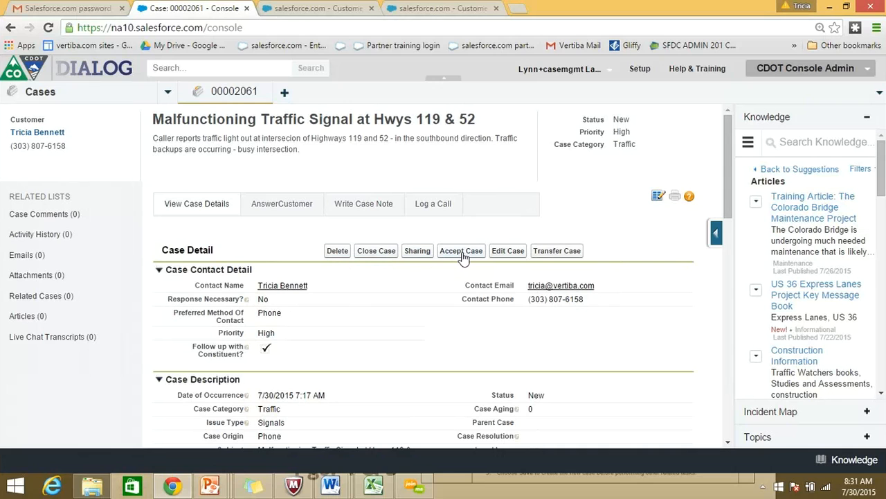
mouse_move(462, 251)
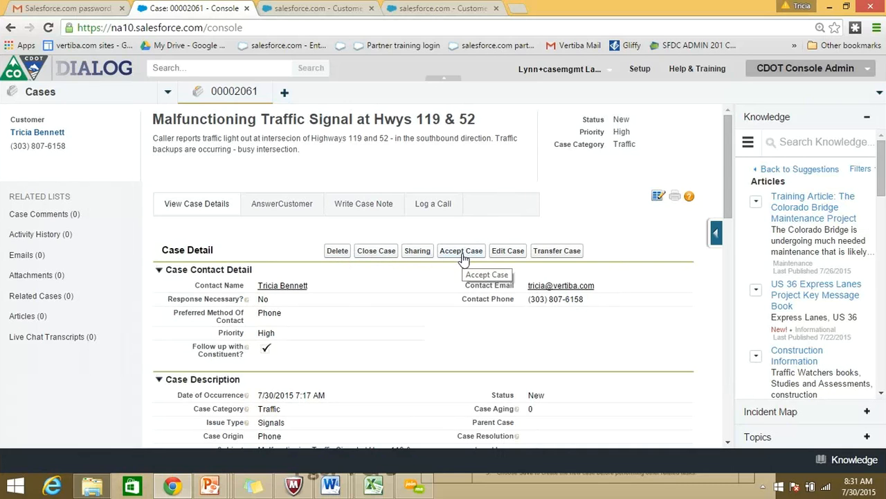
mouse_move(507, 251)
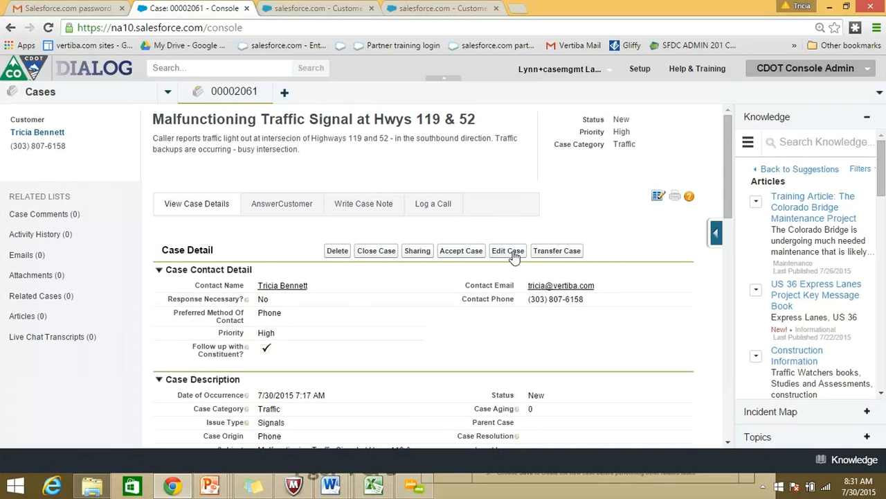
mouse_move(534, 262)
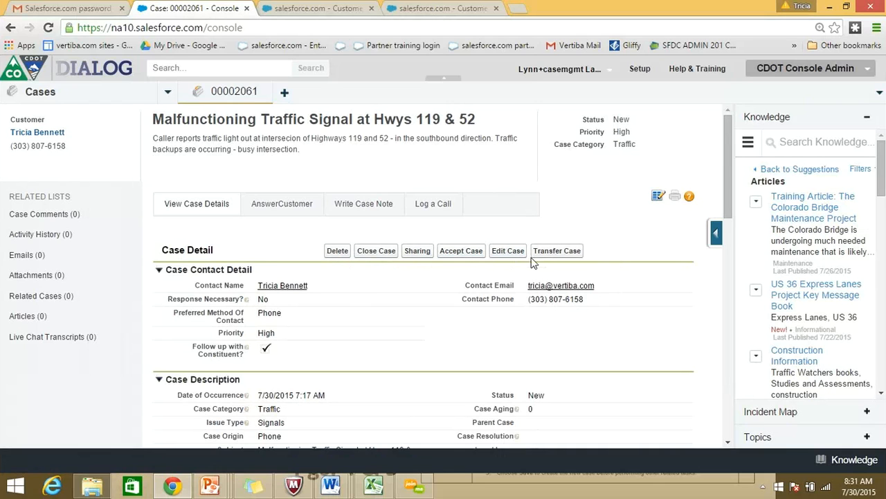
mouse_move(557, 251)
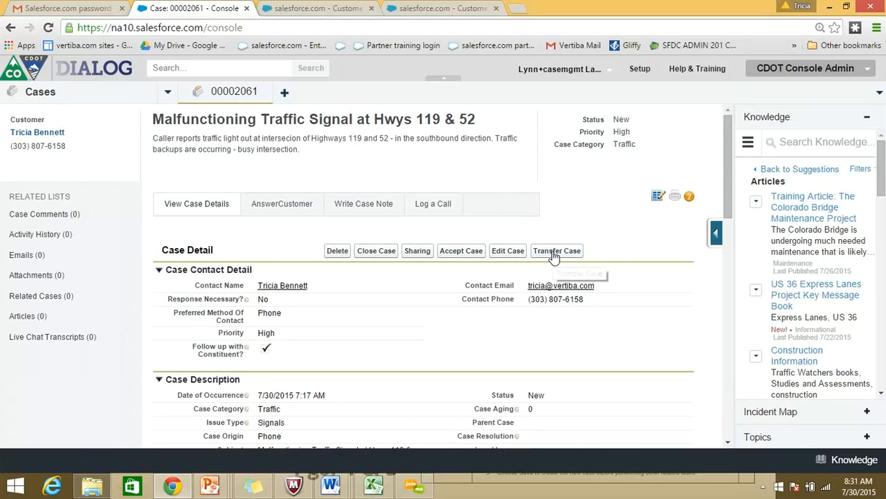
mouse_move(468, 161)
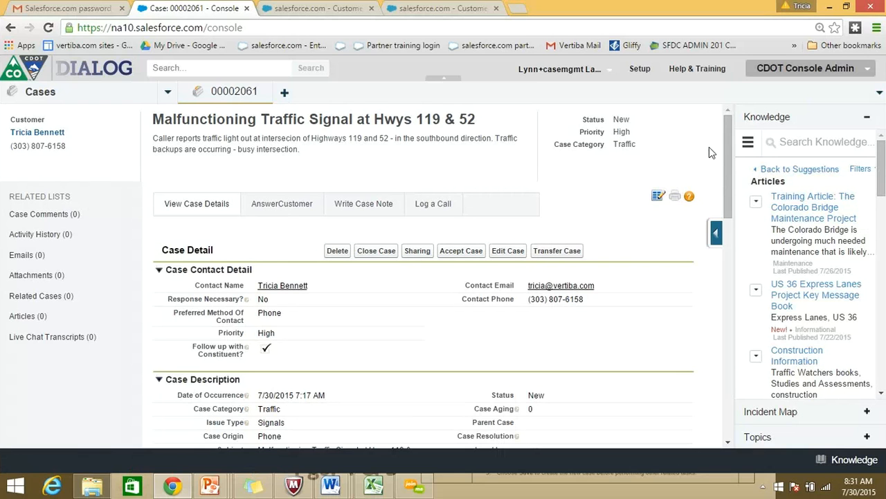
- Scroll case 00002061 past Work Order Information to its empty Comments, Emails, Attachments and Articles lists
scroll("down", 3)
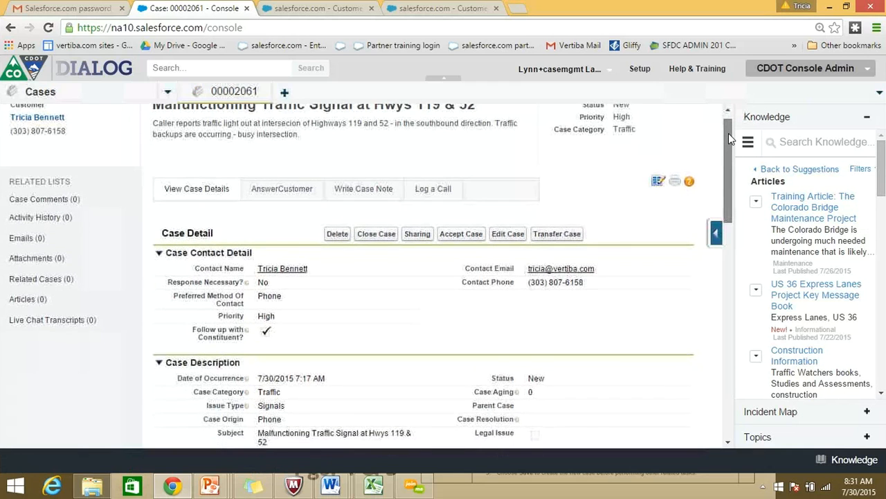
scroll("down", 3)
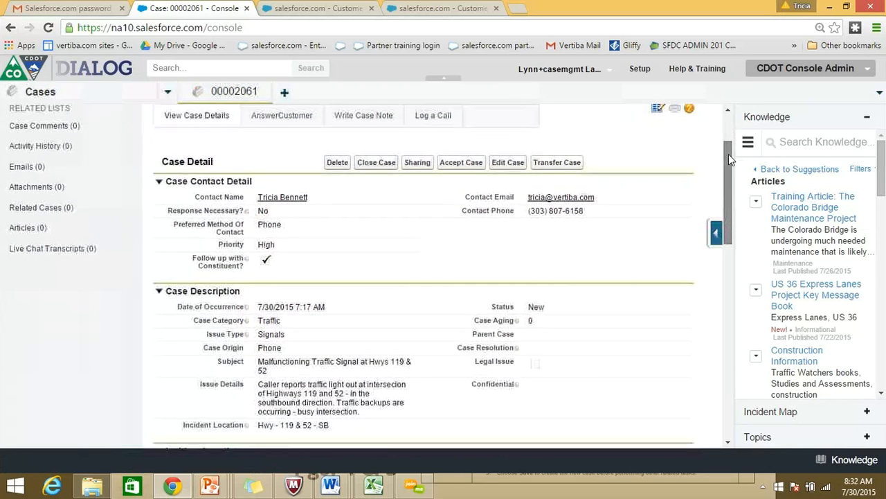
scroll("down", 3)
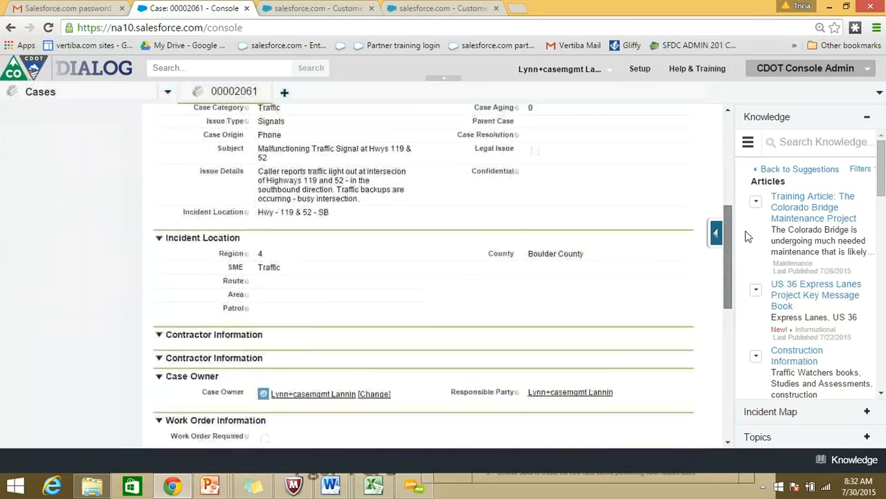
scroll("down", 3)
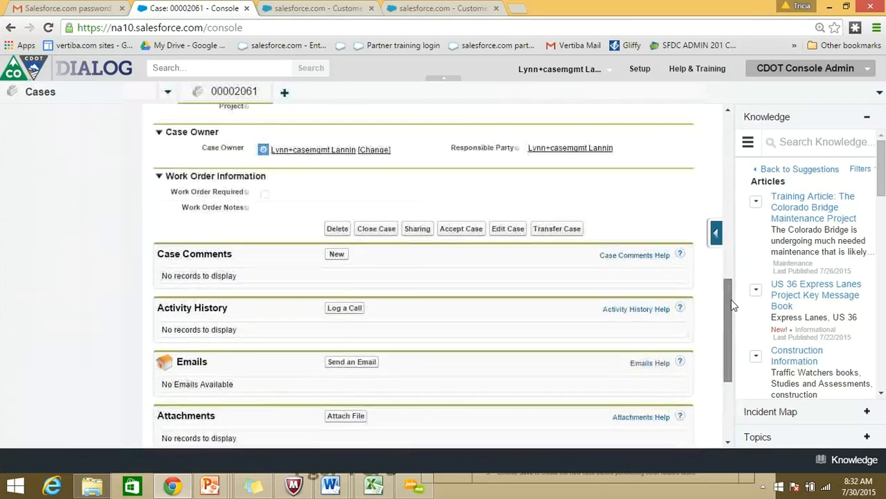
scroll("down", 3)
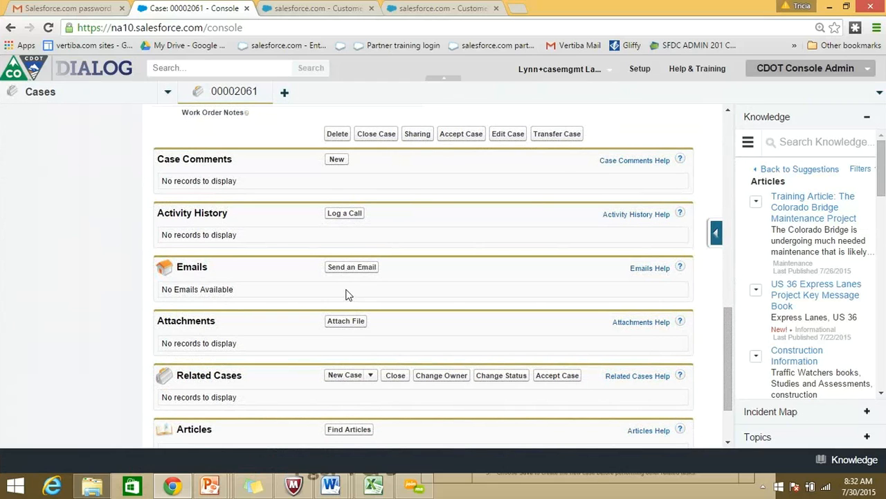
mouse_move(257, 239)
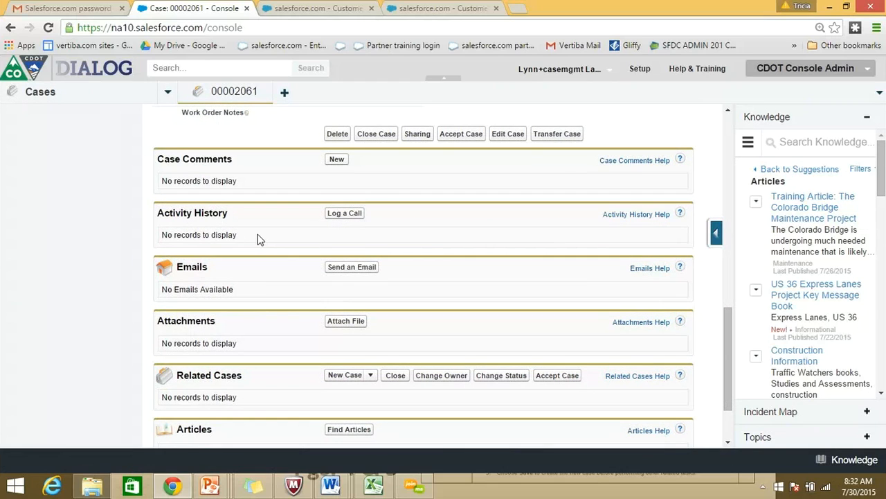
mouse_move(256, 291)
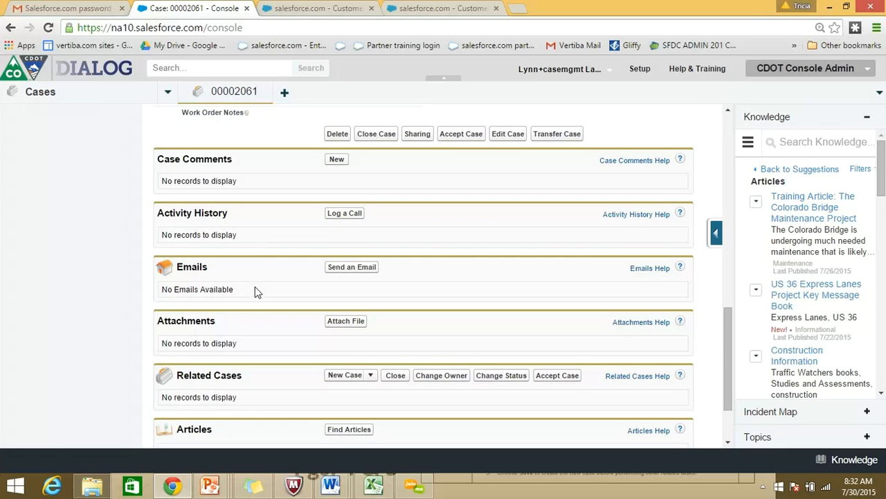
mouse_move(241, 309)
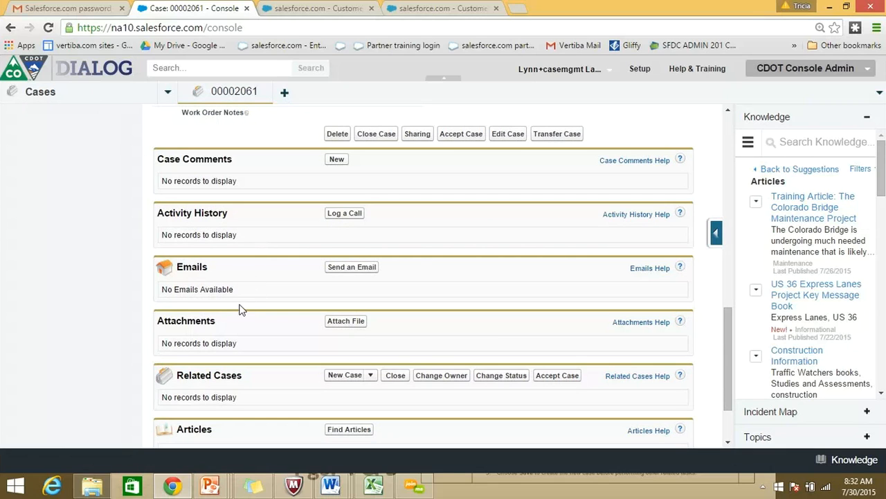
mouse_move(258, 215)
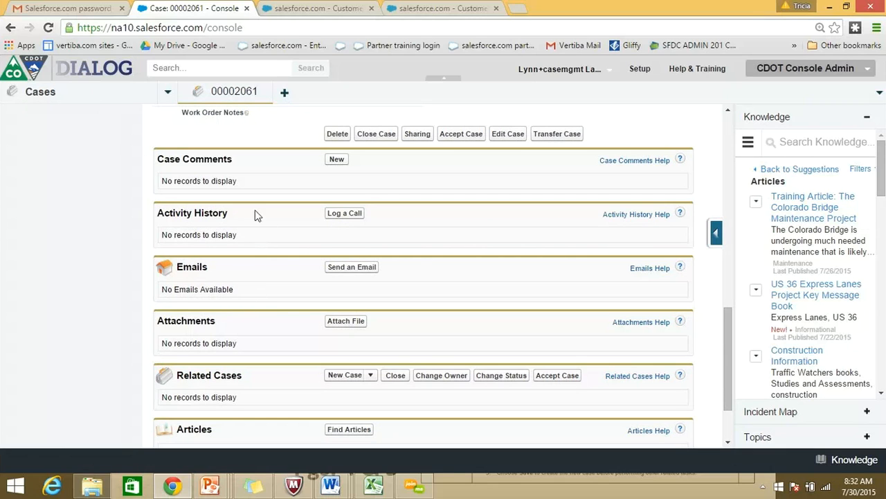
mouse_move(247, 254)
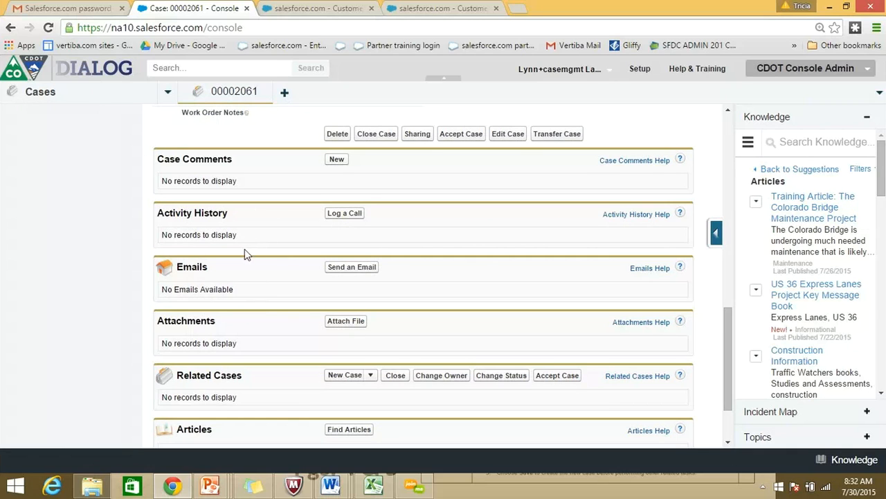
mouse_move(259, 356)
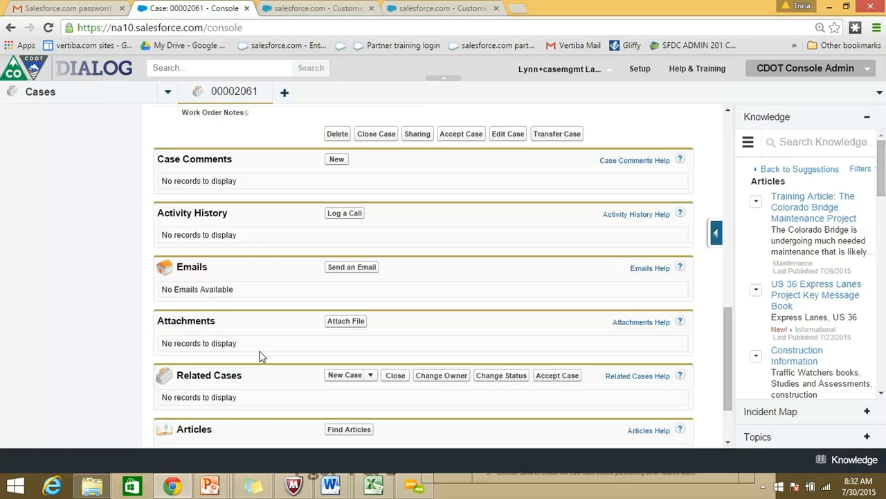
mouse_move(327, 338)
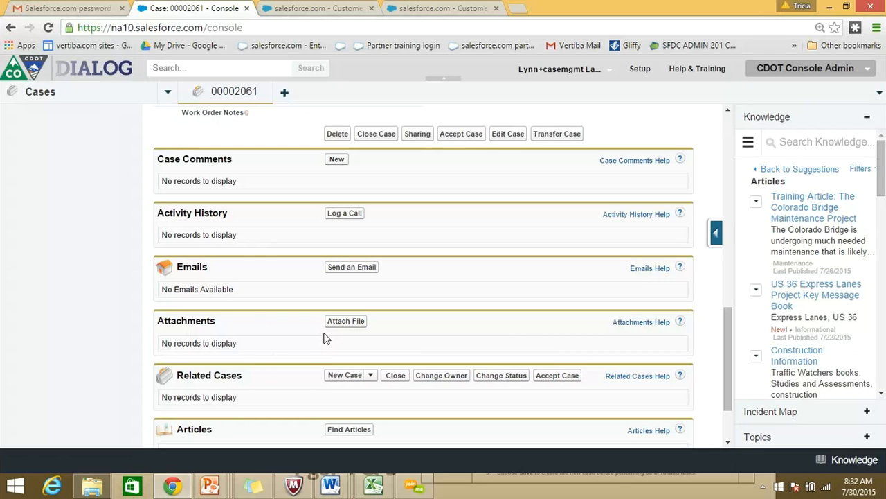
mouse_move(503, 386)
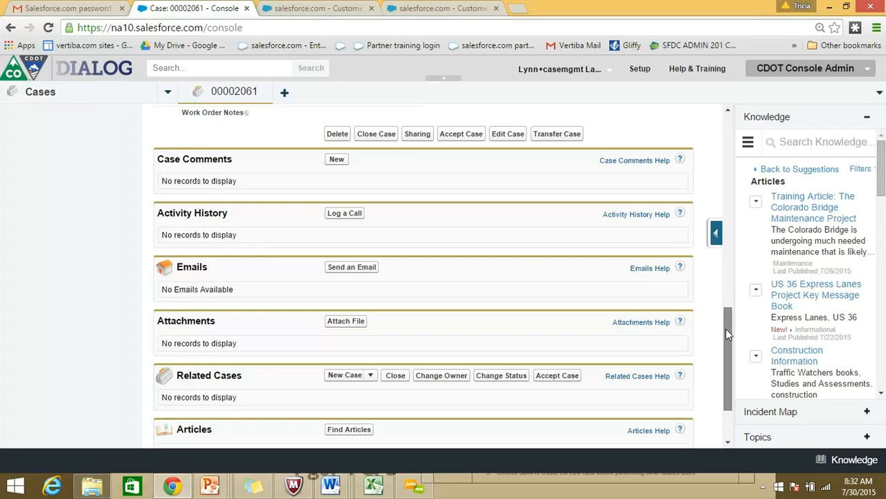
scroll("down", 3)
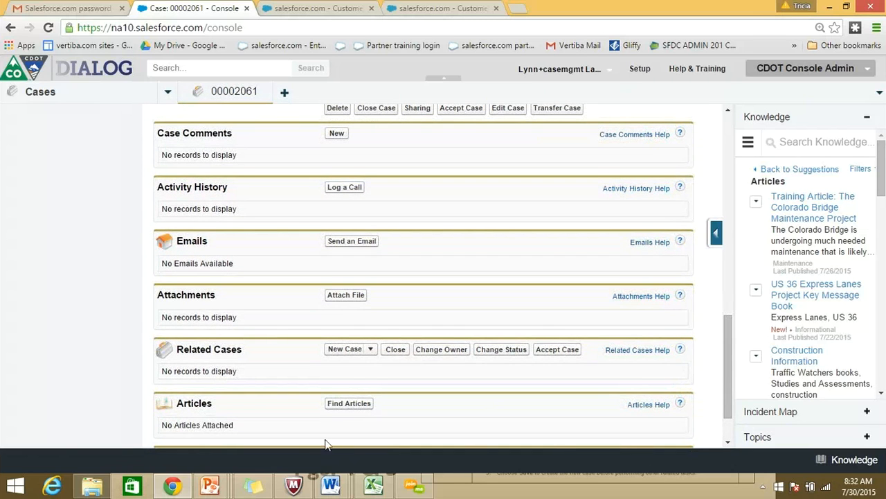